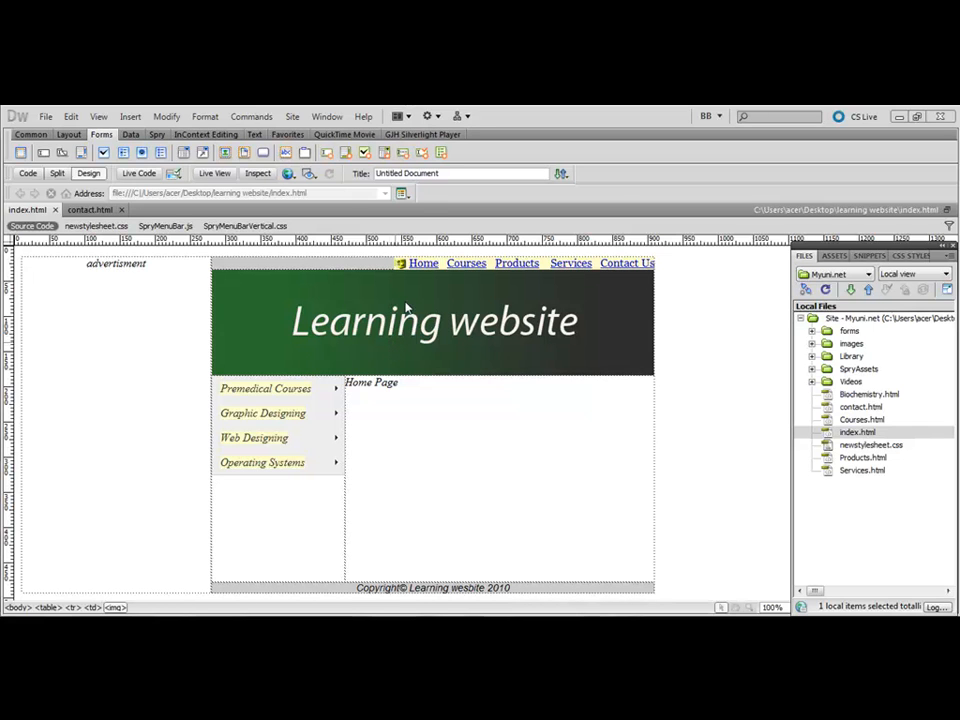
mouse_move(598, 453)
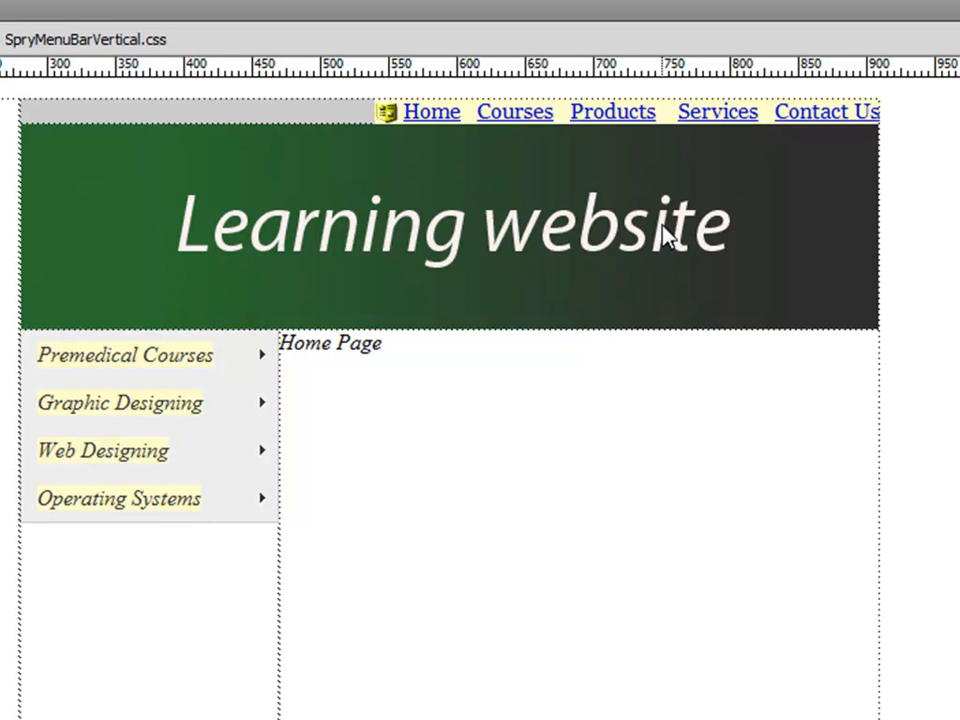
mouse_move(735, 225)
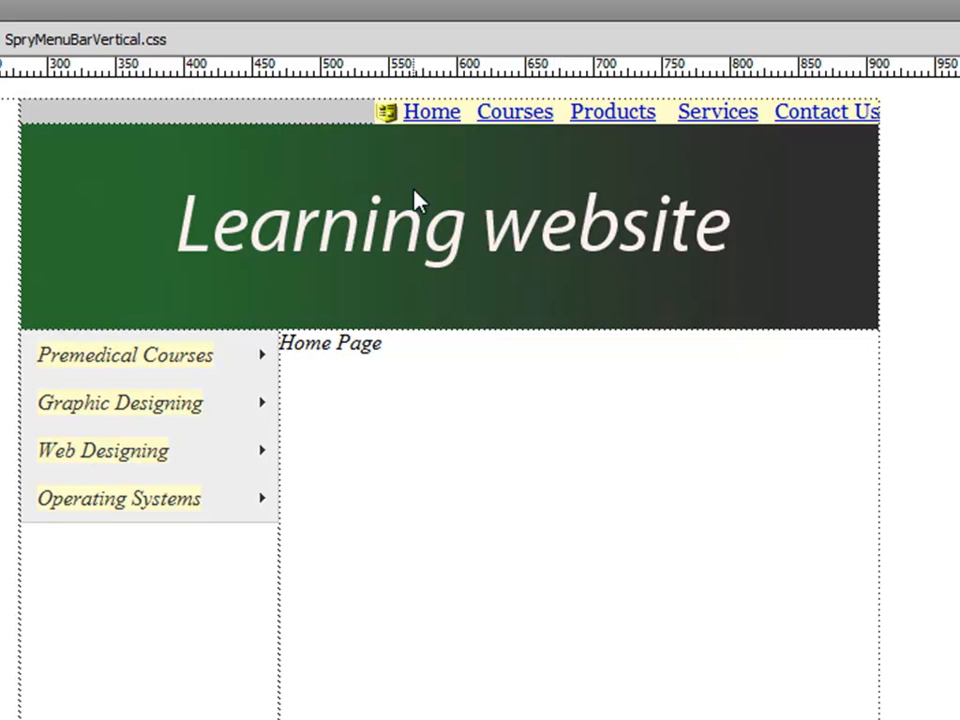
mouse_move(452, 192)
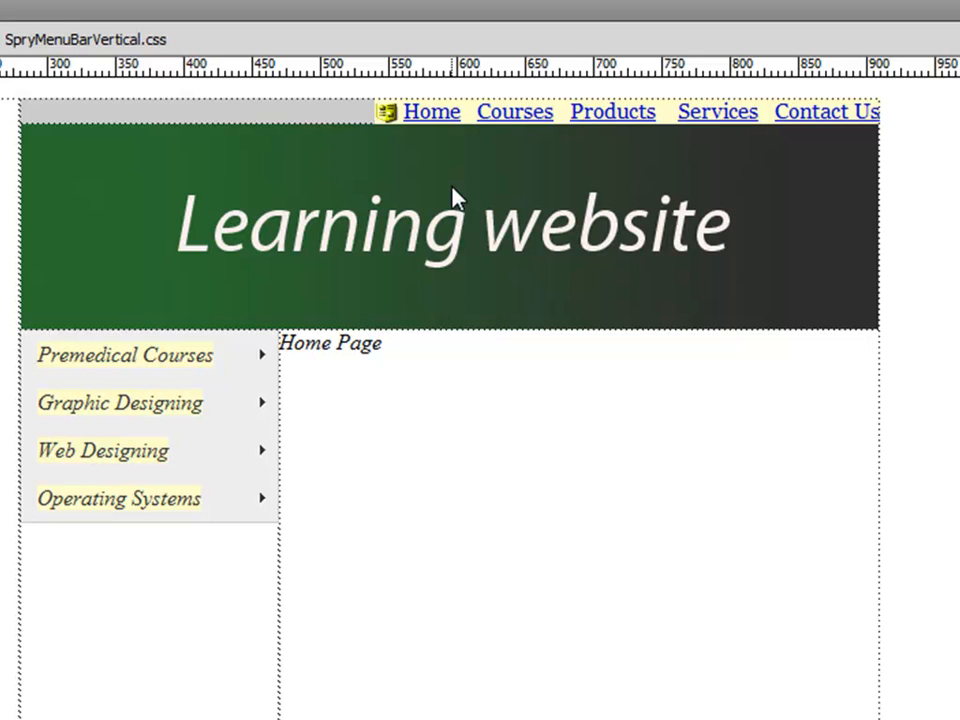
mouse_move(390, 215)
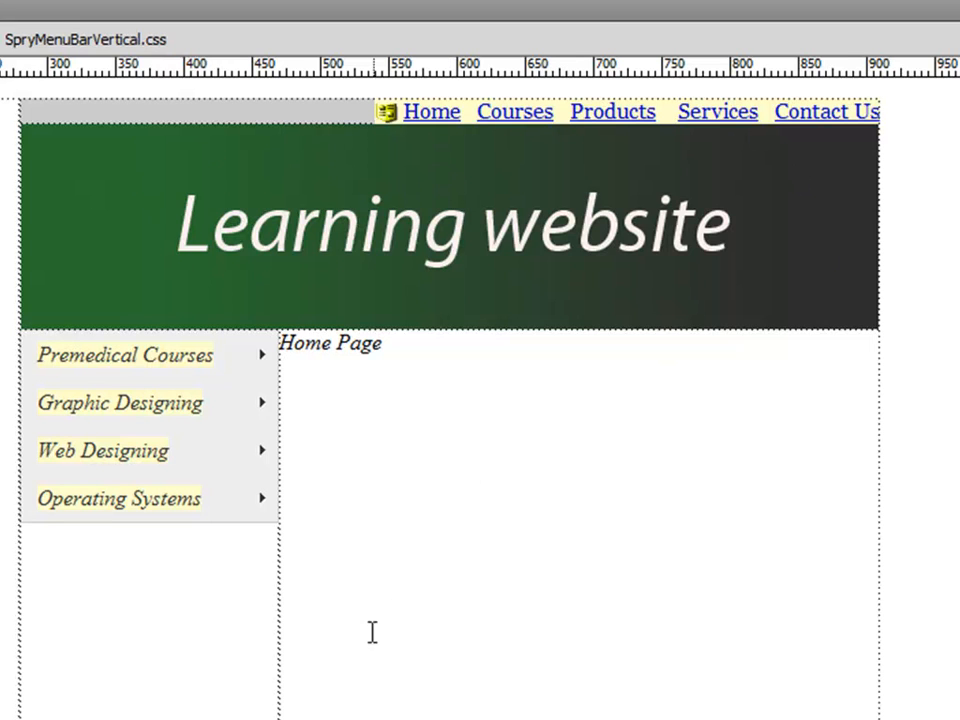
mouse_move(440, 465)
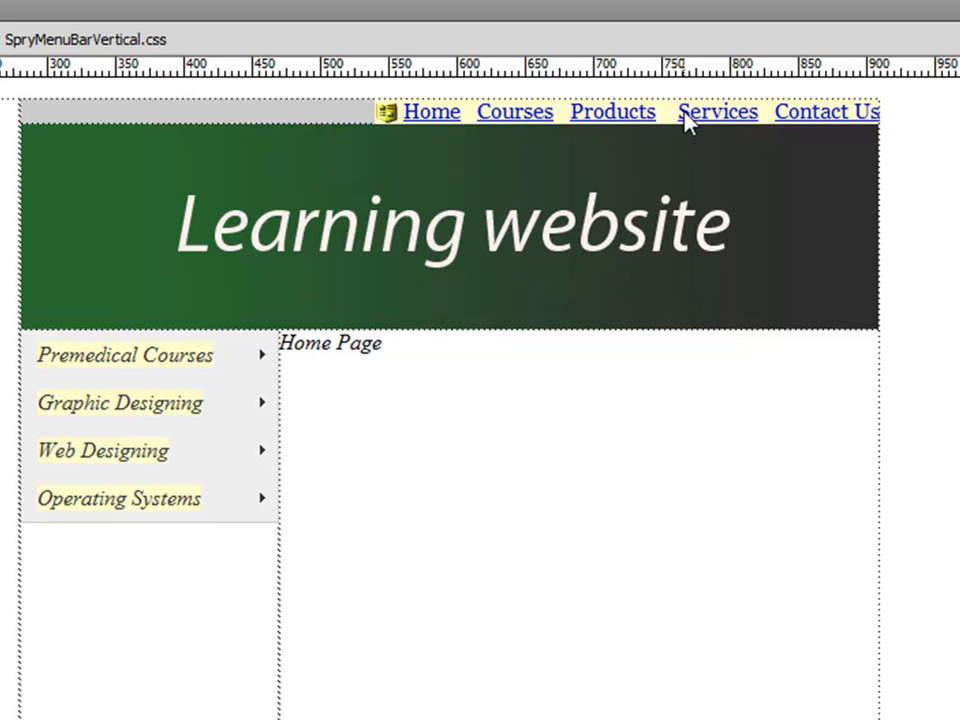
mouse_move(488, 112)
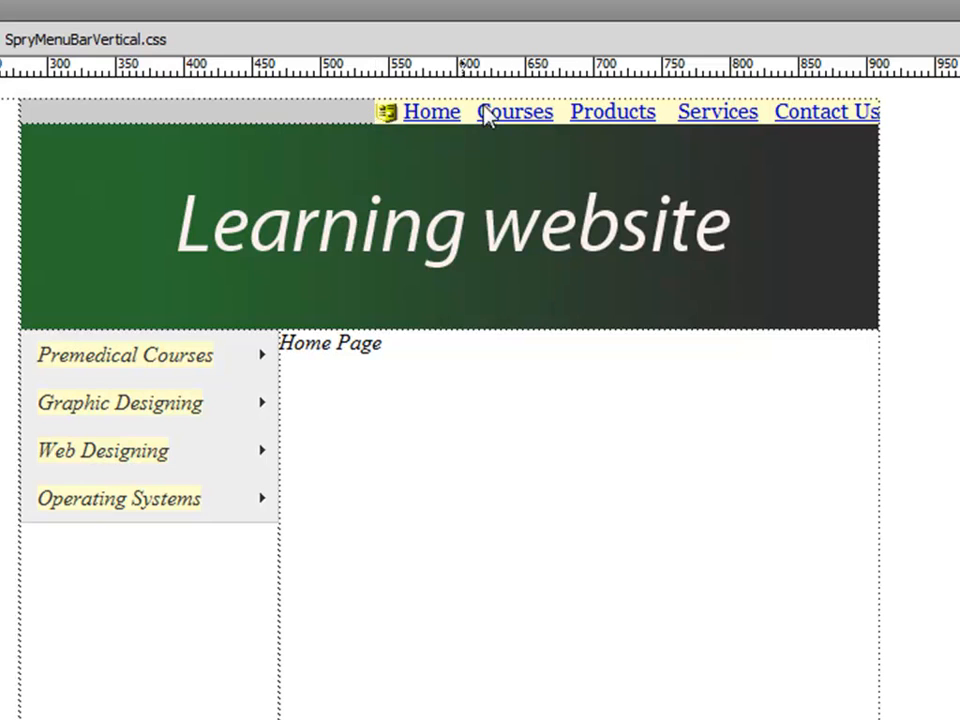
mouse_move(915, 270)
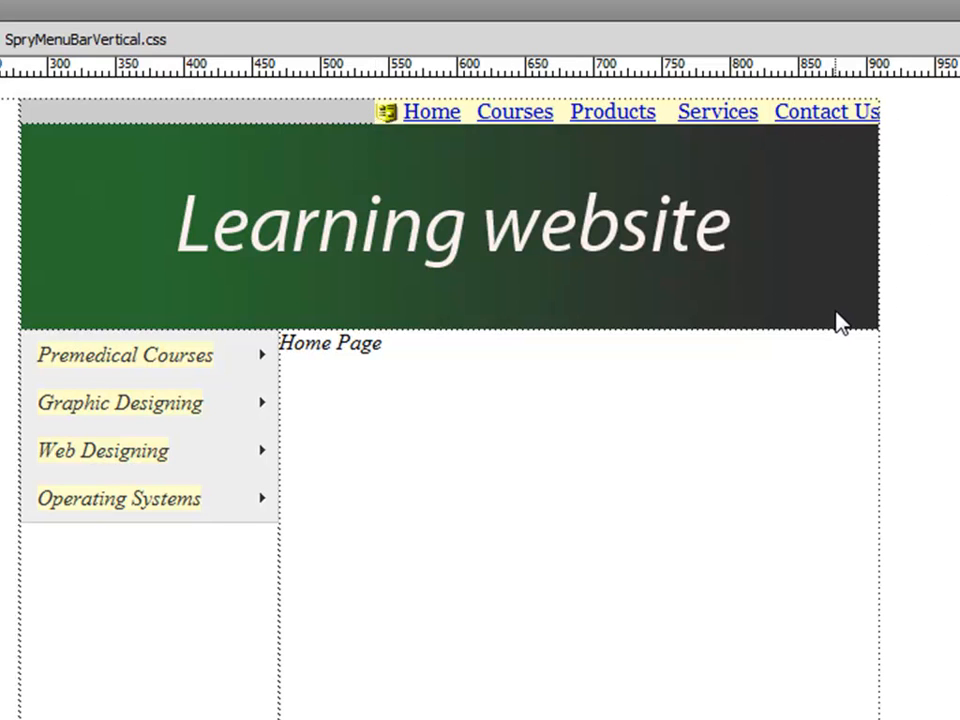
mouse_move(650, 240)
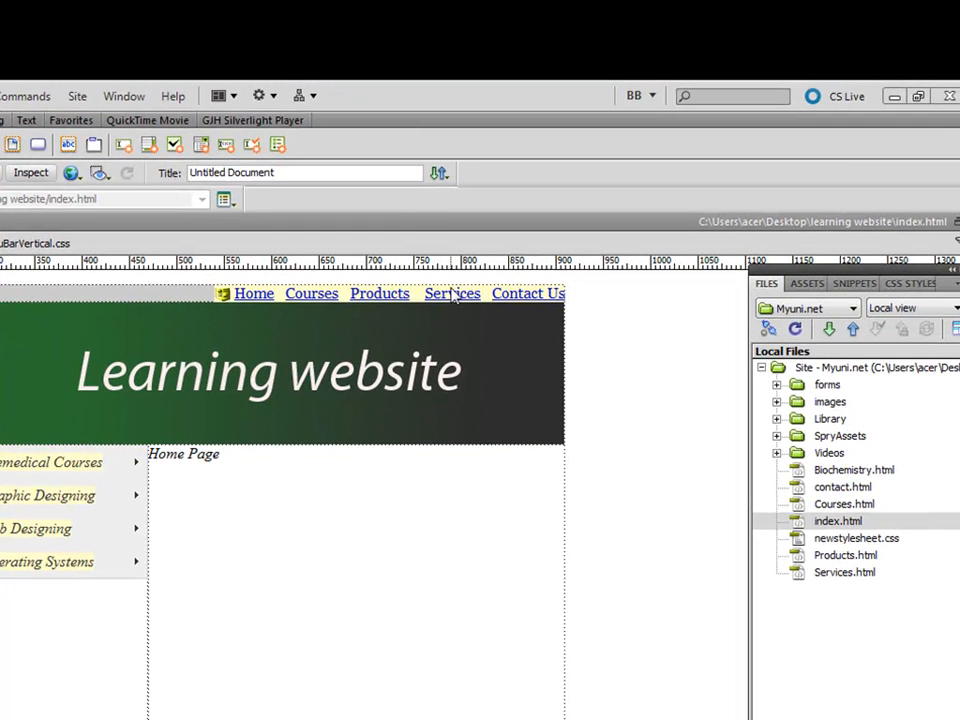
mouse_move(315, 313)
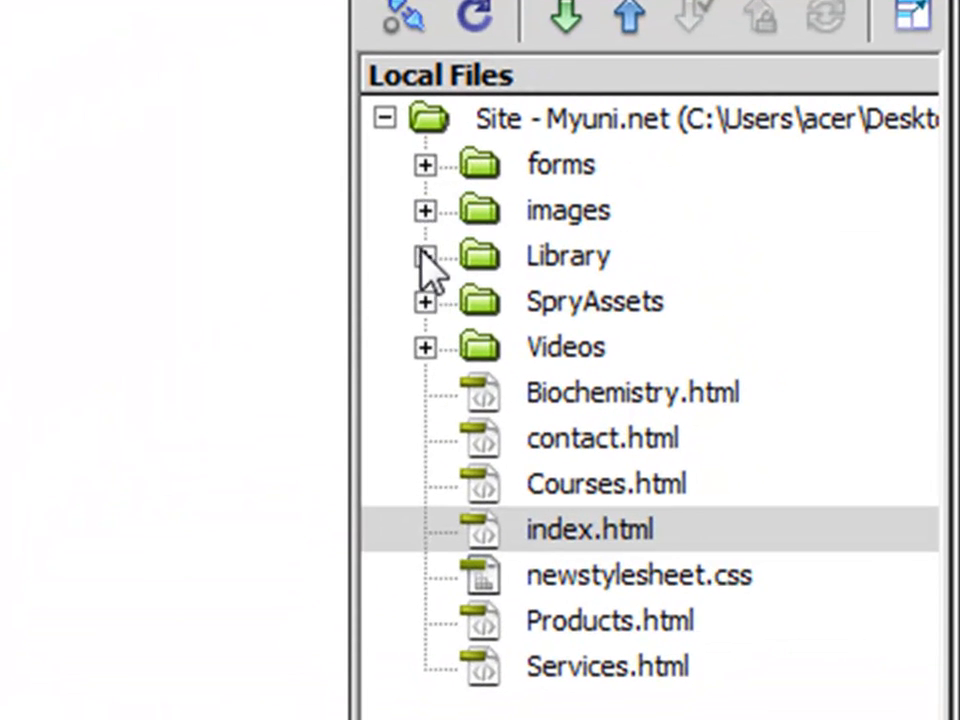
- Expand the Library folder in the Files panel to show Sidelink.lbi and toplink.lbi
click(424, 256)
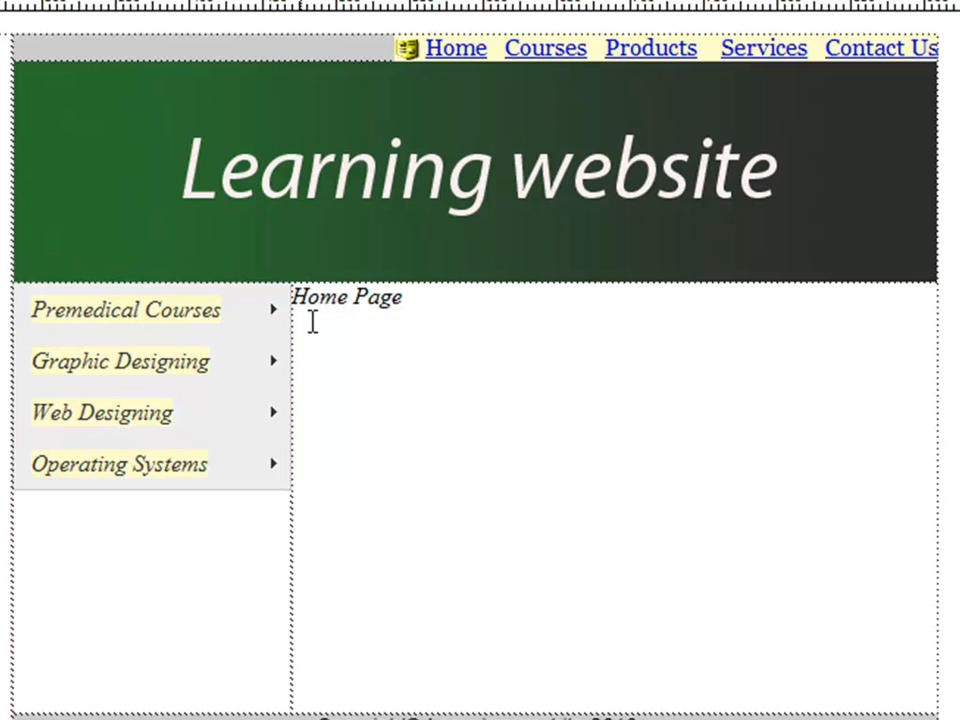
mouse_move(221, 285)
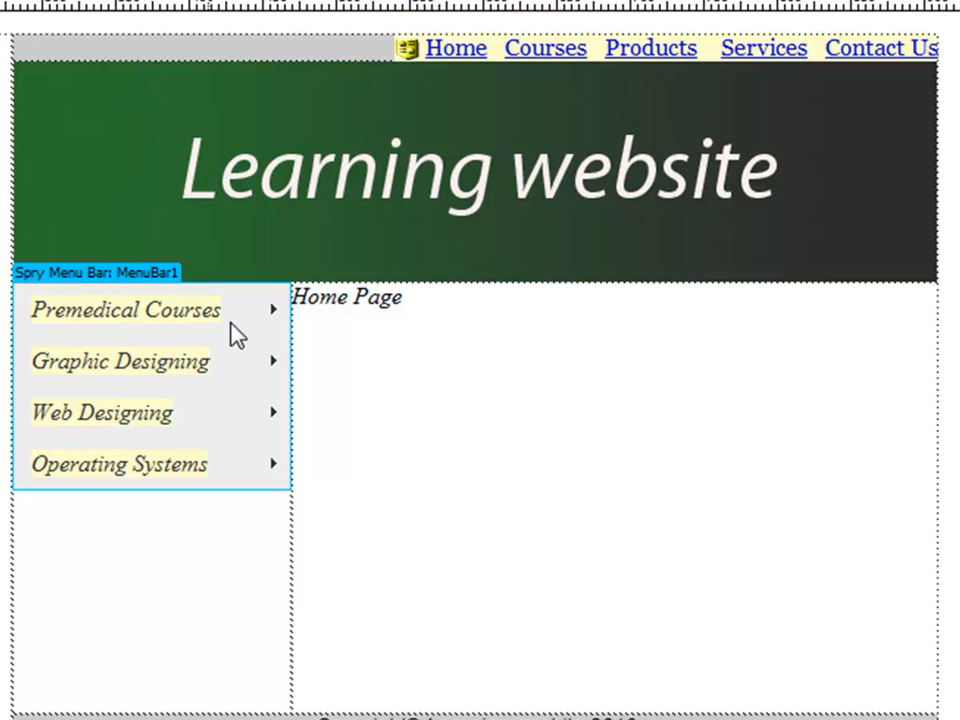
mouse_move(258, 313)
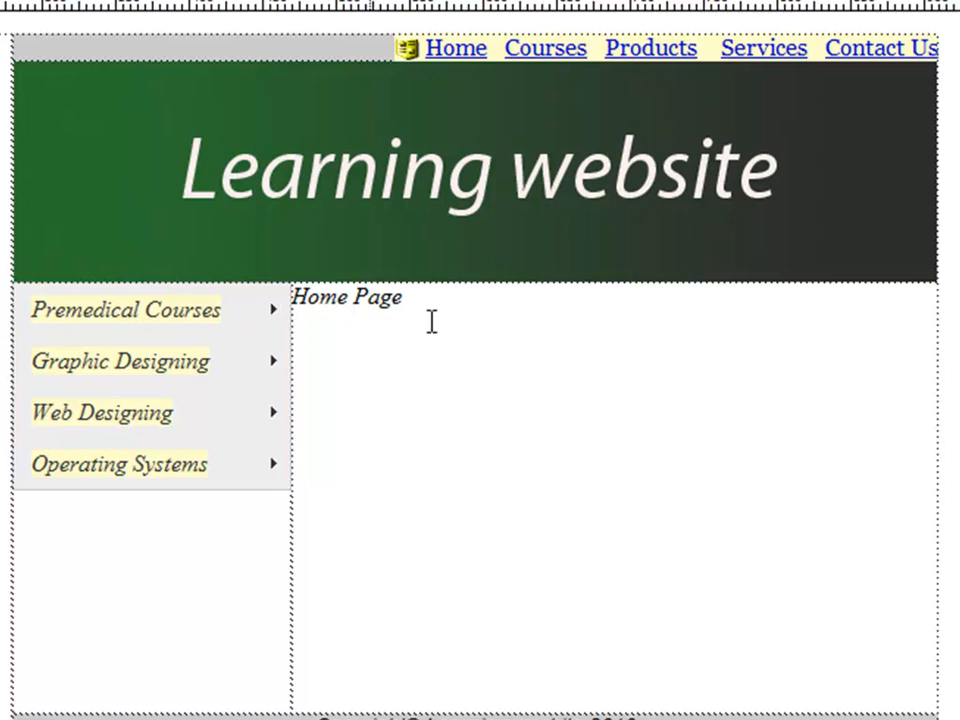
mouse_move(570, 388)
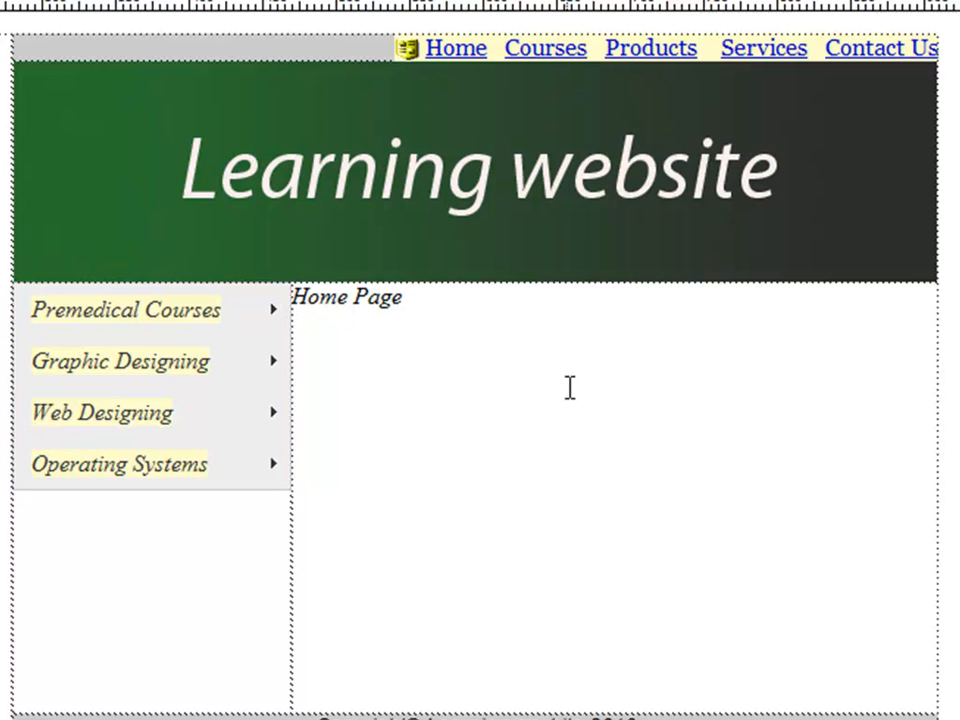
click(150, 380)
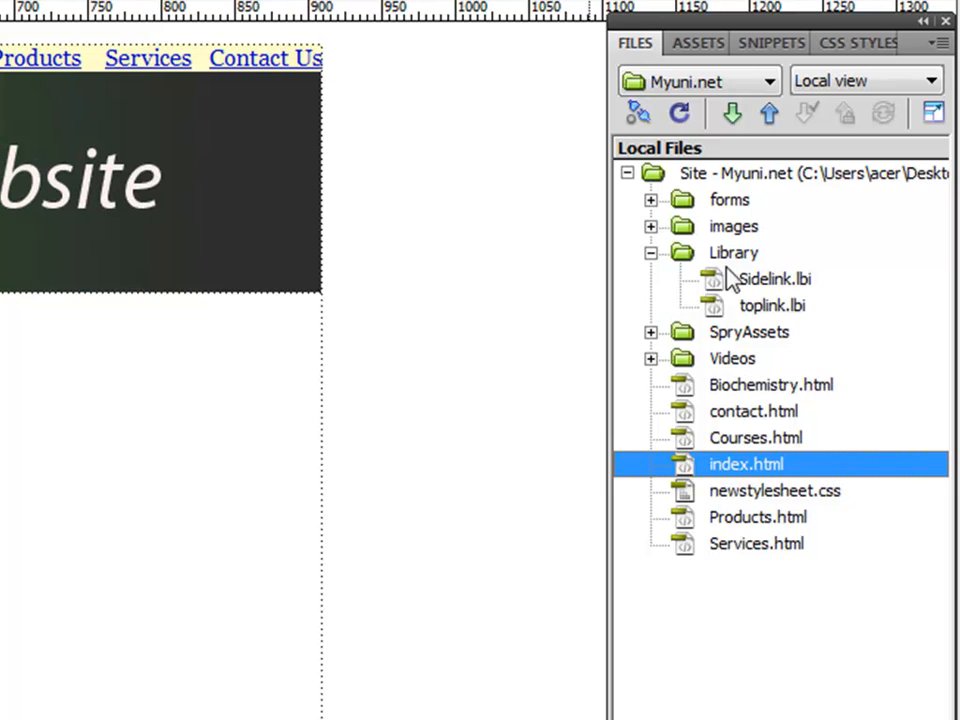
- Collapse the Library folder and open contact.html for editing
click(650, 252)
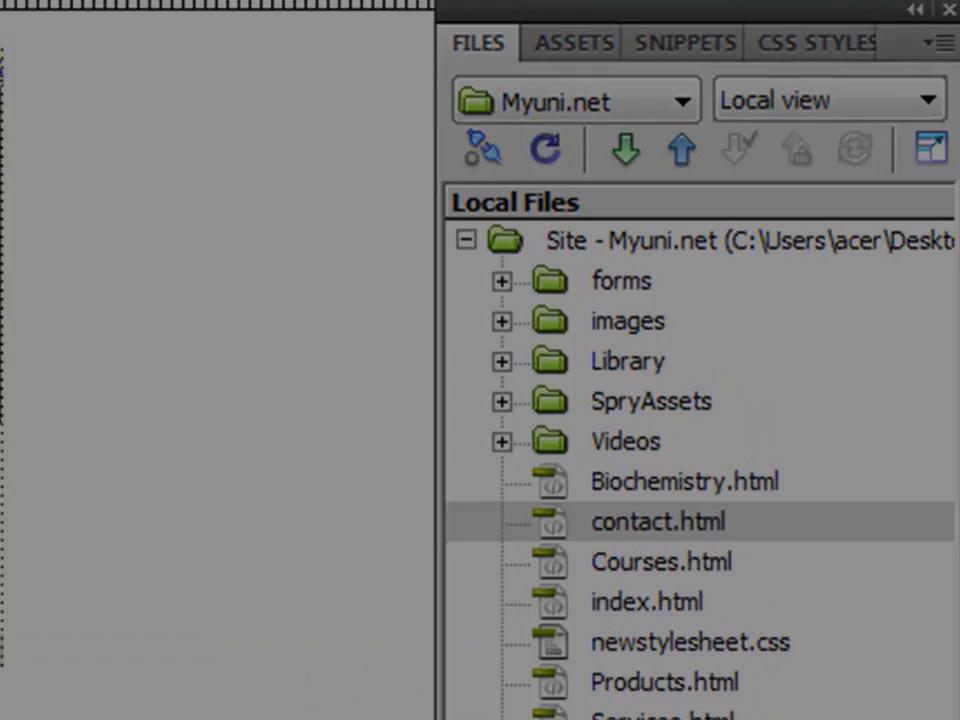
double_click(658, 521)
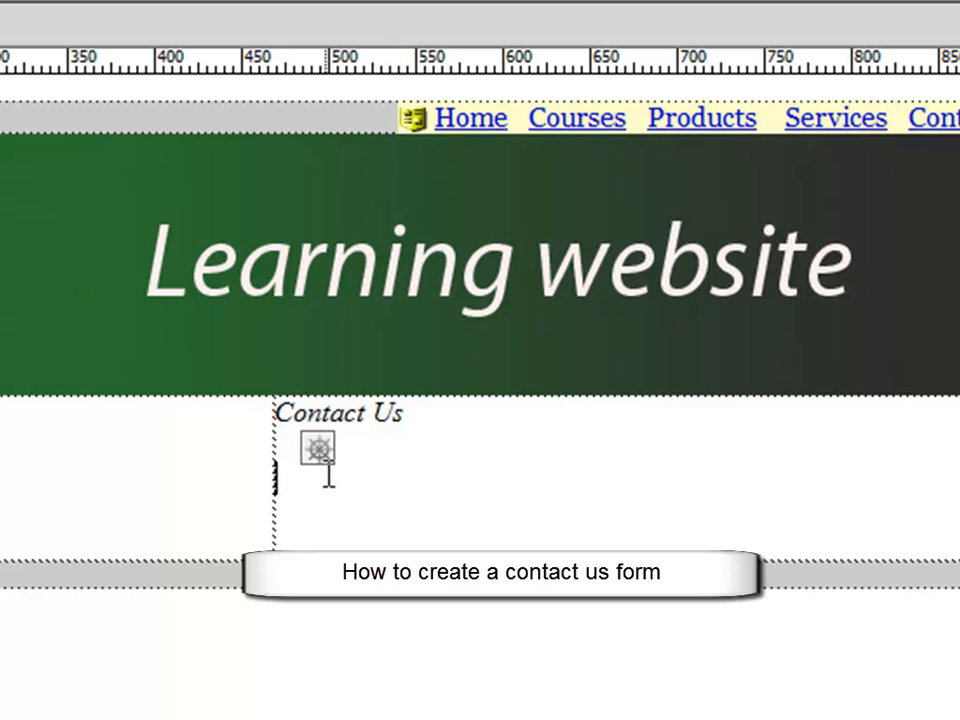
mouse_move(476, 500)
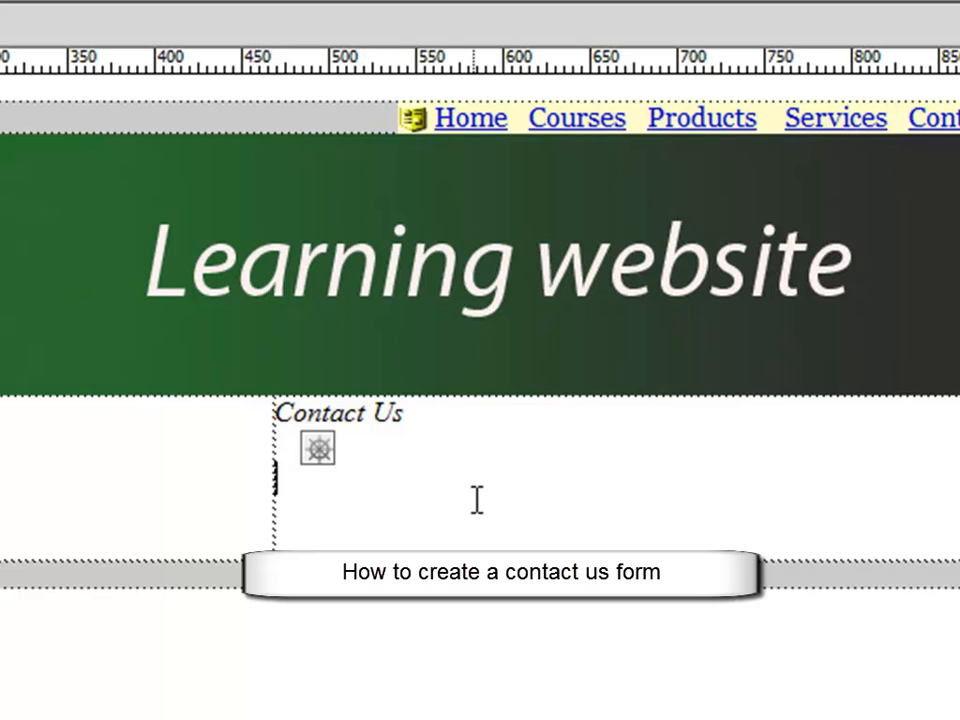
mouse_move(458, 514)
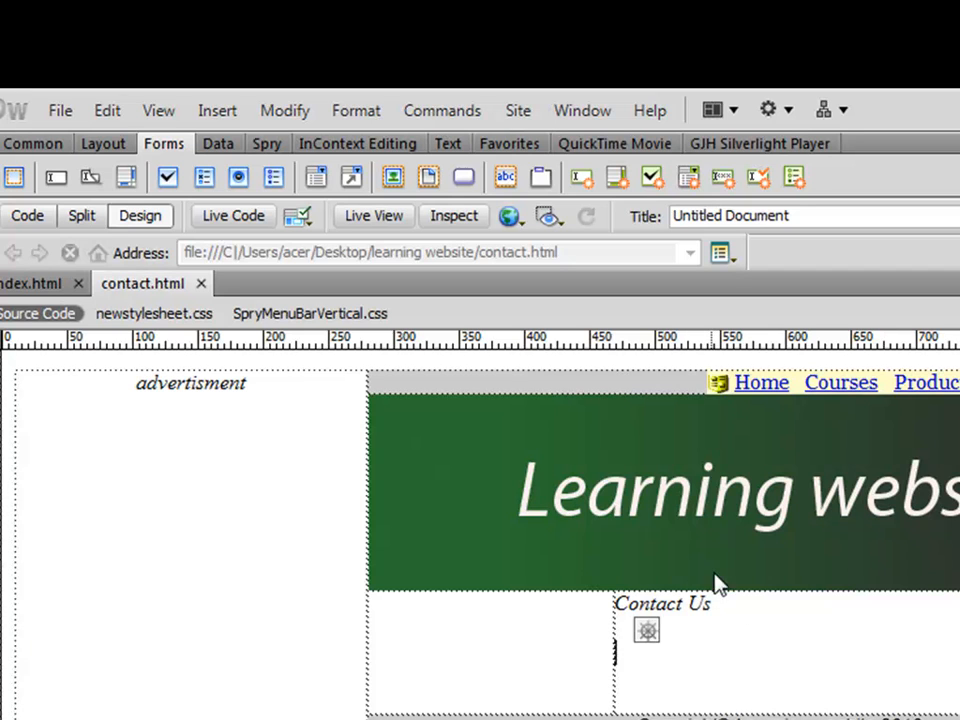
mouse_move(140, 160)
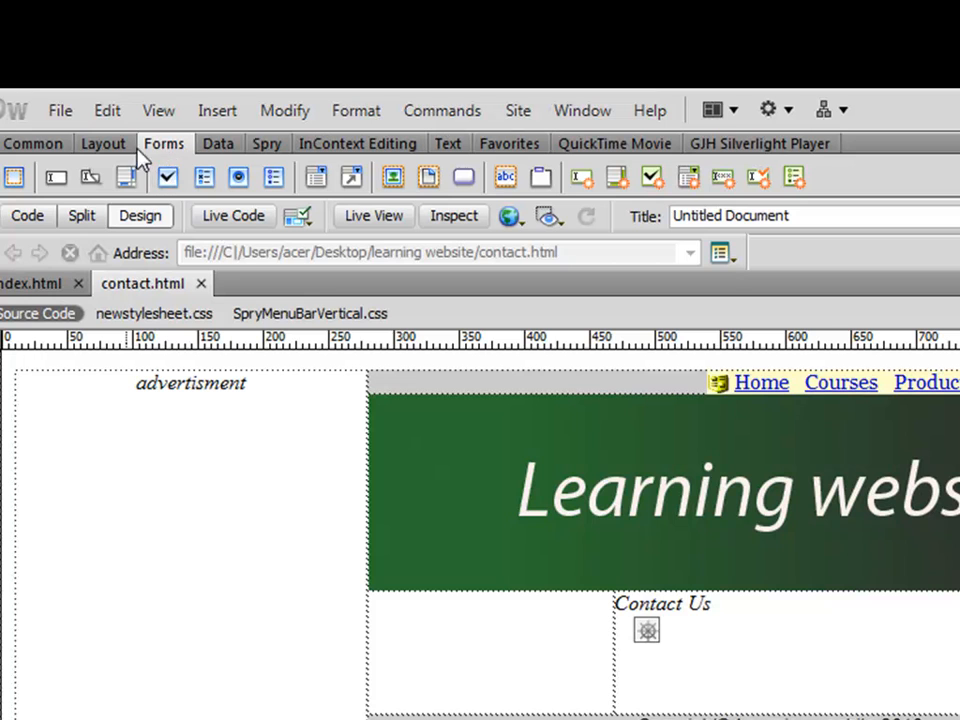
mouse_move(274, 177)
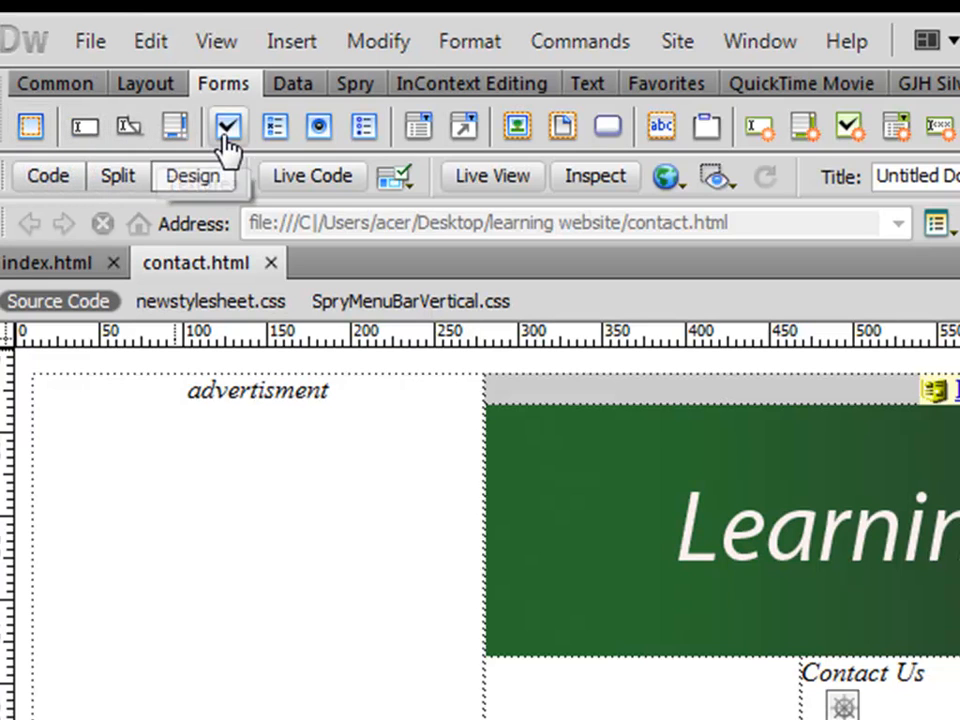
mouse_move(318, 127)
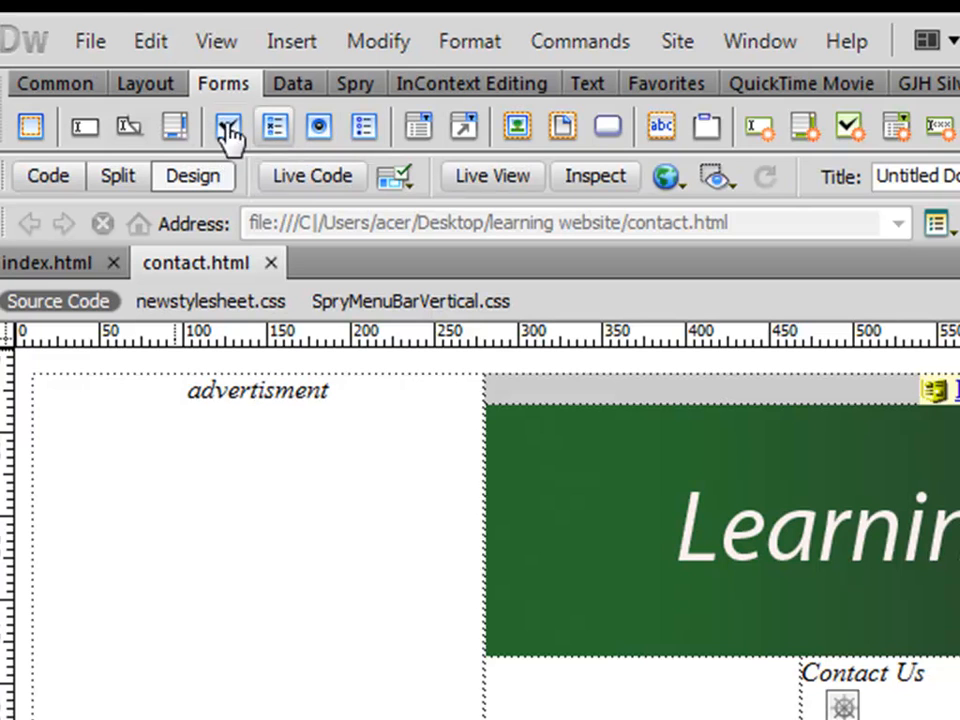
mouse_move(30, 127)
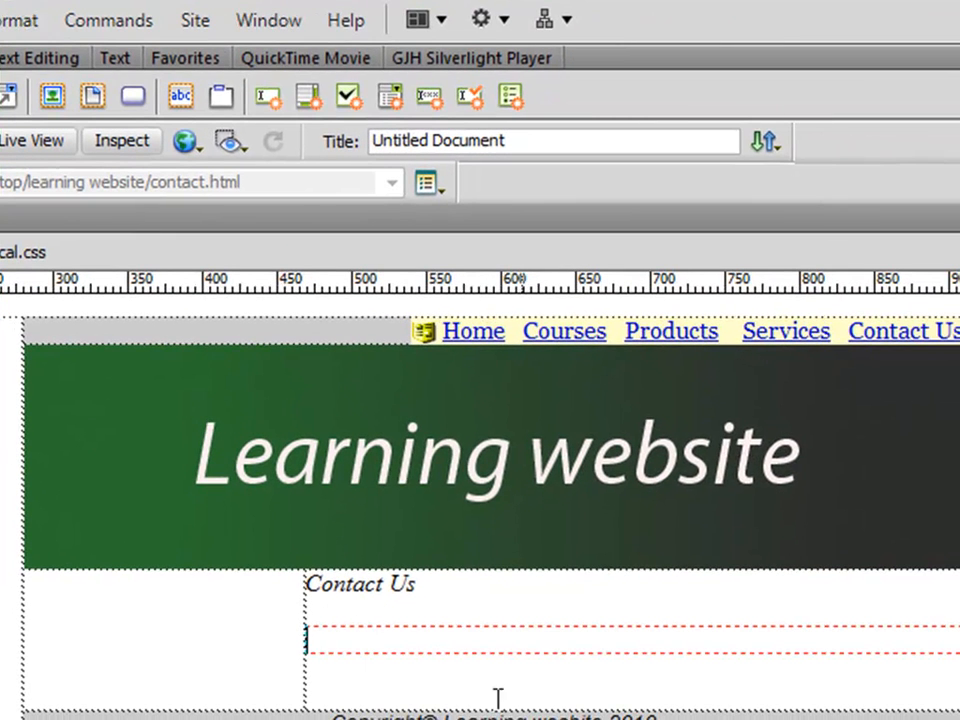
mouse_move(800, 638)
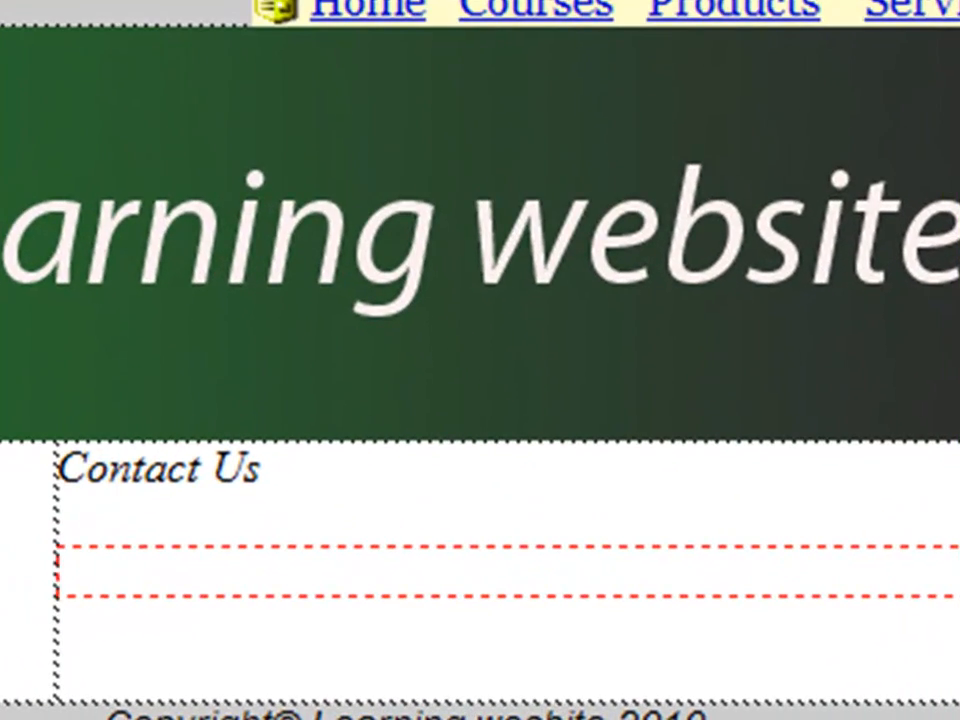
mouse_move(232, 585)
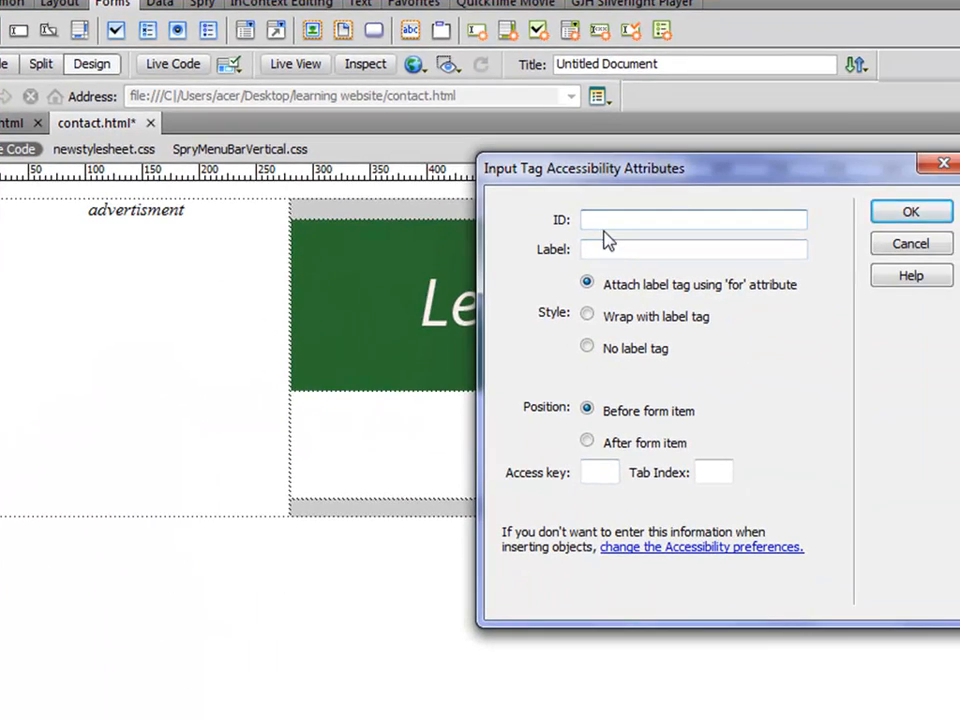
- Add a text field with ID 'name' and label 'Name' to the contact form
text(name)
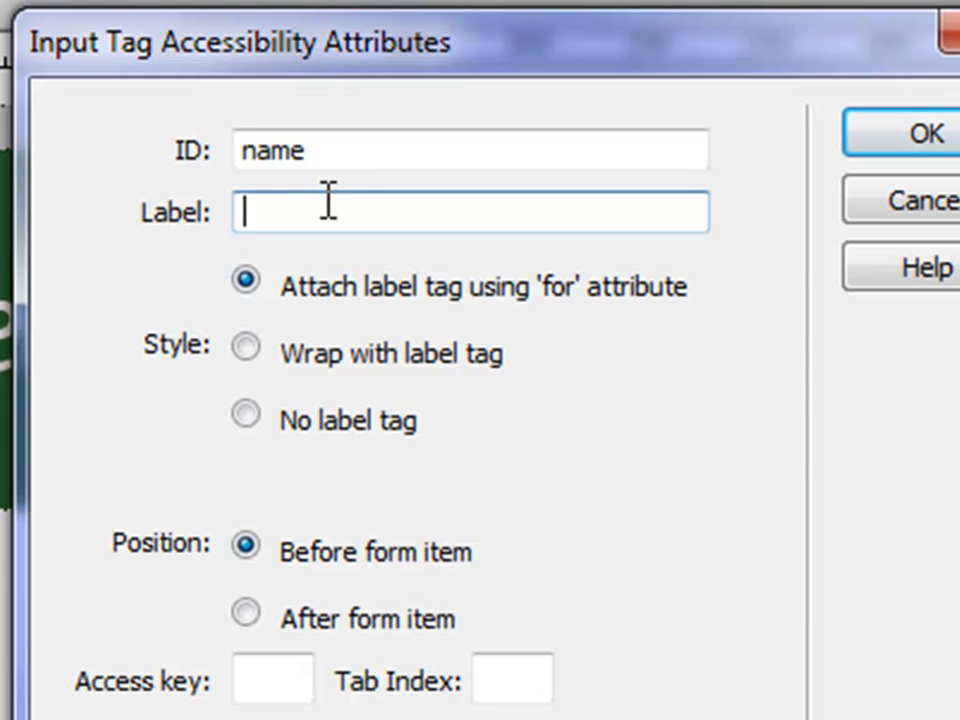
text(Name)
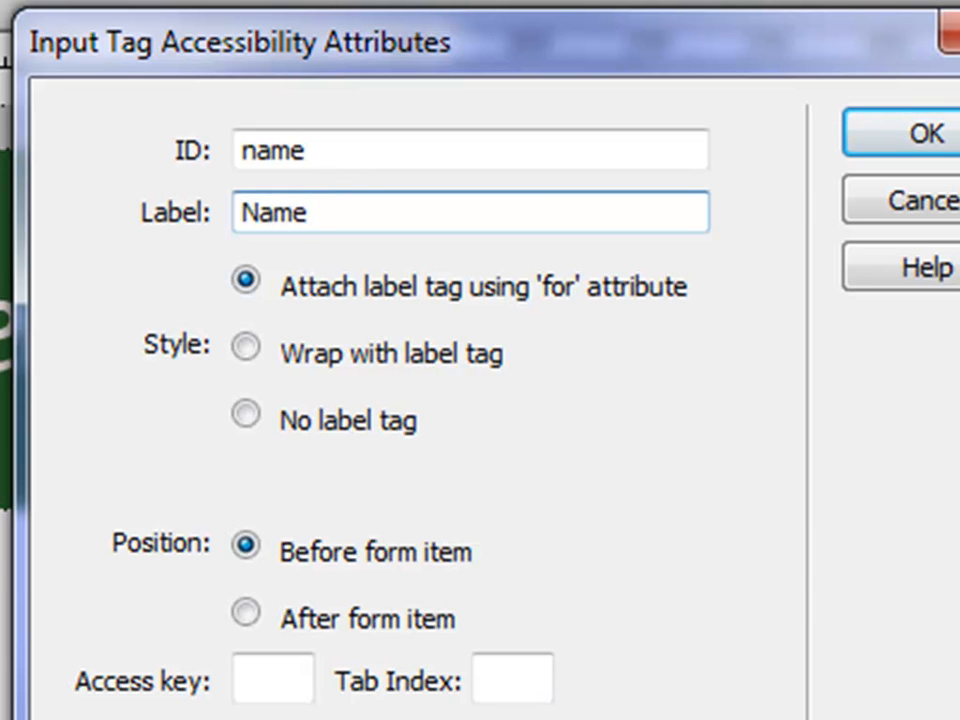
click(920, 133)
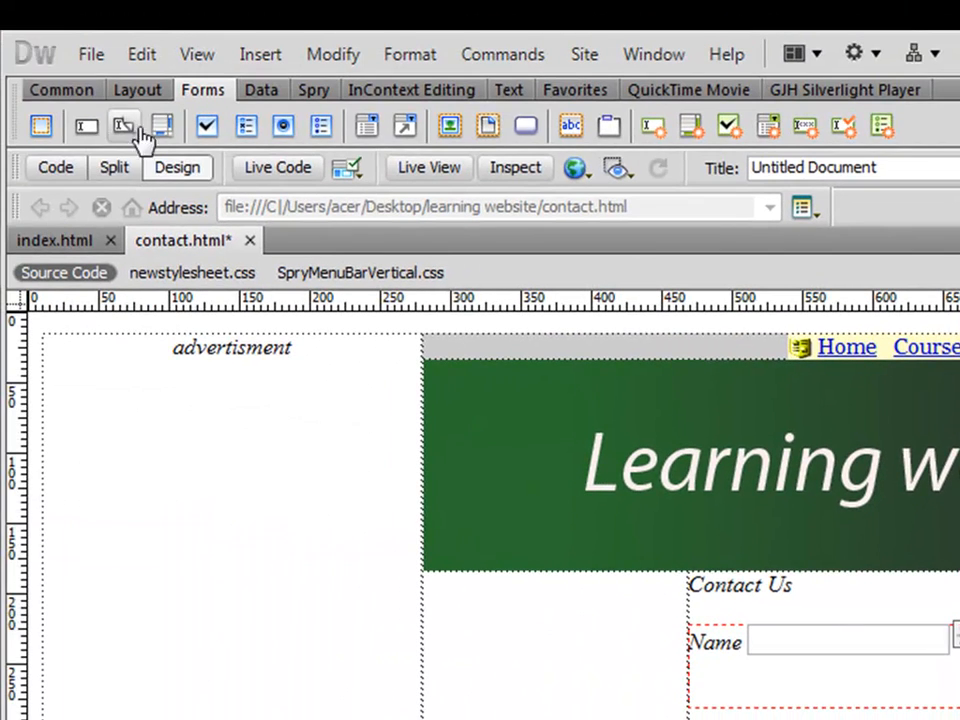
- Insert a textarea with ID 'message' and label 'Message' into the form
click(123, 125)
text(m)
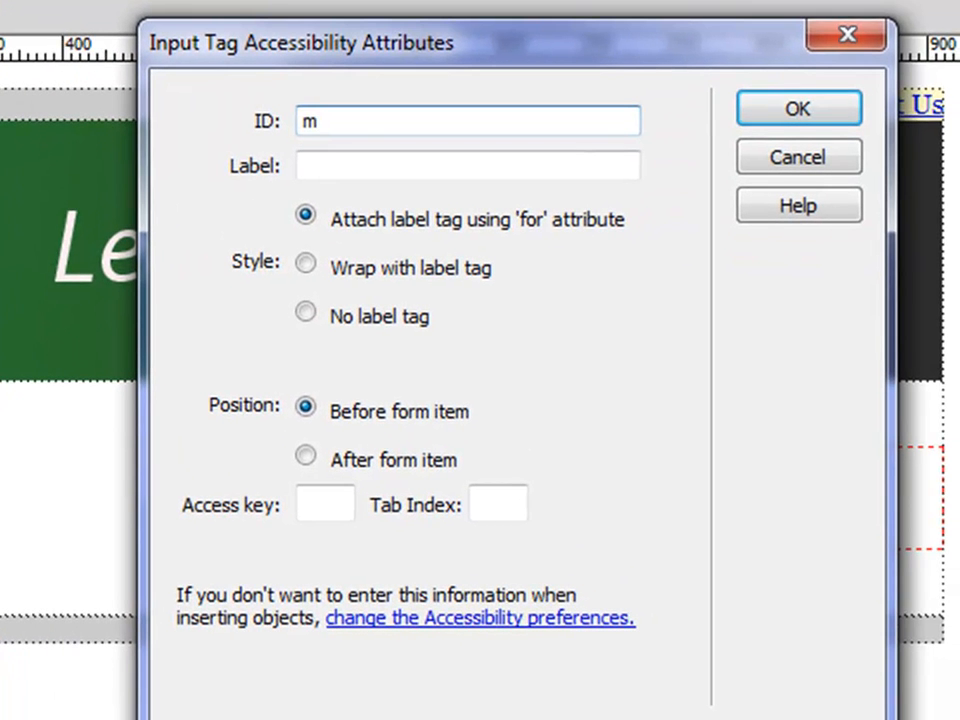
text(essage)
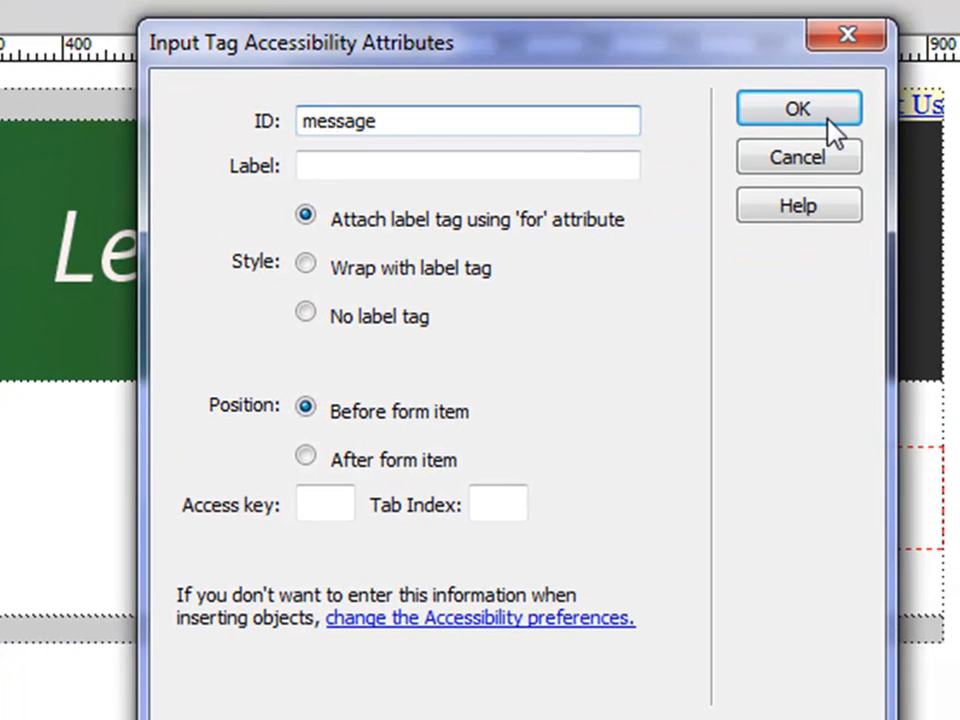
mouse_move(474, 150)
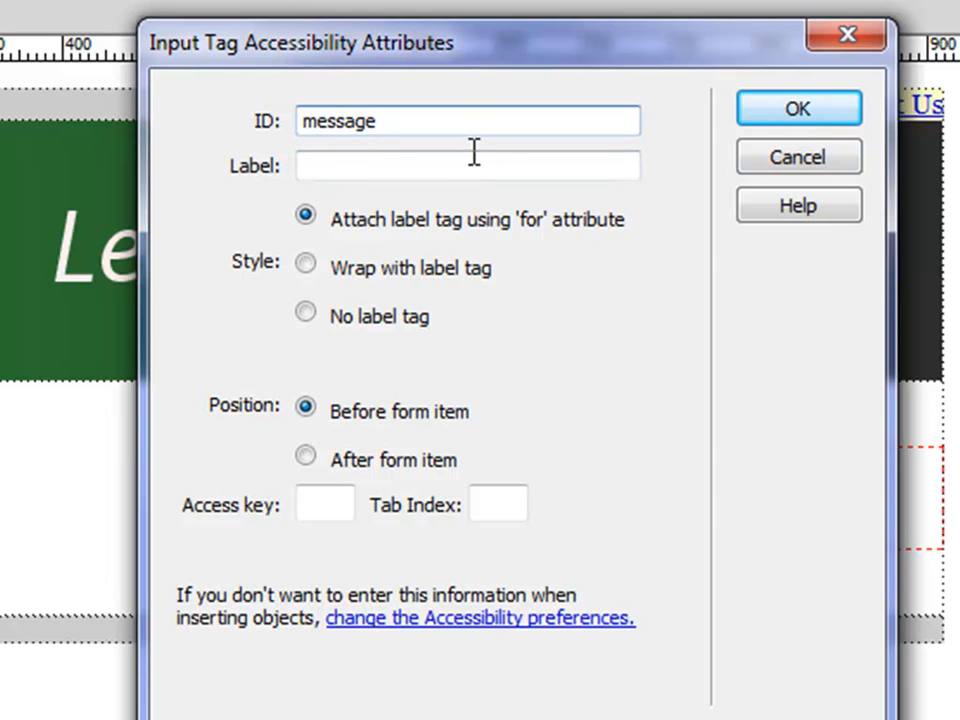
text(Message)
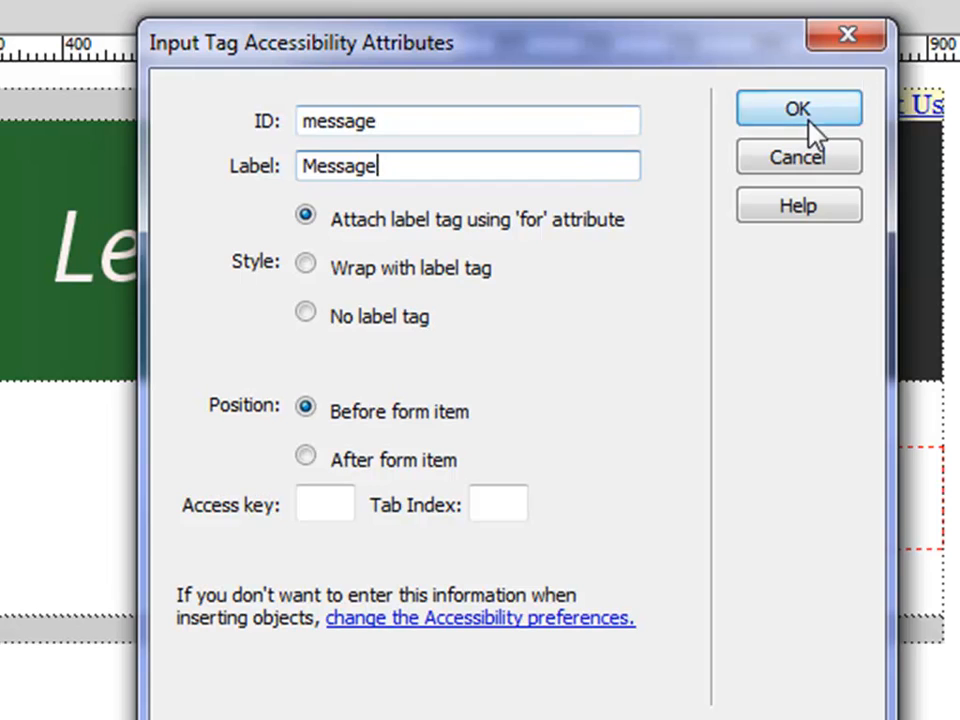
click(797, 108)
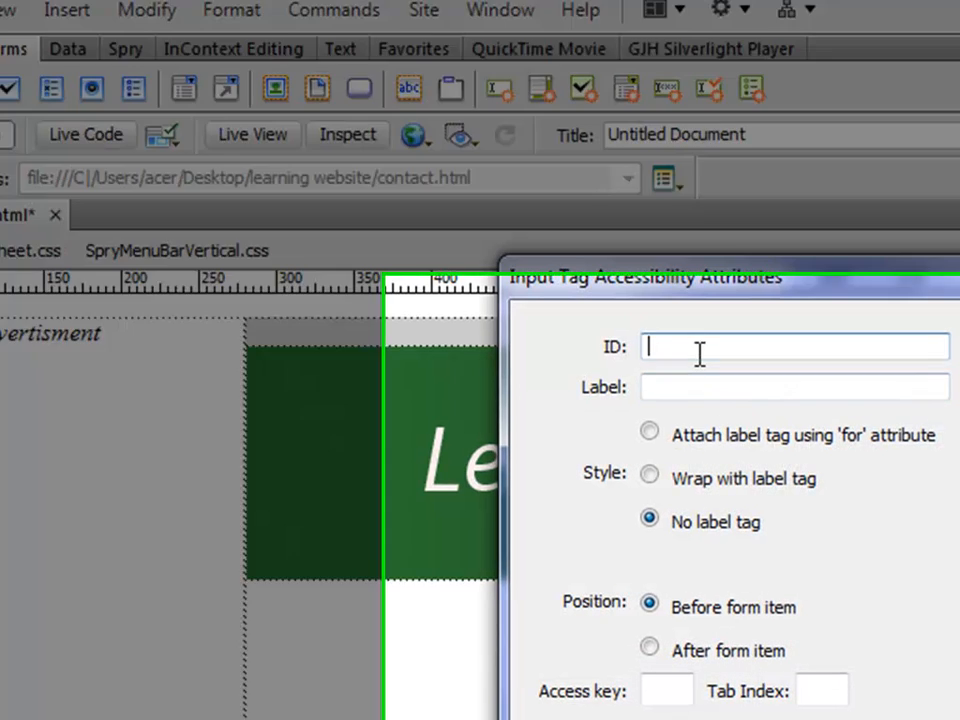
- Add a button with ID 'submit' and no label tag below the Message area
text(submit)
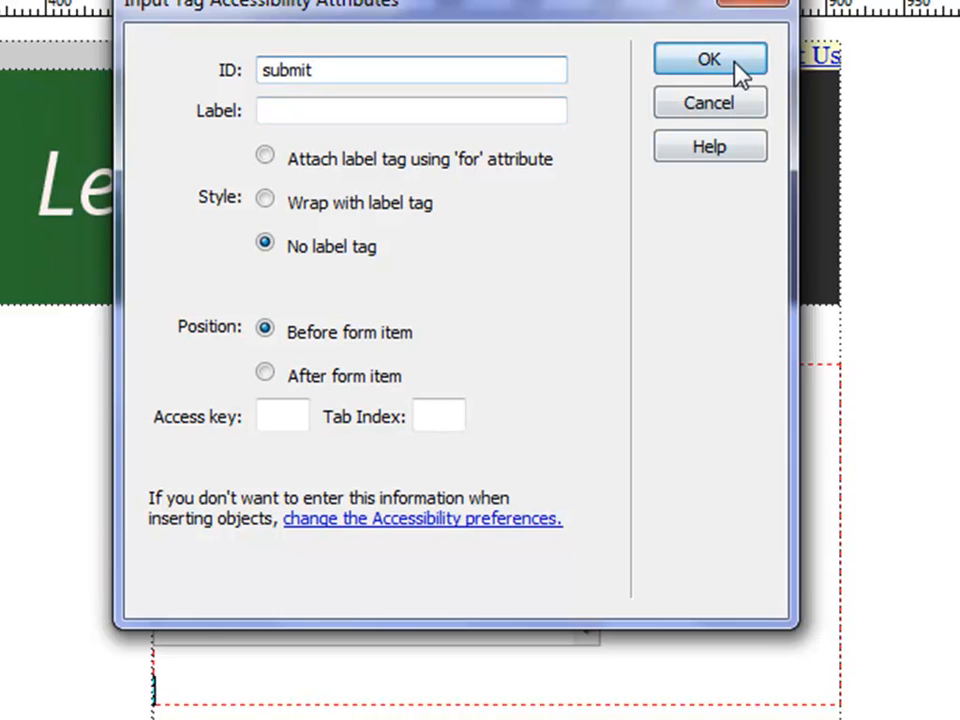
click(709, 59)
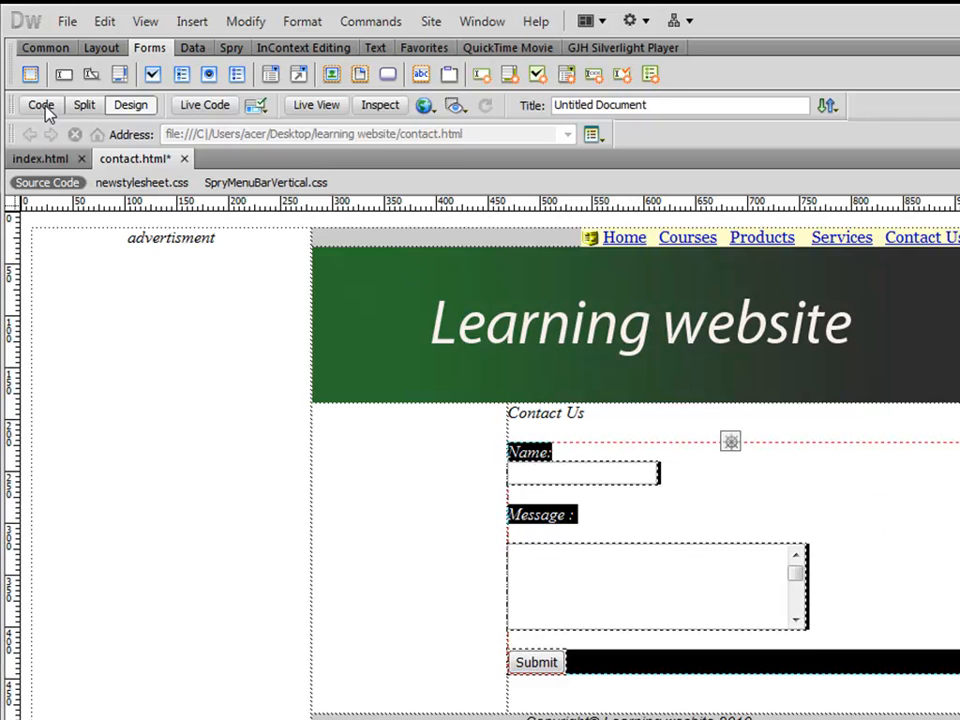
- Switch to Code view to inspect the form's markup
click(41, 104)
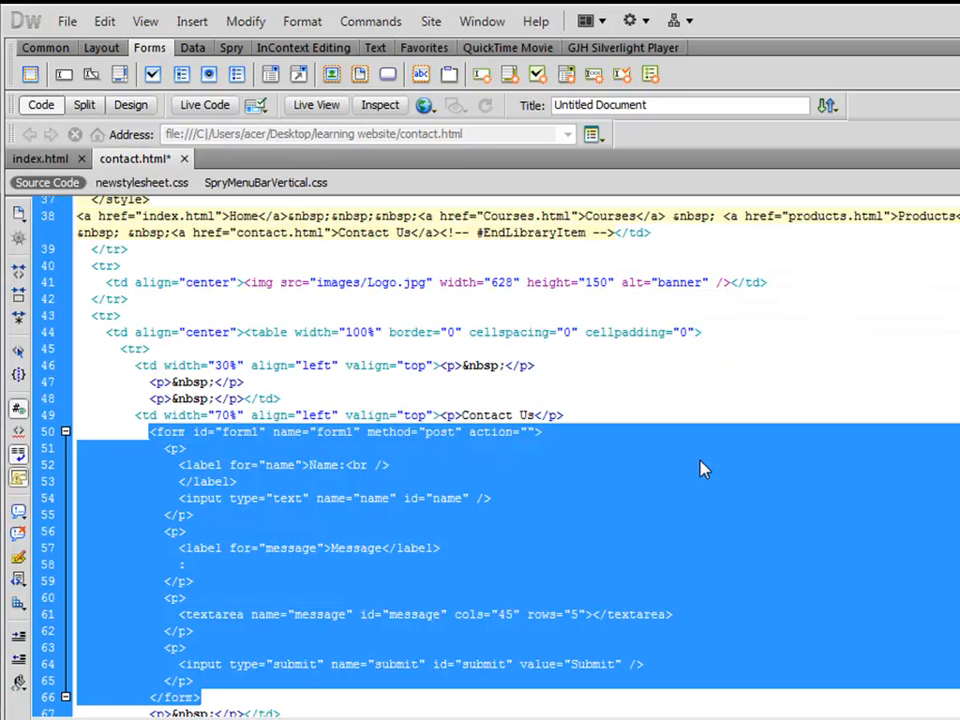
mouse_move(520, 495)
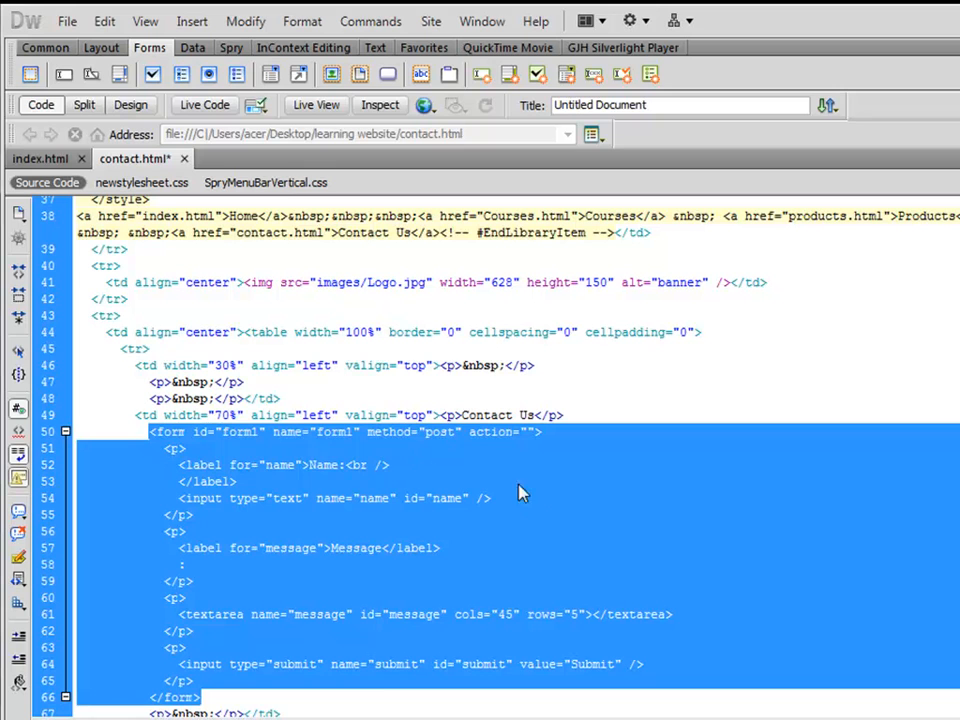
mouse_move(131, 105)
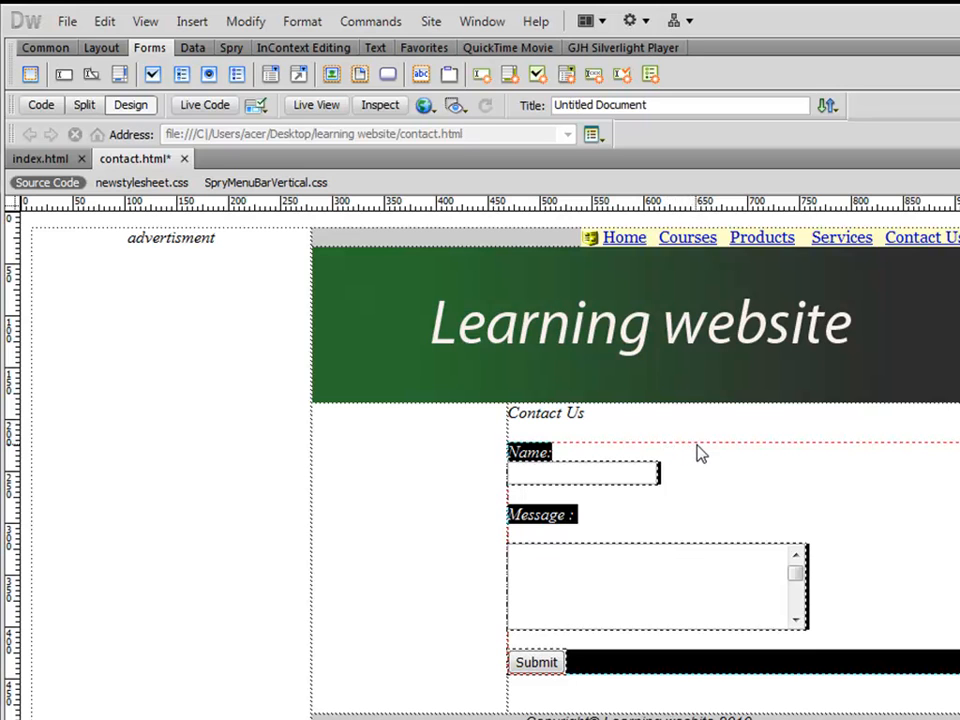
mouse_move(587, 530)
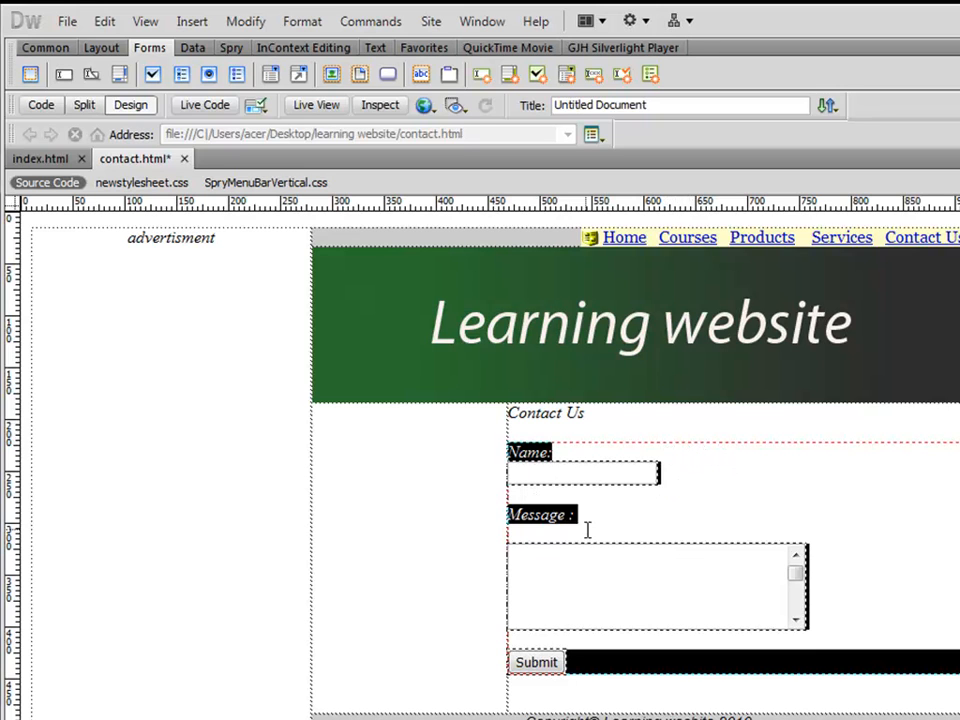
mouse_move(727, 450)
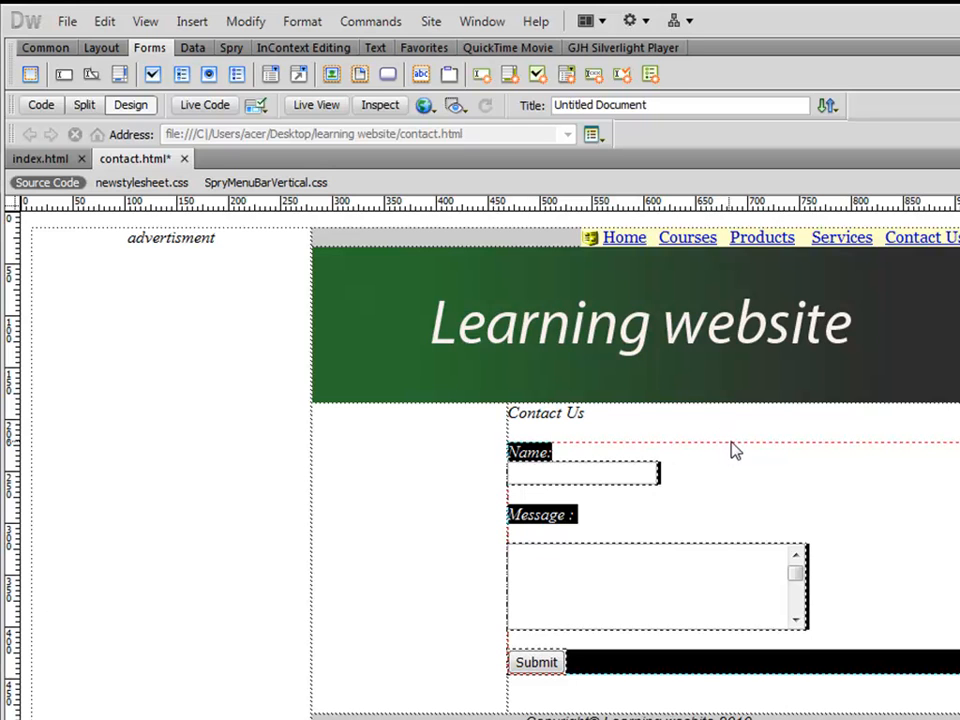
mouse_move(810, 450)
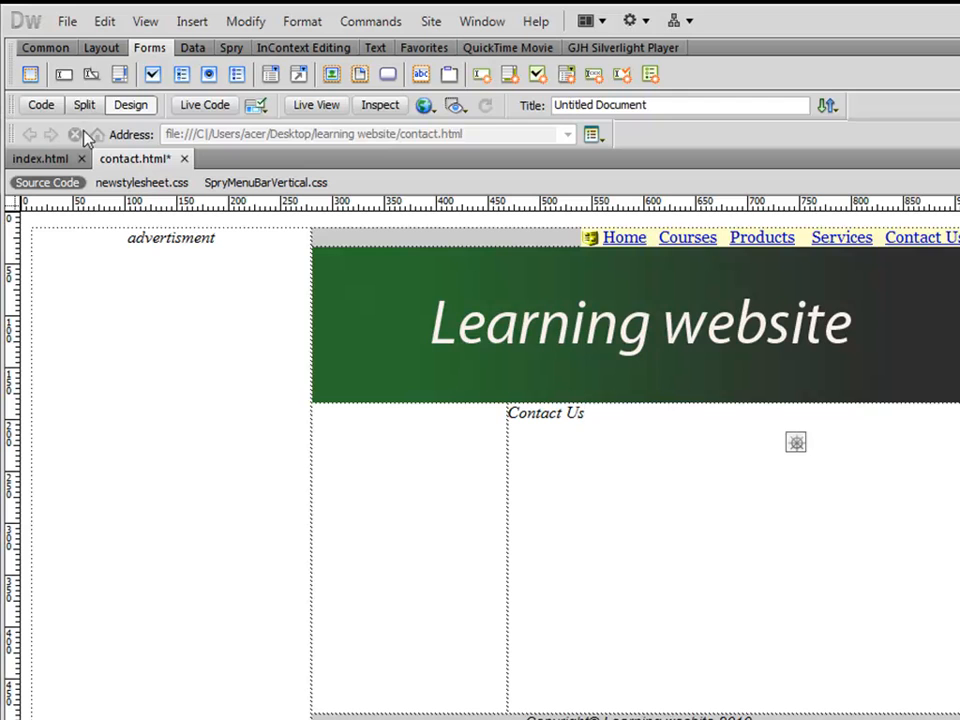
- Check the source of contact.html, then create a new blank HTML page
click(41, 104)
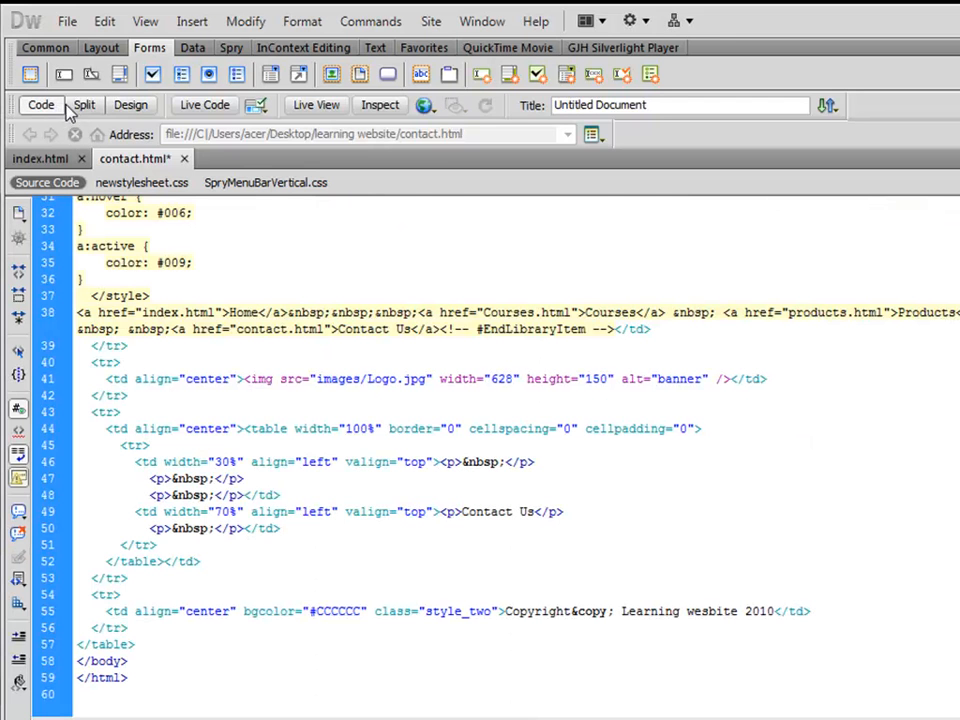
click(130, 104)
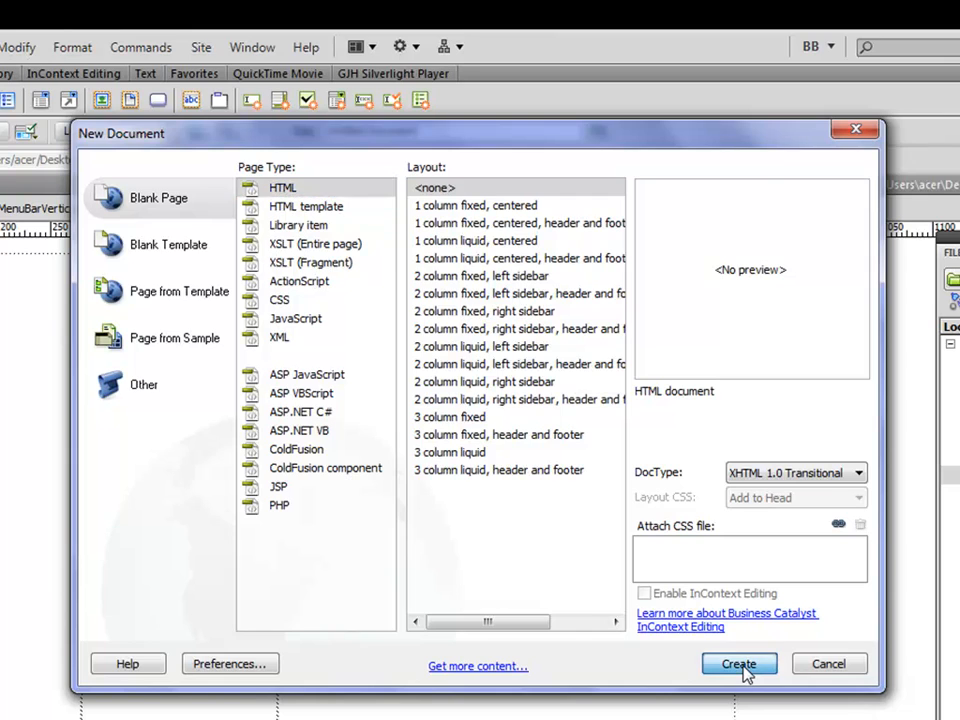
click(738, 663)
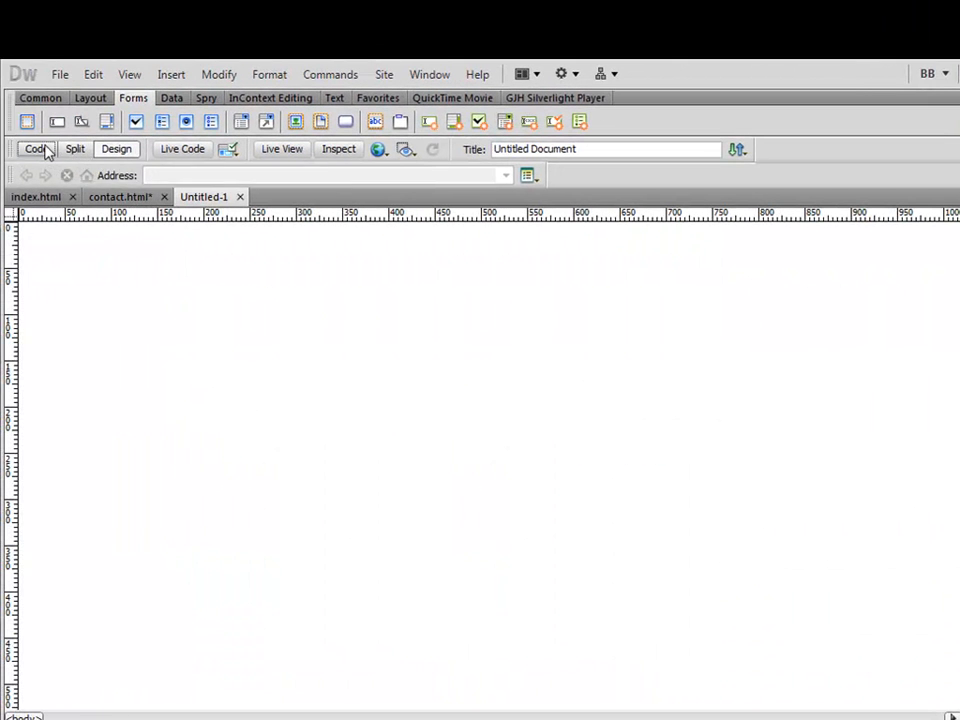
- Show the new document in Code view, then in Split view
click(36, 148)
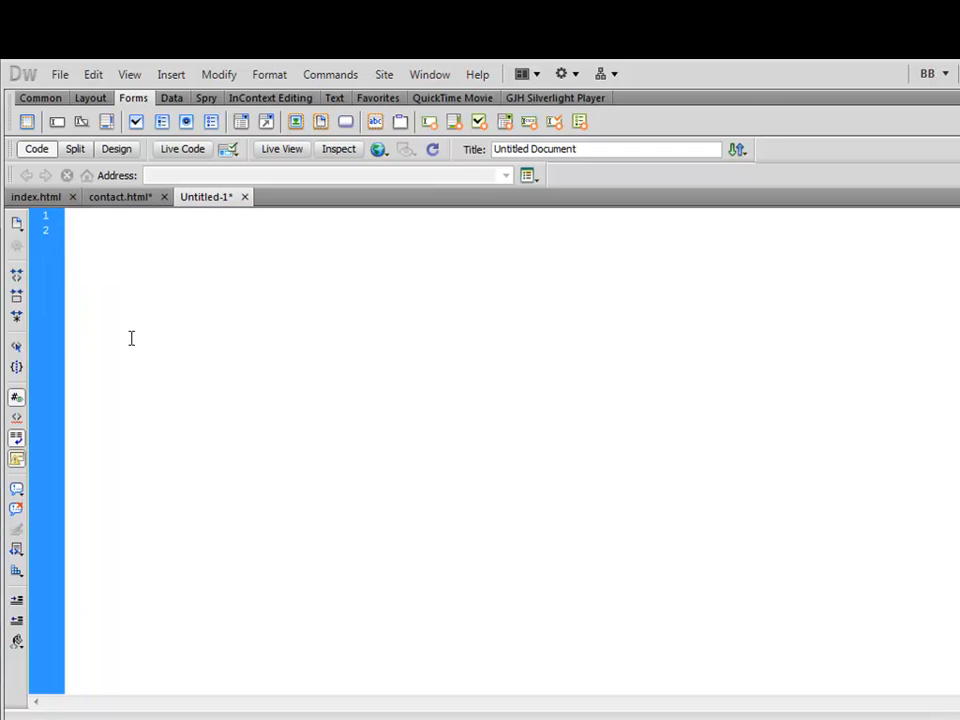
click(75, 148)
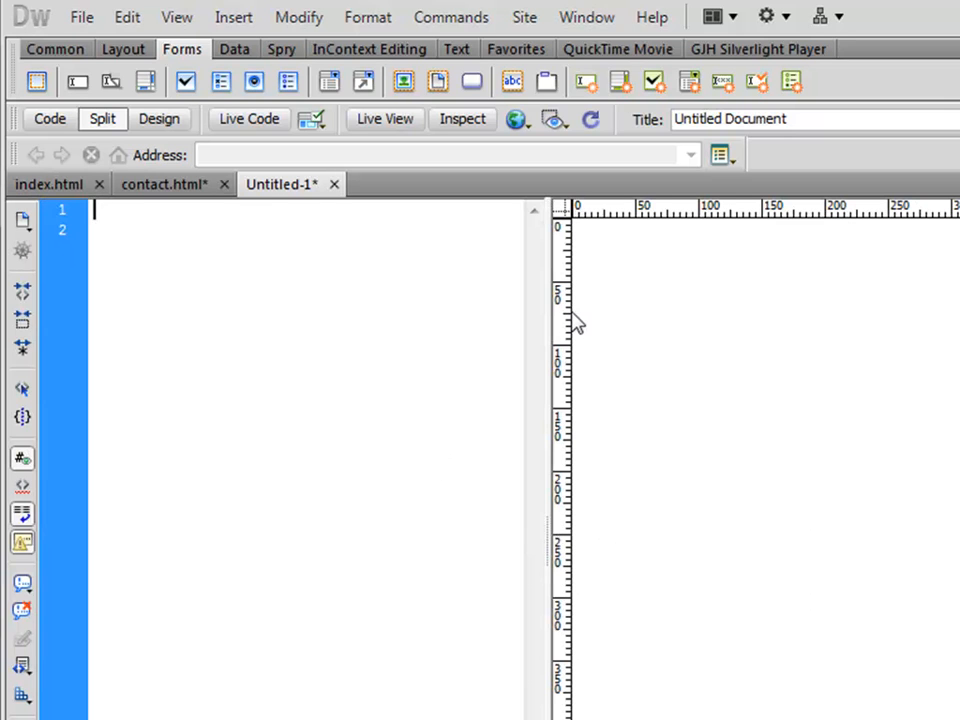
mouse_move(750, 275)
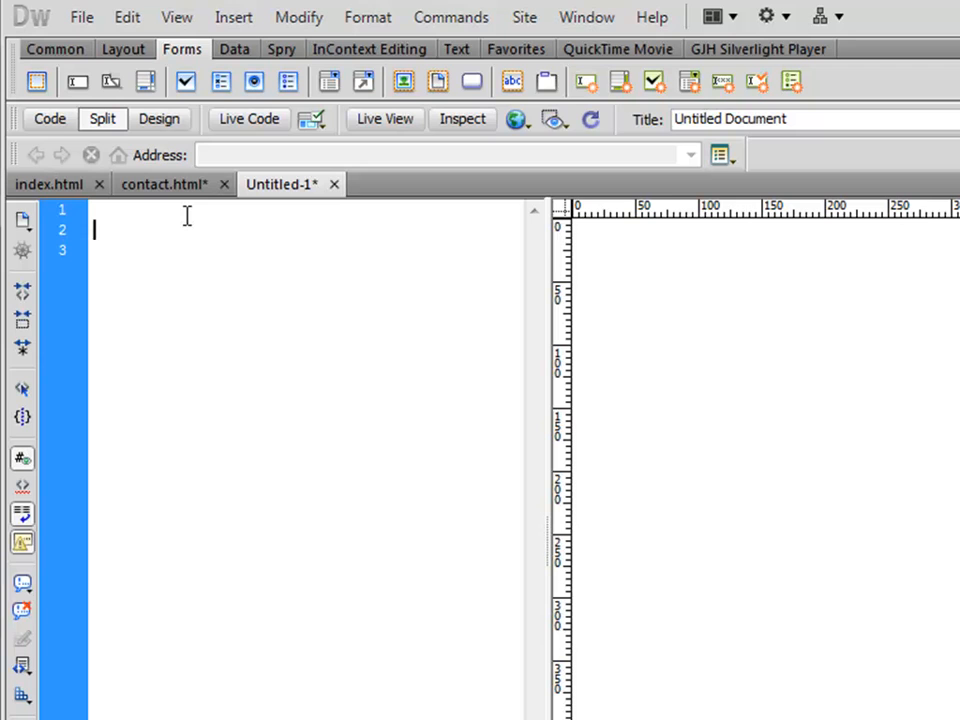
- Type an <input> tag on line 2 of the new page's code
text(<)
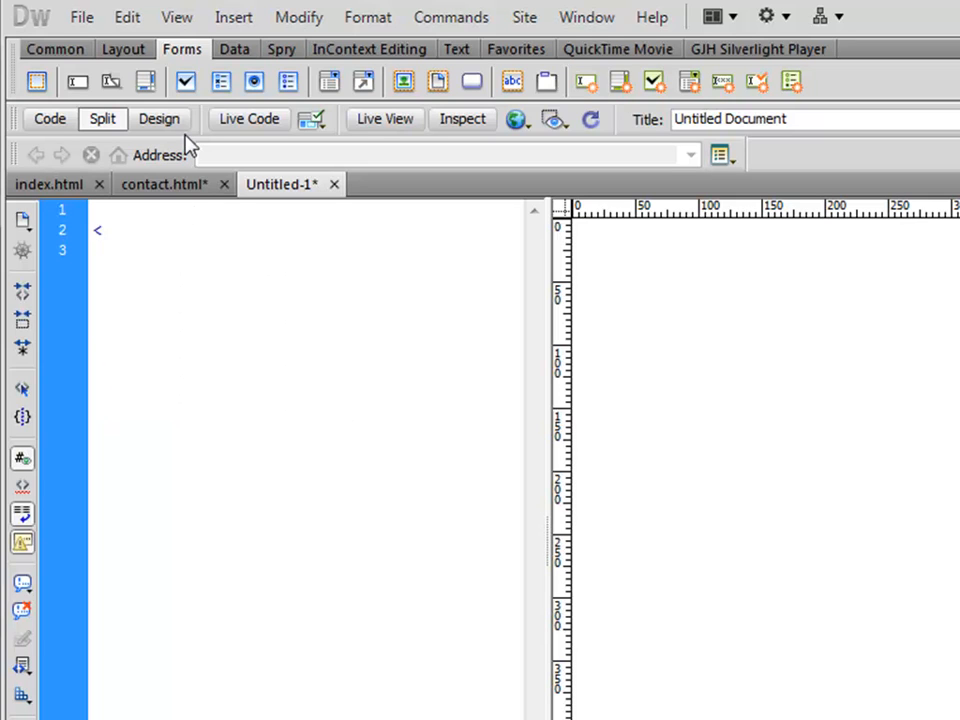
text(input>)
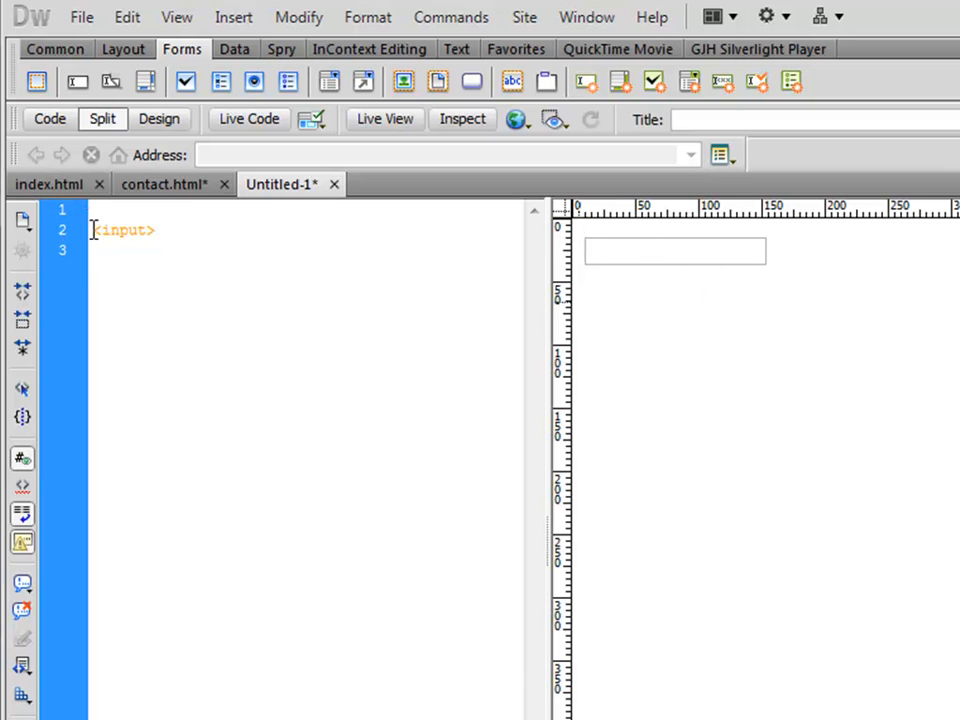
mouse_move(190, 262)
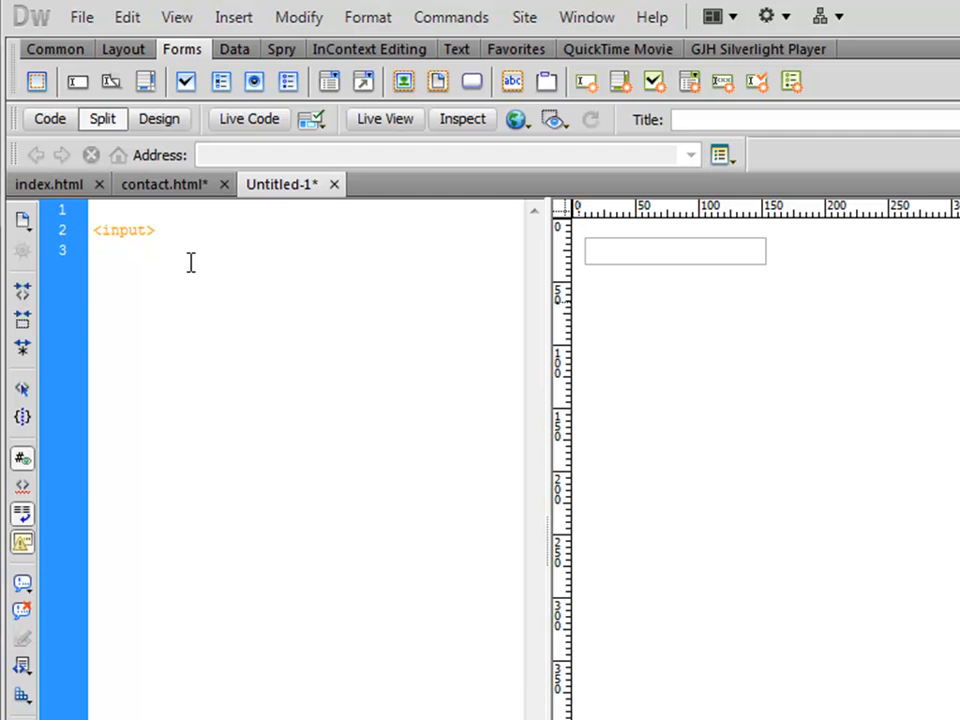
text(Na,e)
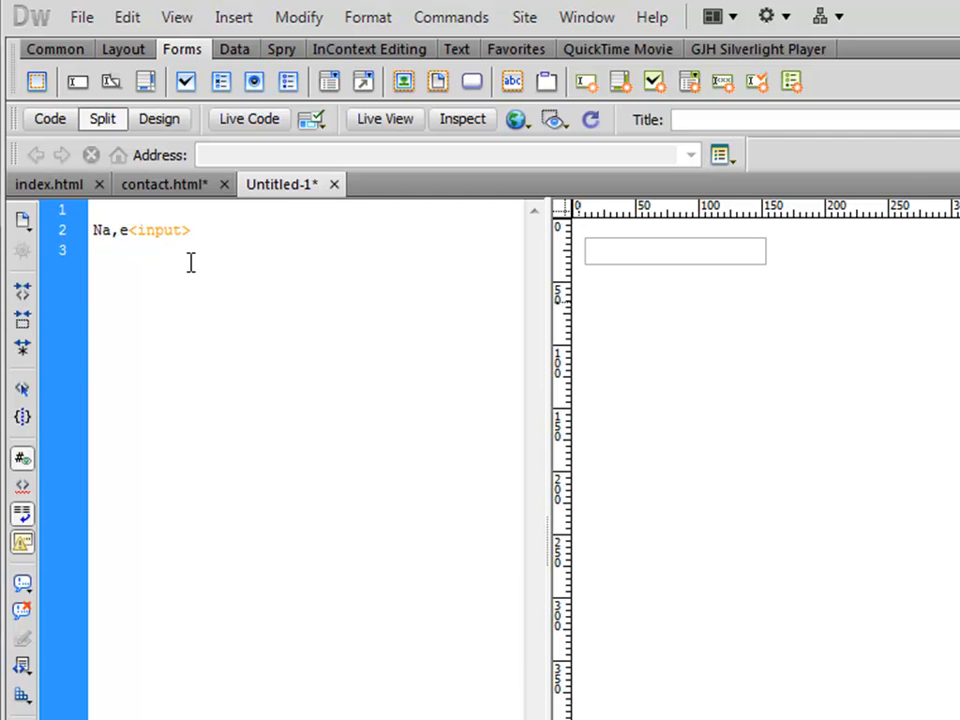
text(Name:)
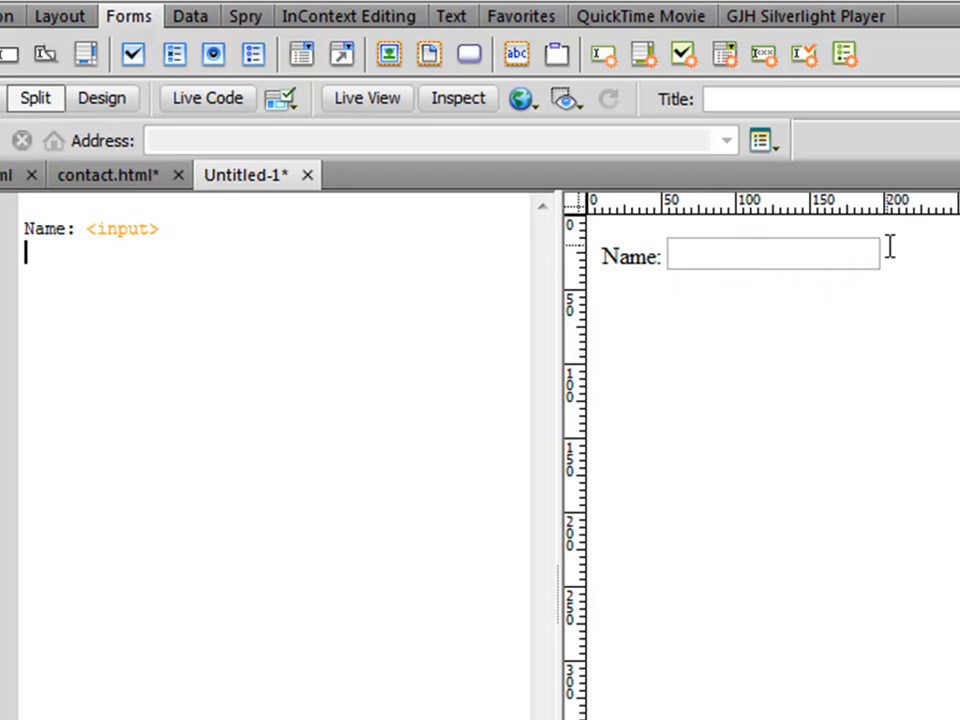
mouse_move(317, 403)
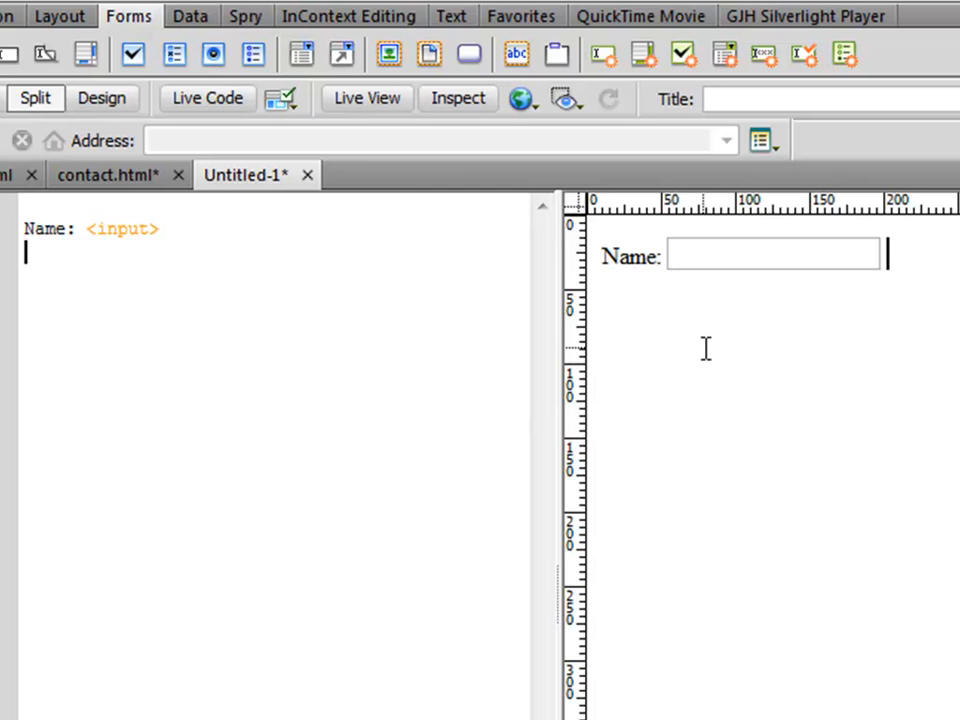
mouse_move(714, 449)
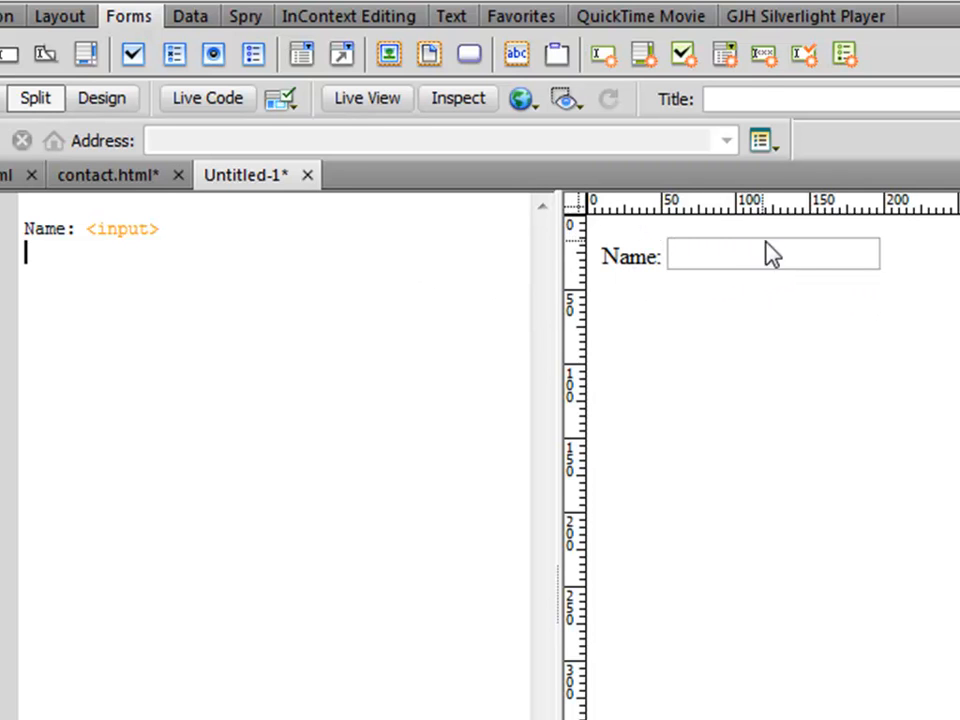
mouse_move(765, 293)
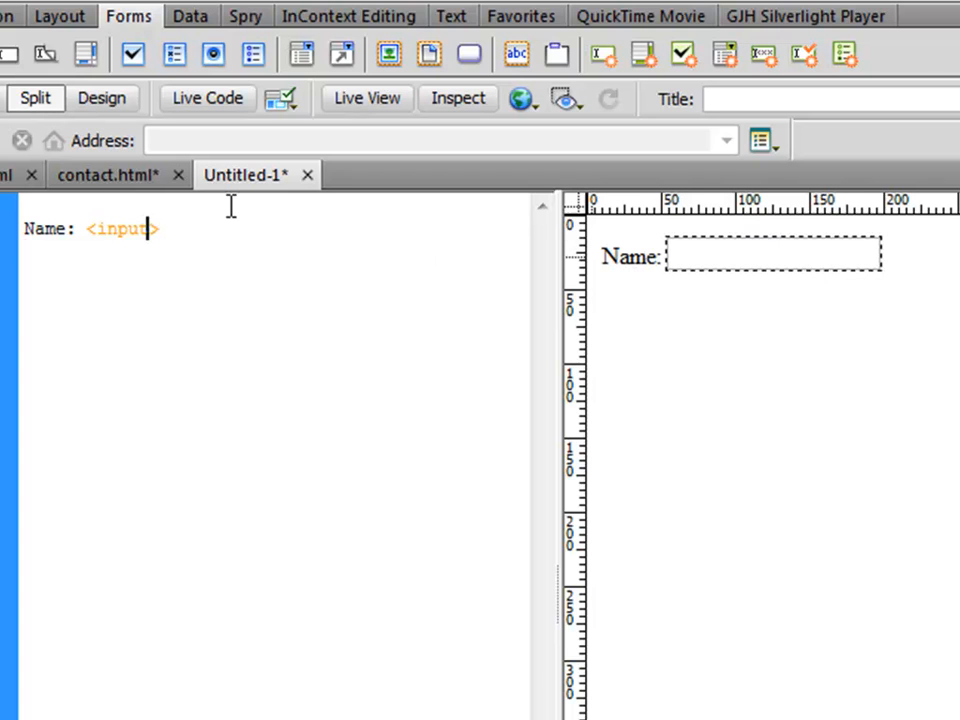
- Give the input tag name="name" and type="text" attributes using code hints
text(name)
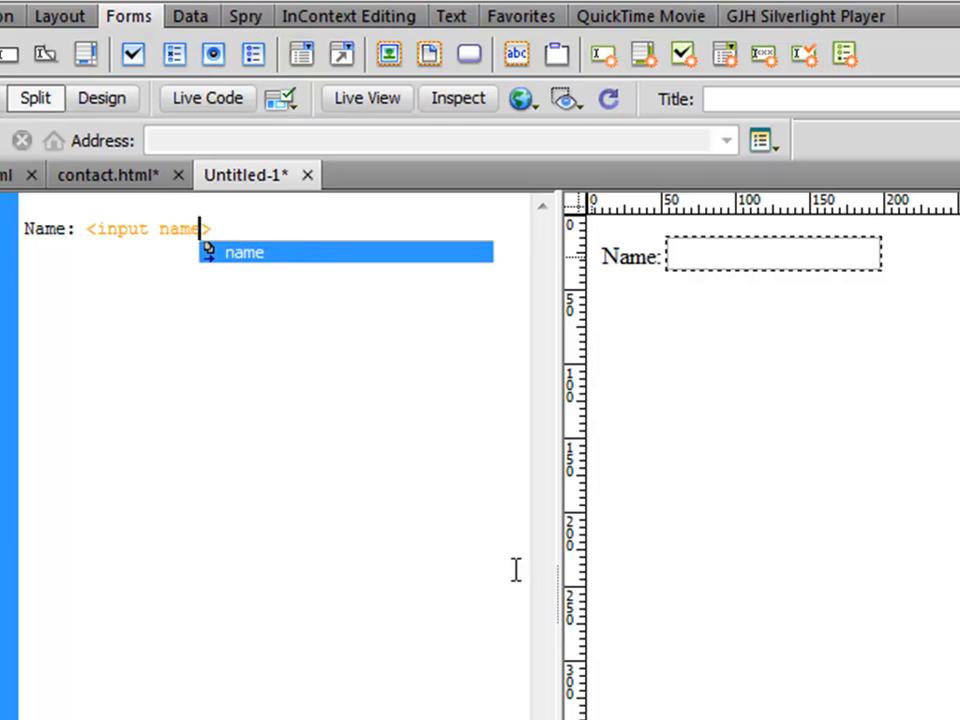
text(=")
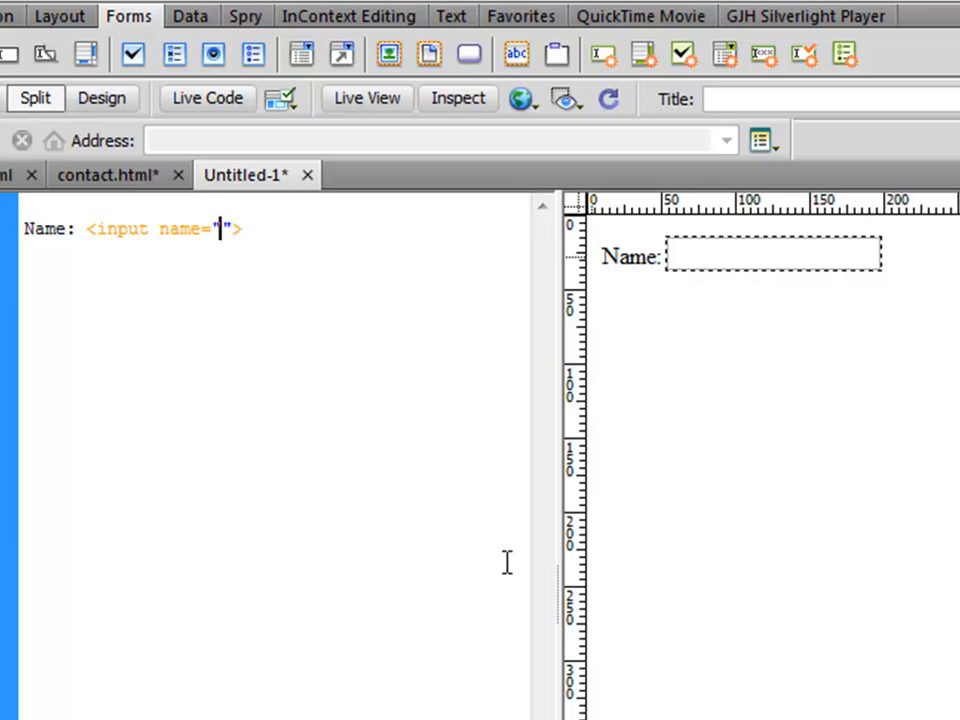
text(name)
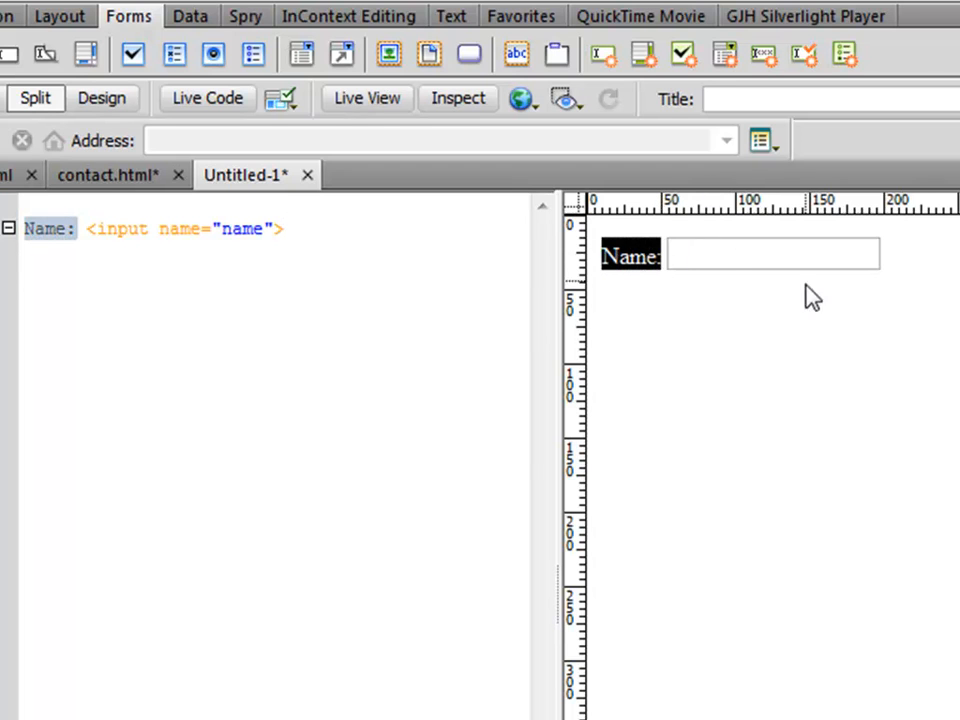
mouse_move(783, 272)
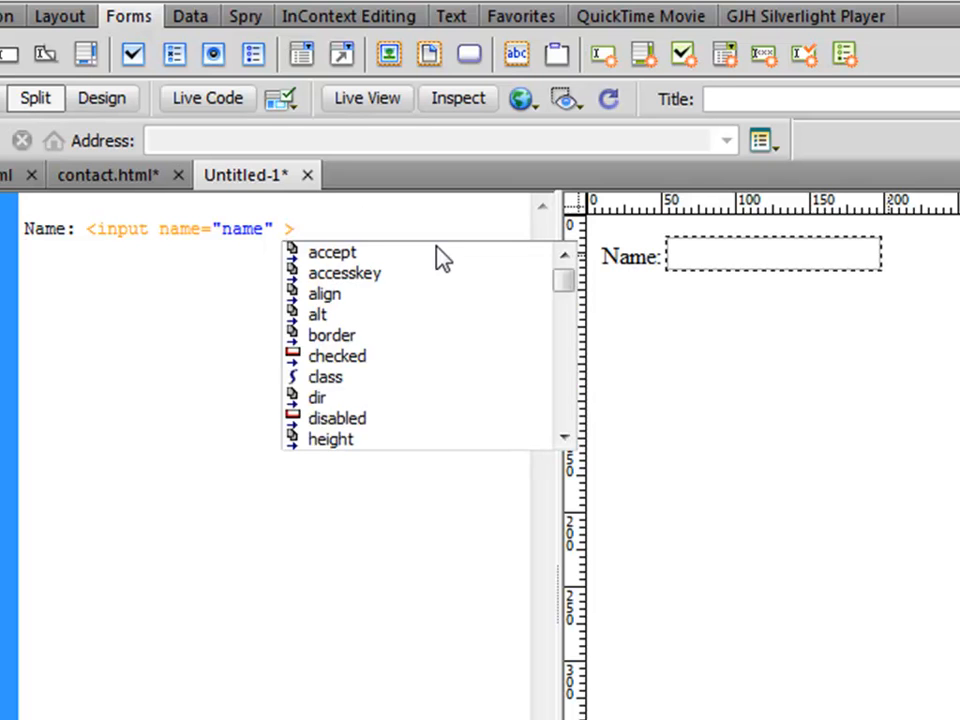
text(type)
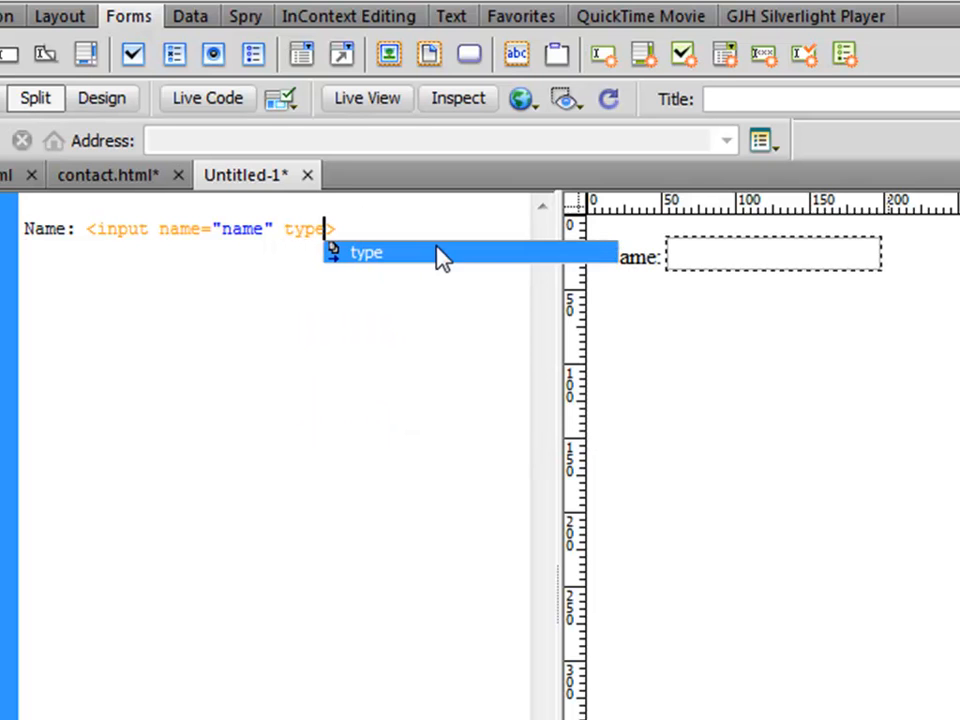
text(="text)
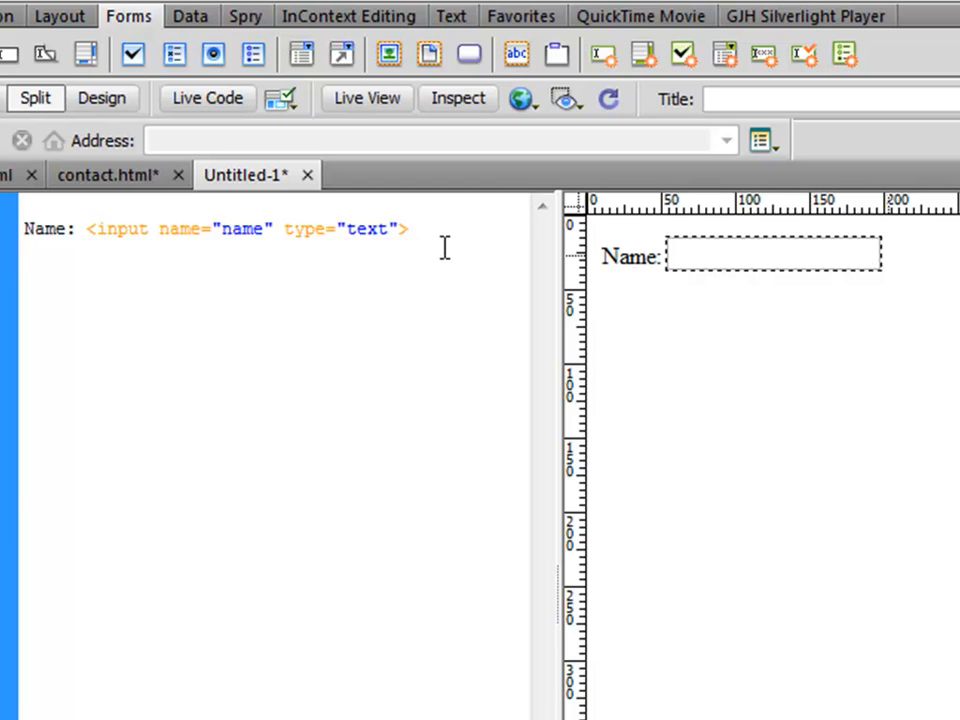
- Type a <textarea></textarea> pair on a new line after the Name input
text(<)
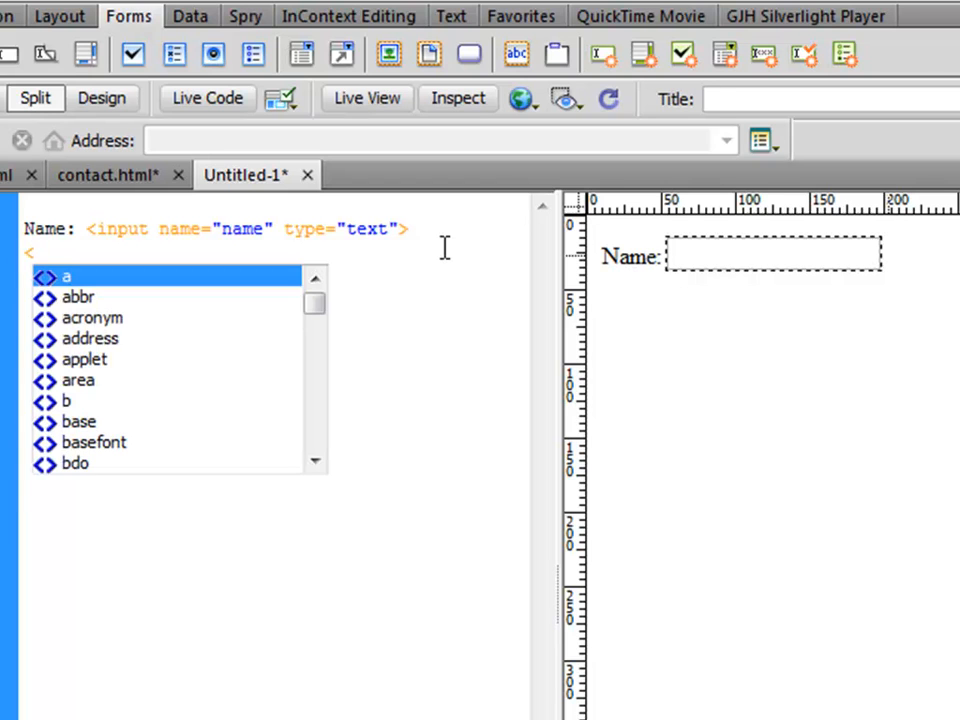
text(textarea>)
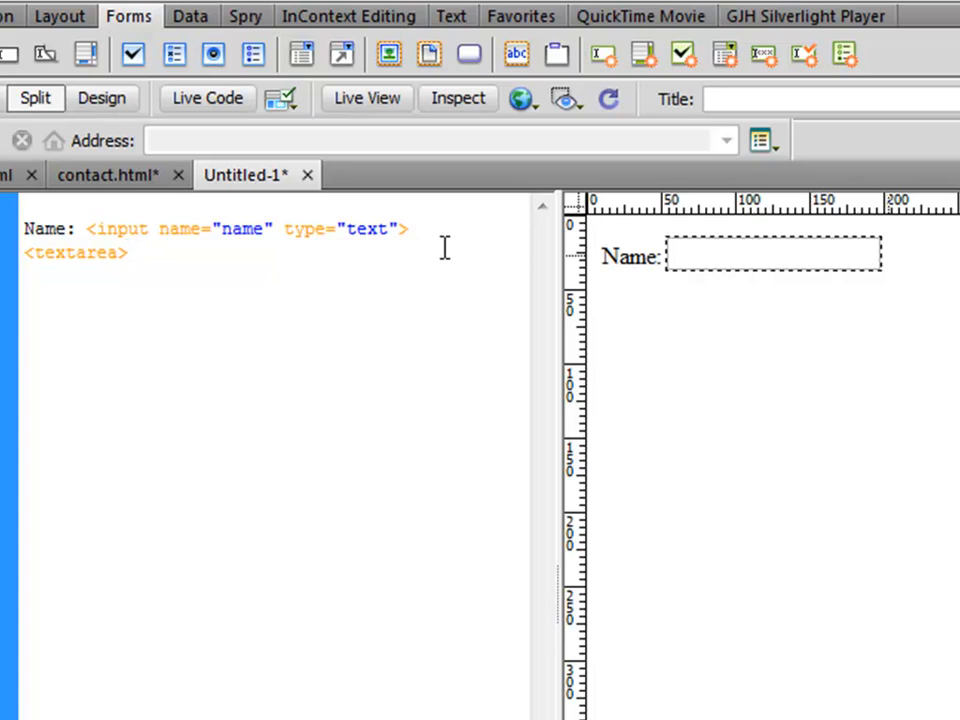
text(</textarea>)
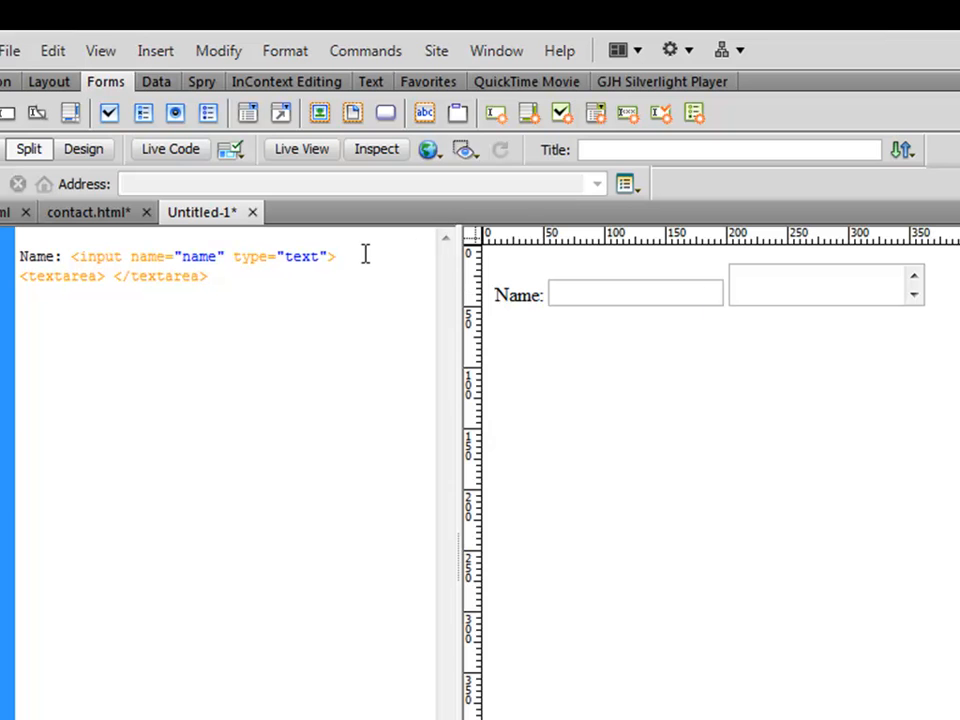
- Add <br/> breaks after Name:, after the input tag, and before the textarea
text(<)
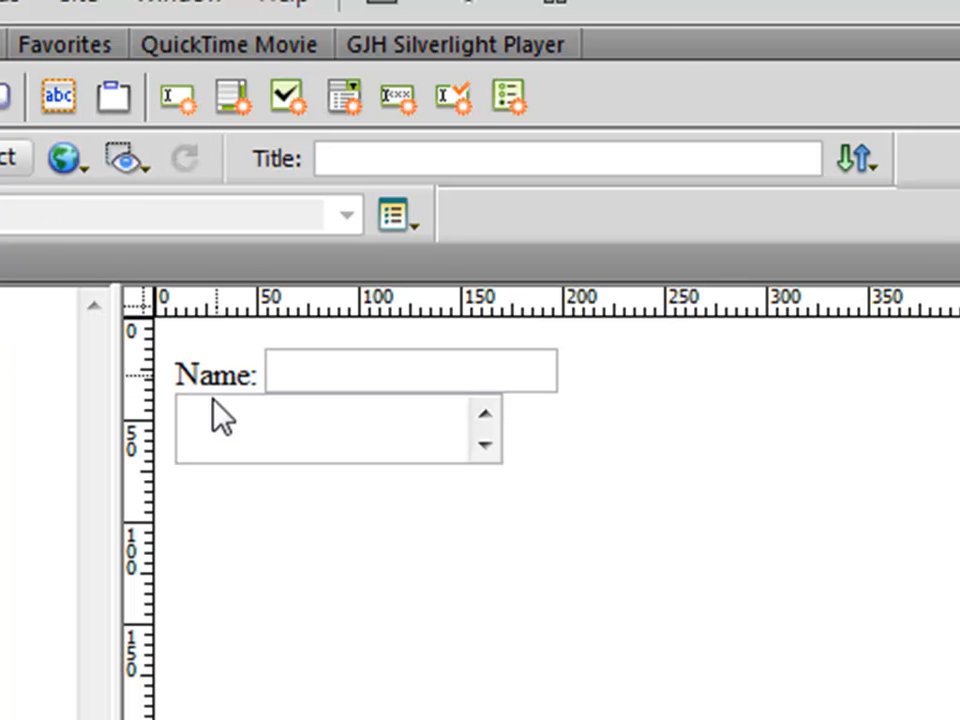
mouse_move(428, 503)
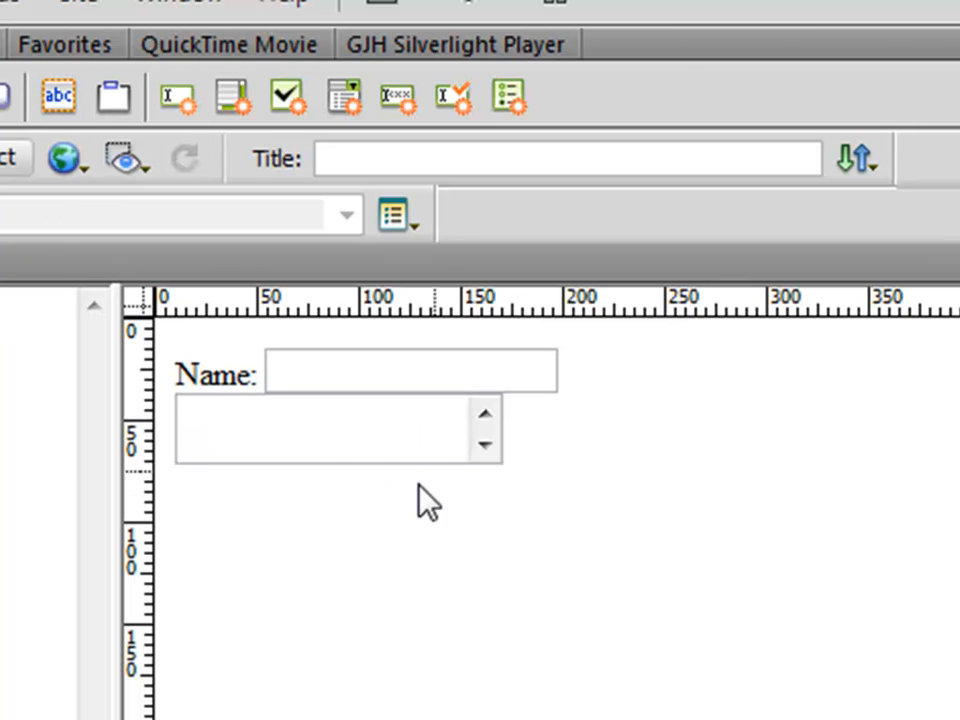
mouse_move(375, 375)
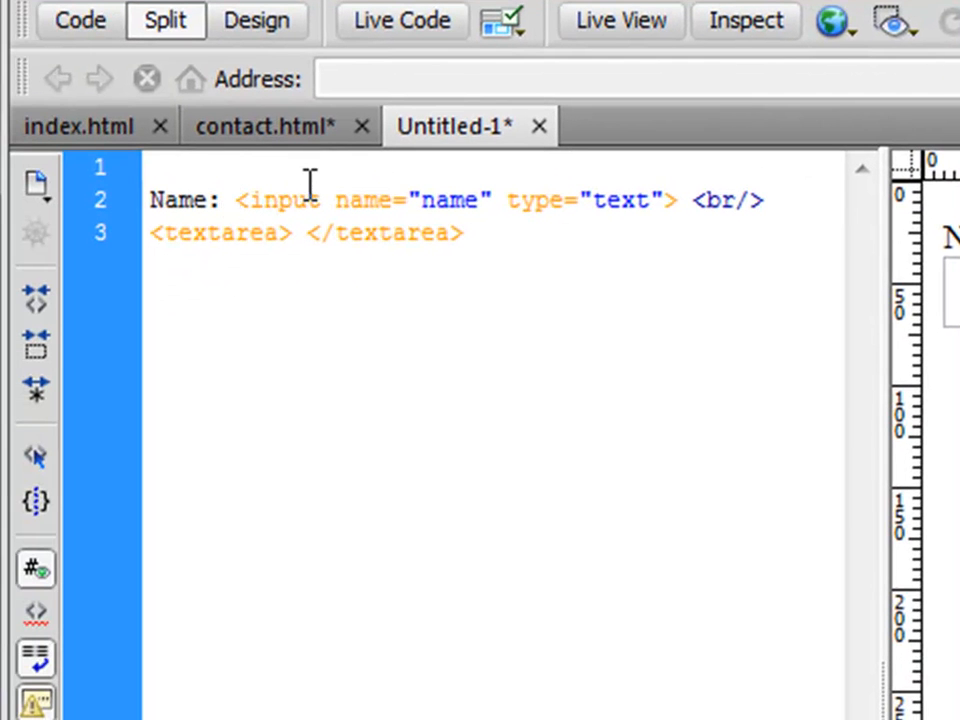
text(<br/>)
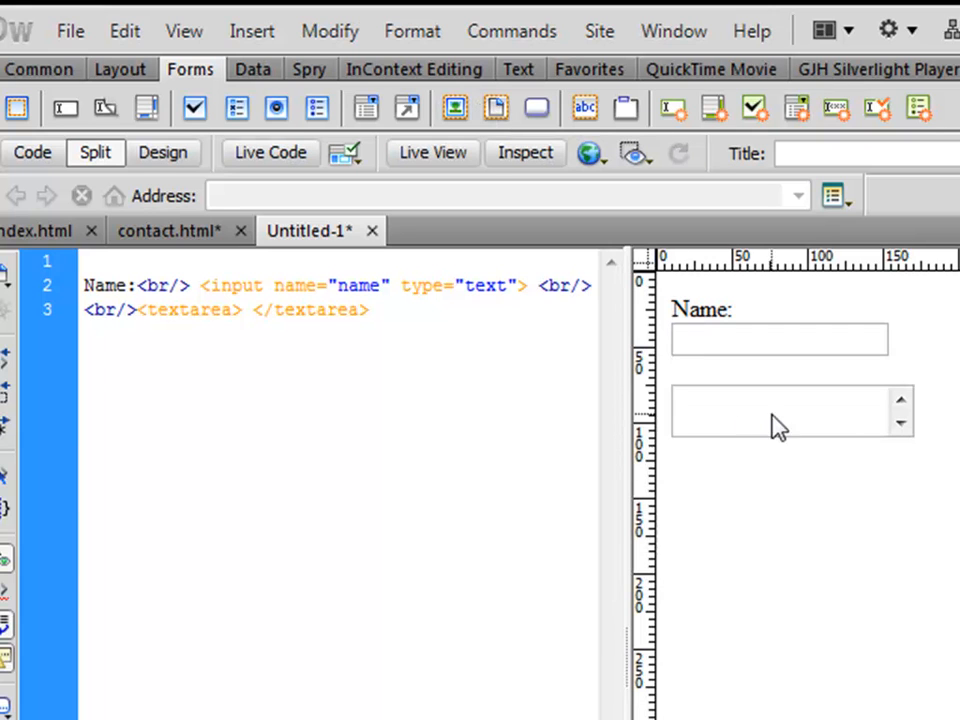
click(133, 309)
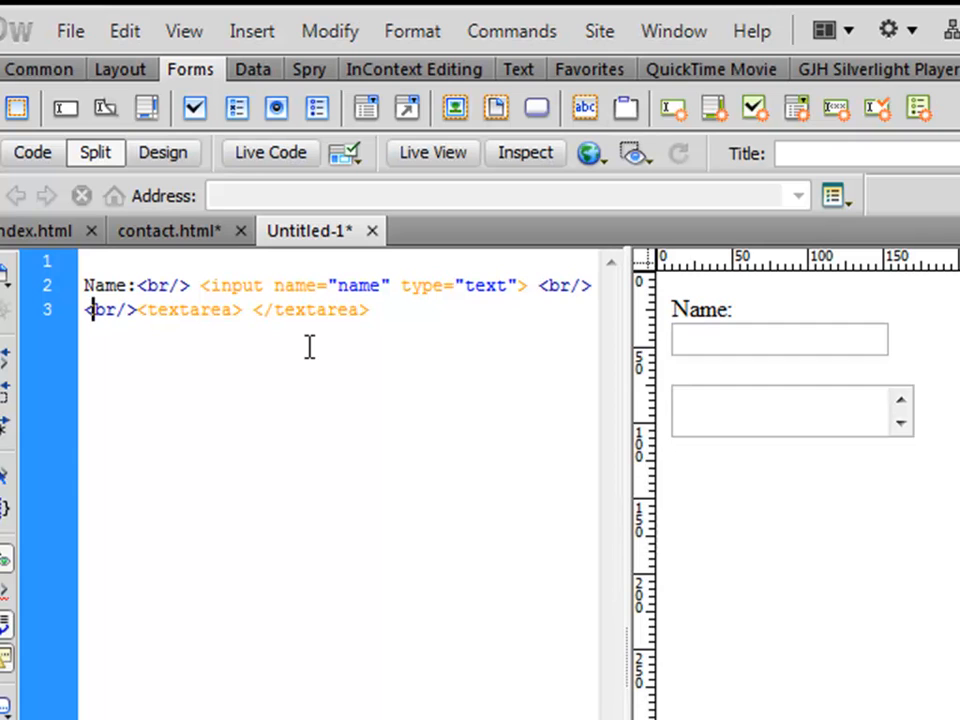
- Add a 'Message:' label, name the textarea "message", and begin a rows attribute
text(Mes)
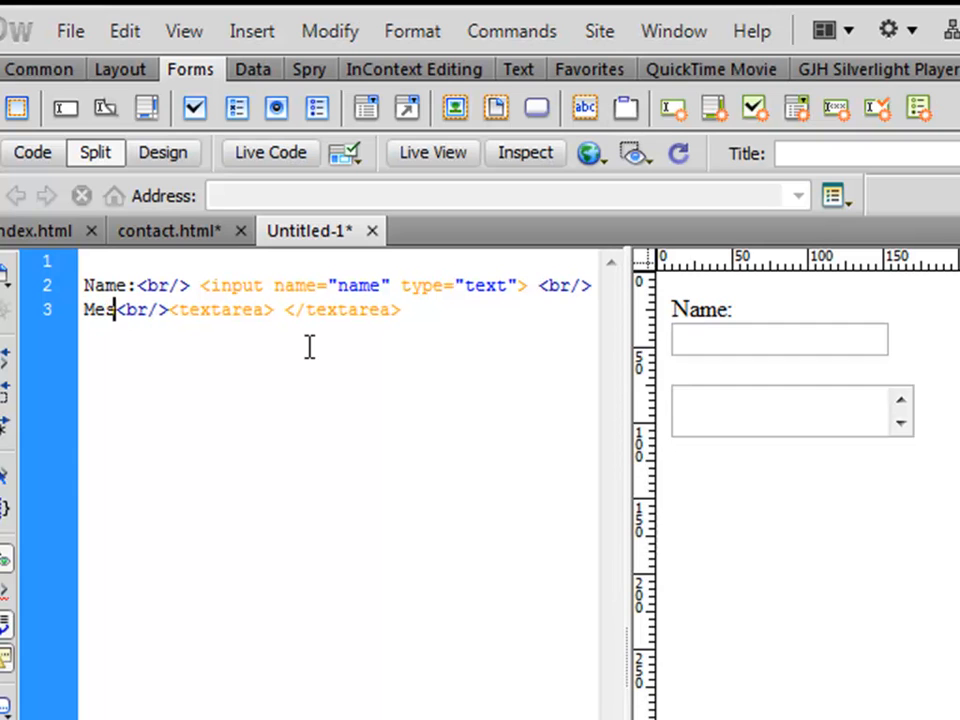
text(sage:)
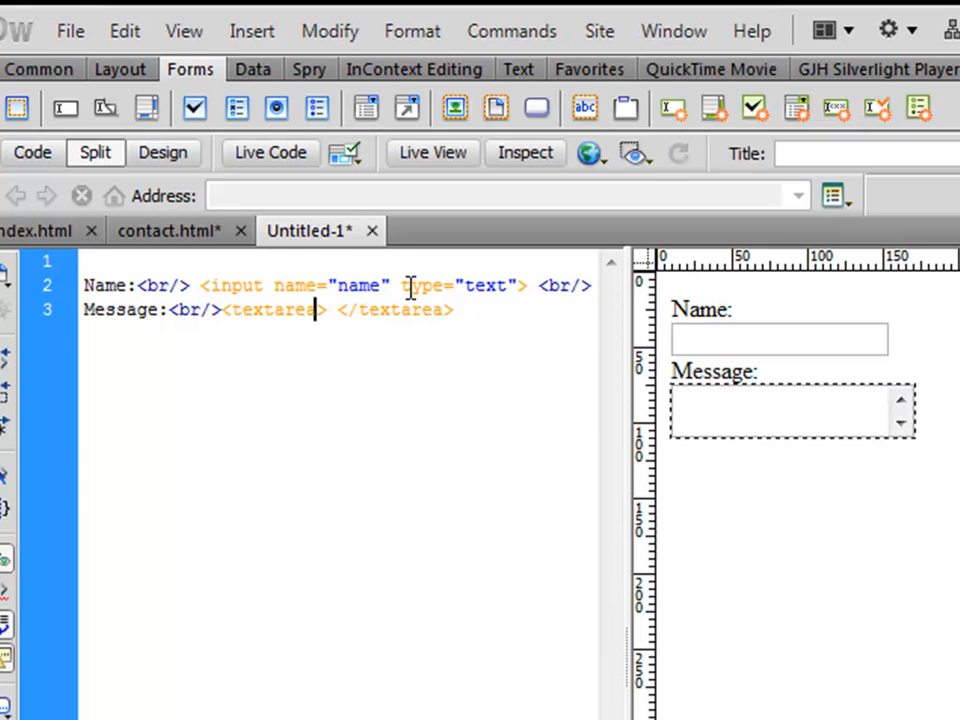
text(name="")
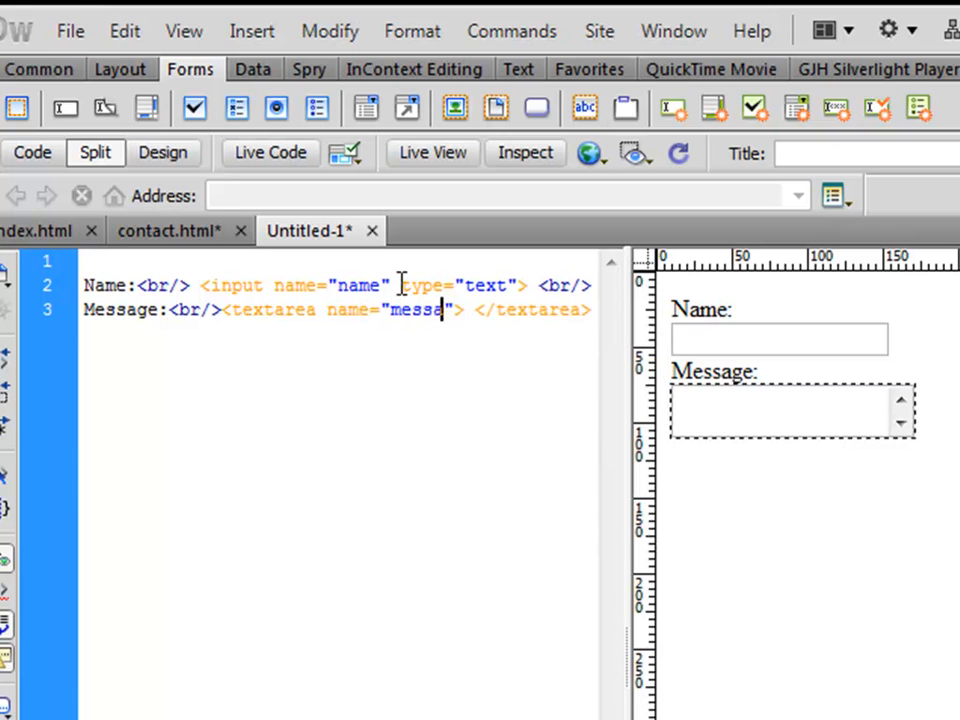
text(ge)
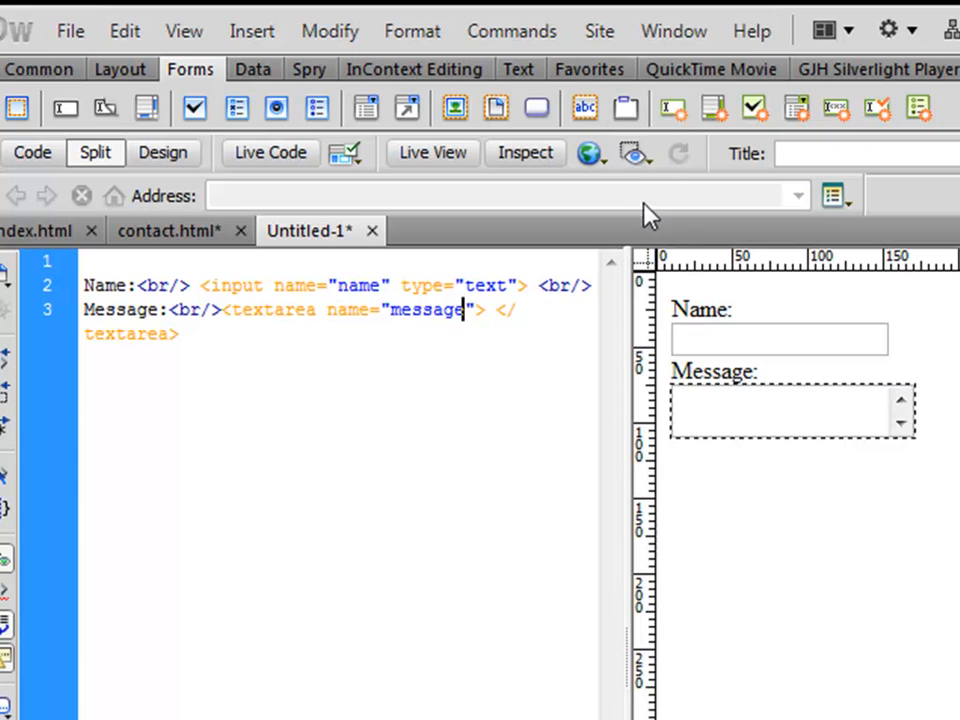
mouse_move(818, 448)
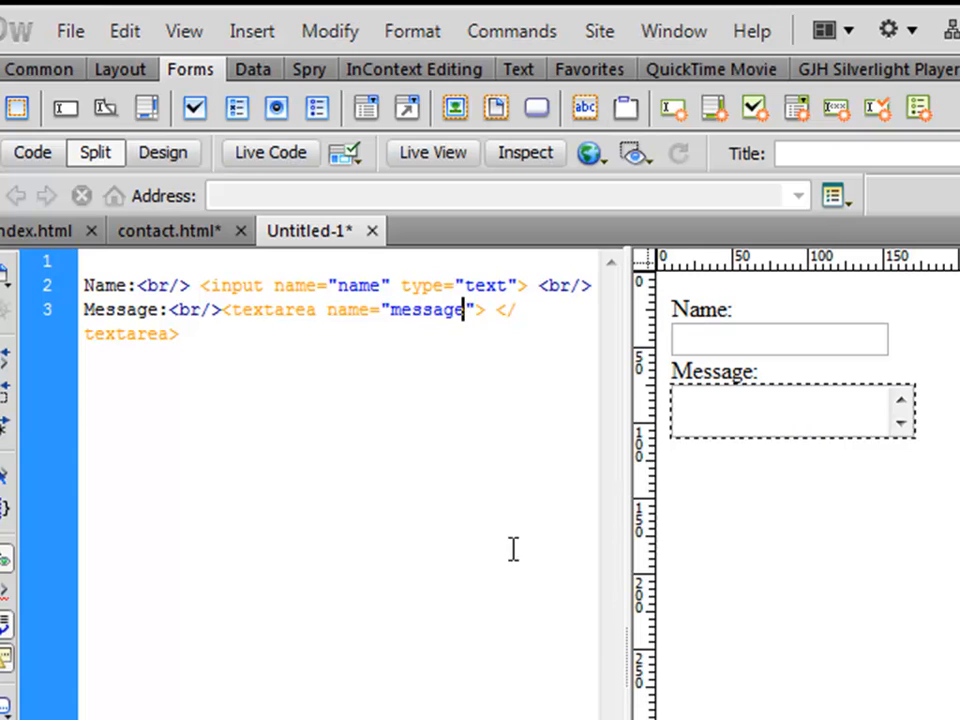
mouse_move(753, 425)
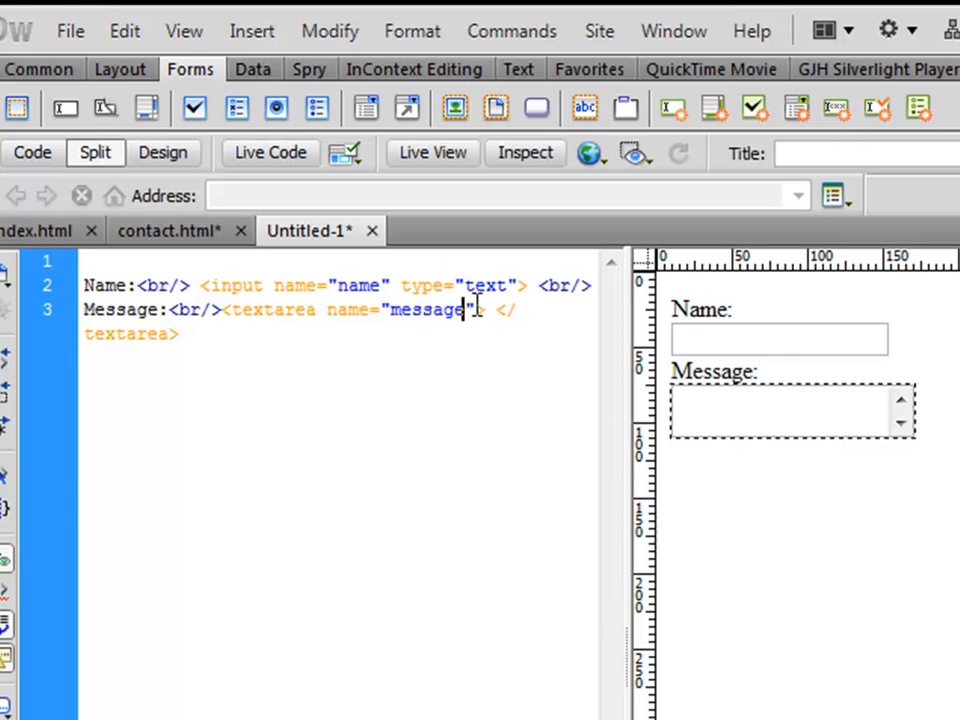
text(rows="">)
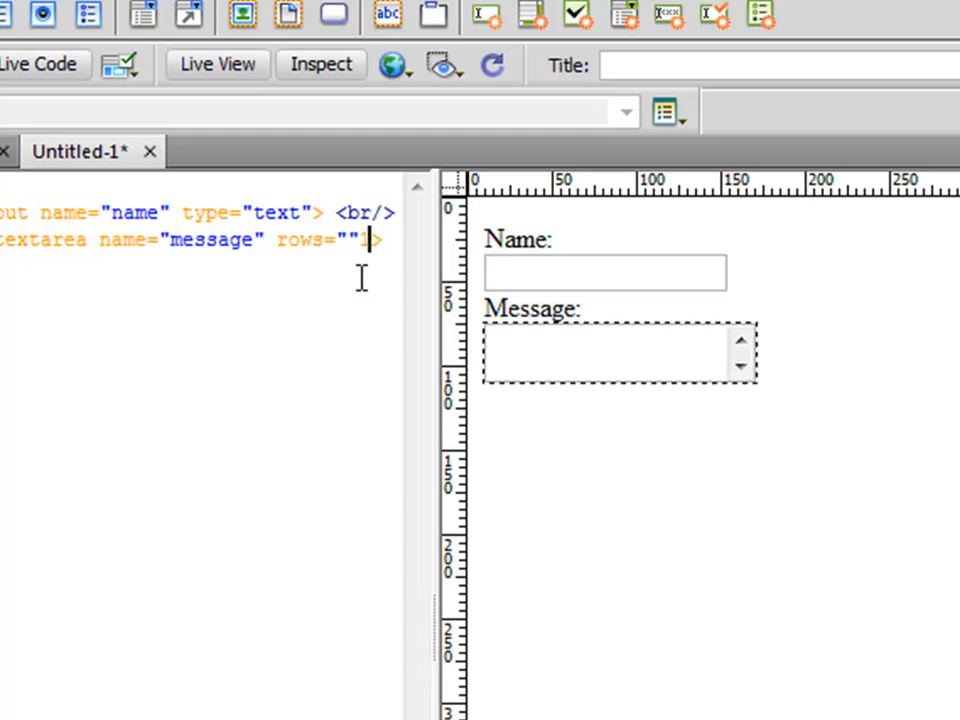
- Size the textarea to rows="10" and cols="40" and start its closing tag
text(0)
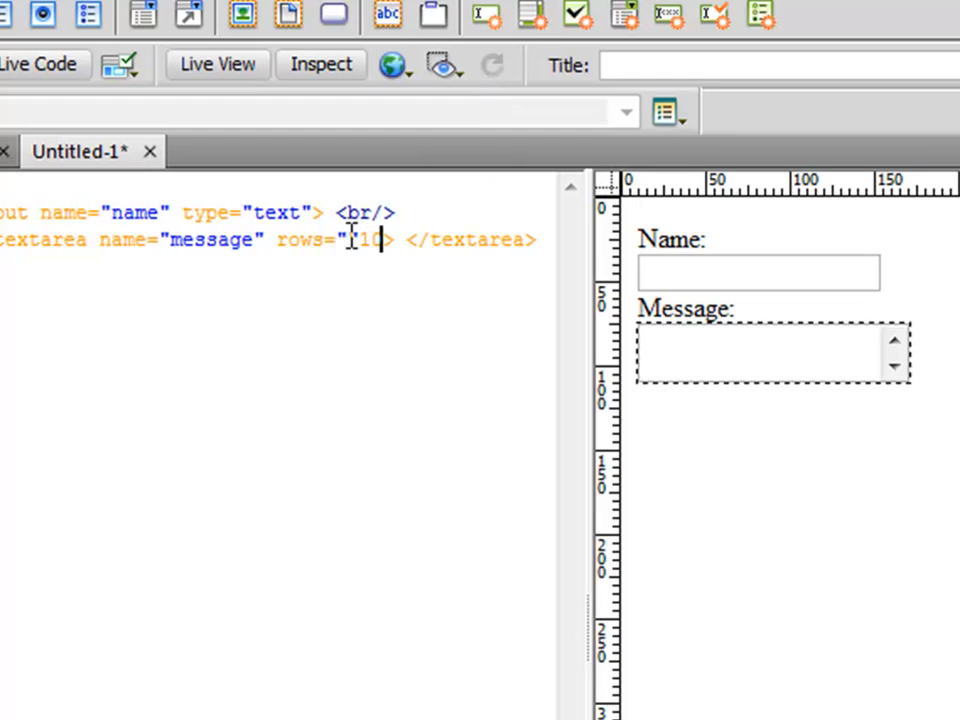
text(10" cols=">)
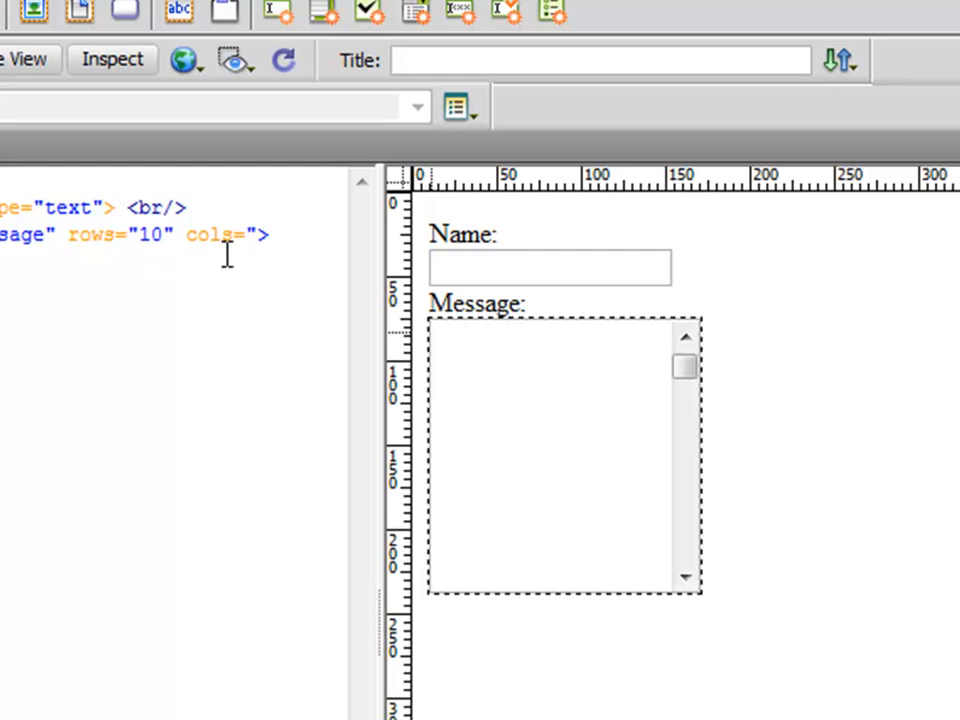
text(3)
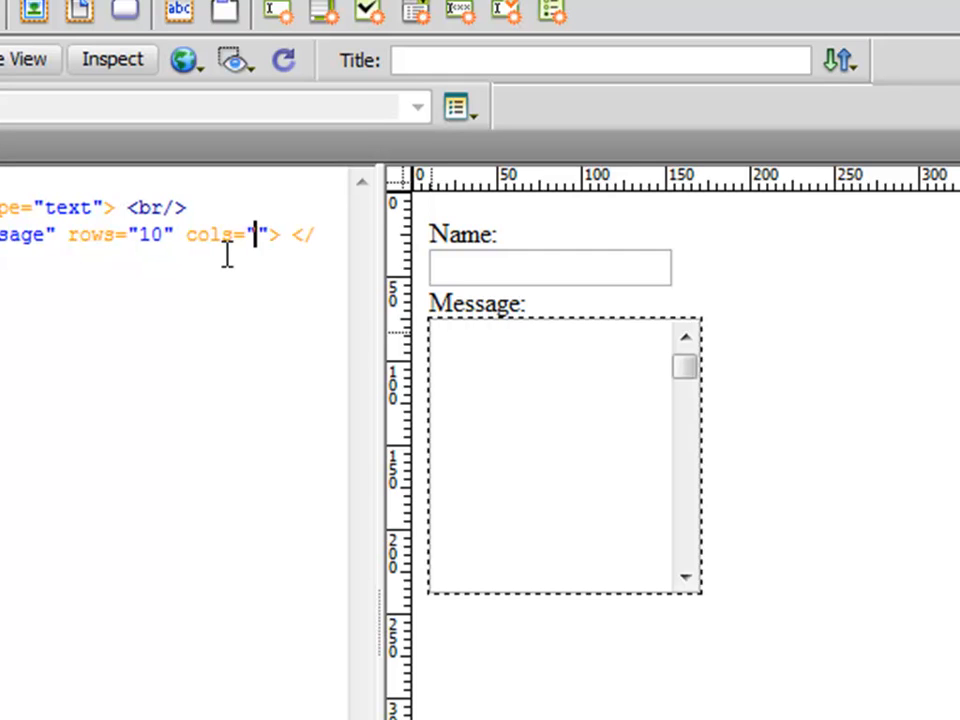
text(40)
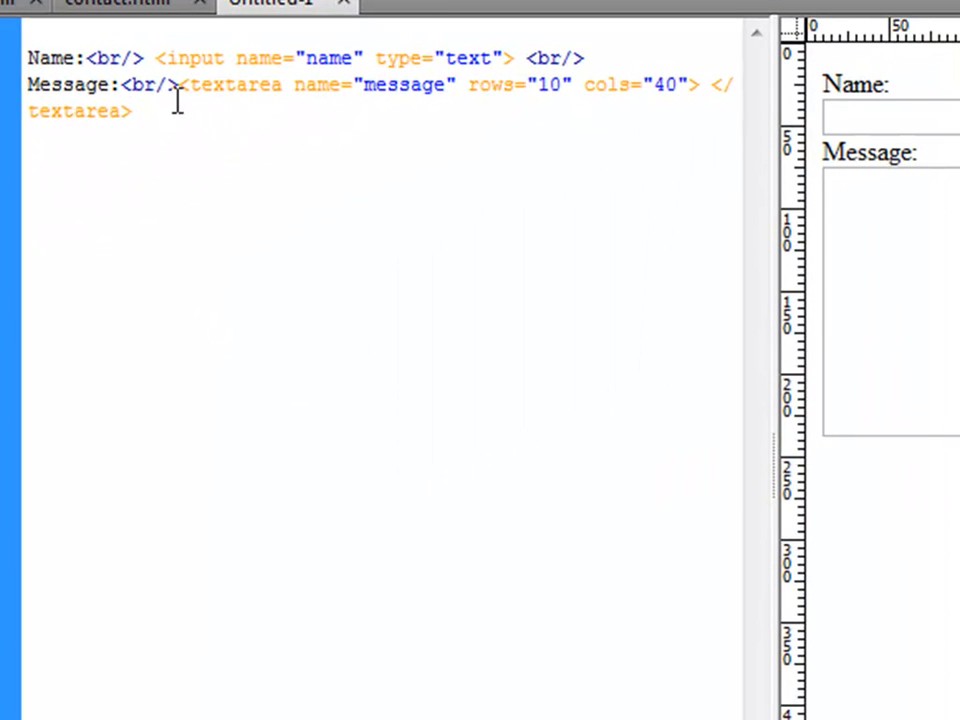
text(<br/>)
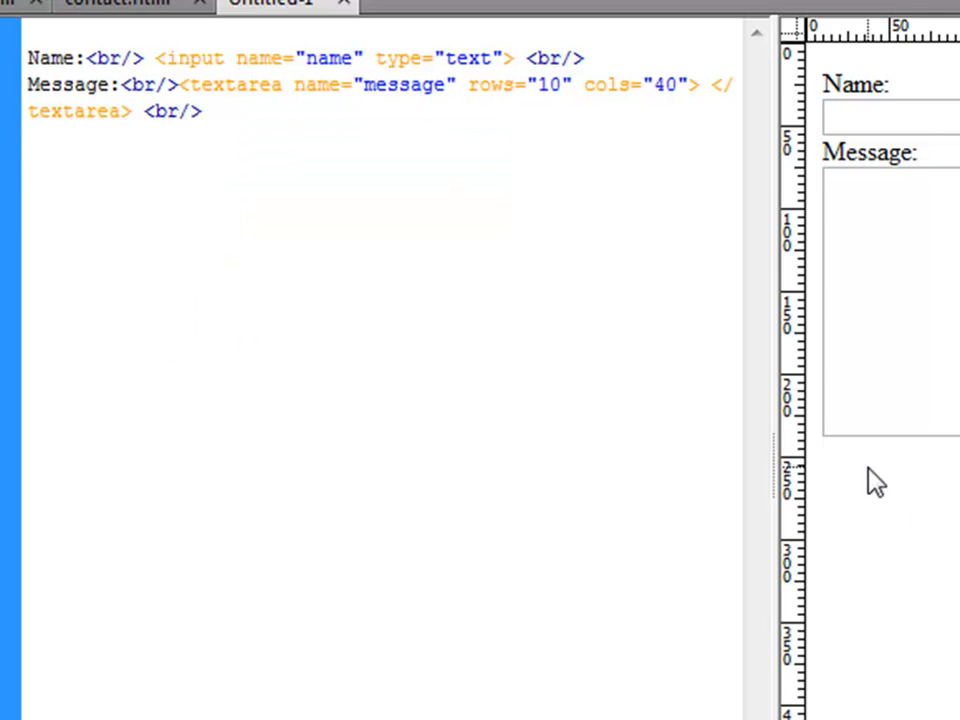
- Add an <input type="submit"> button after the textarea's line break
click(205, 111)
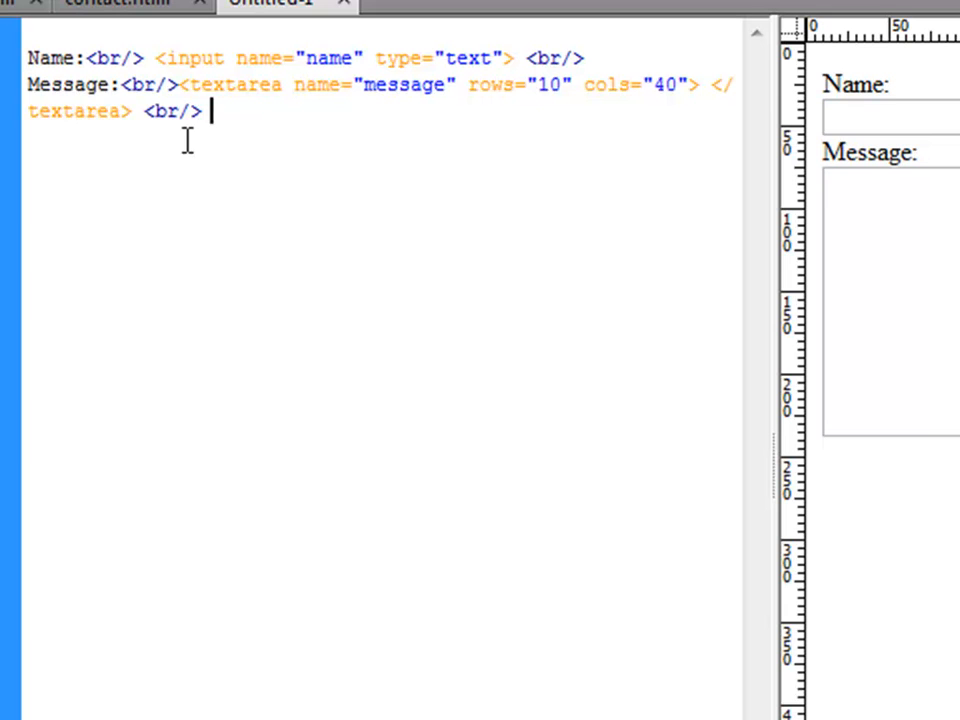
text(<input)
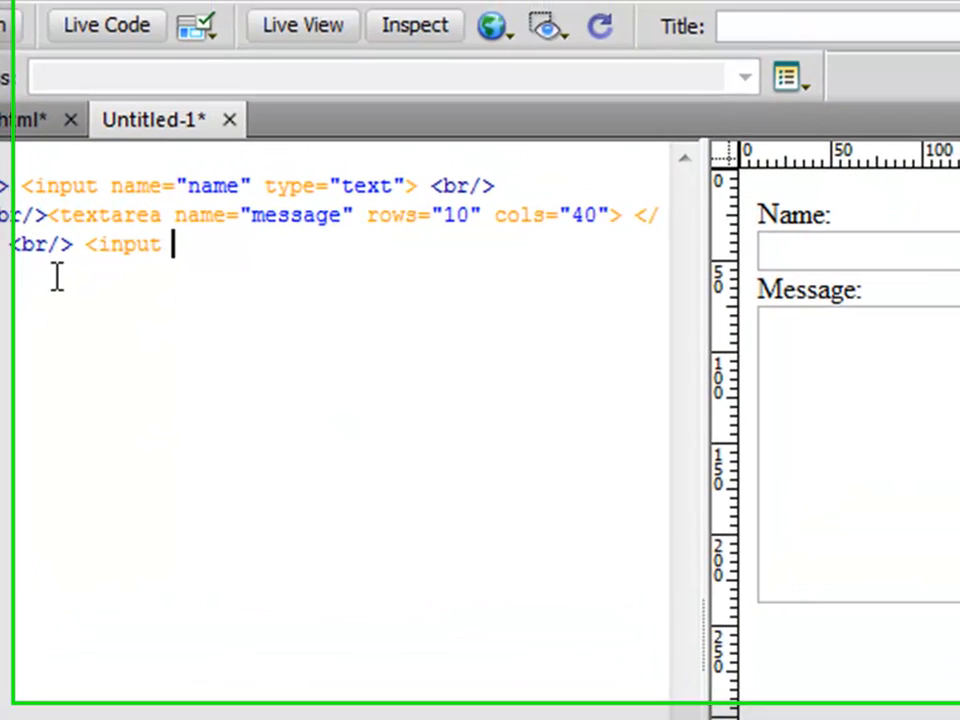
text(type)
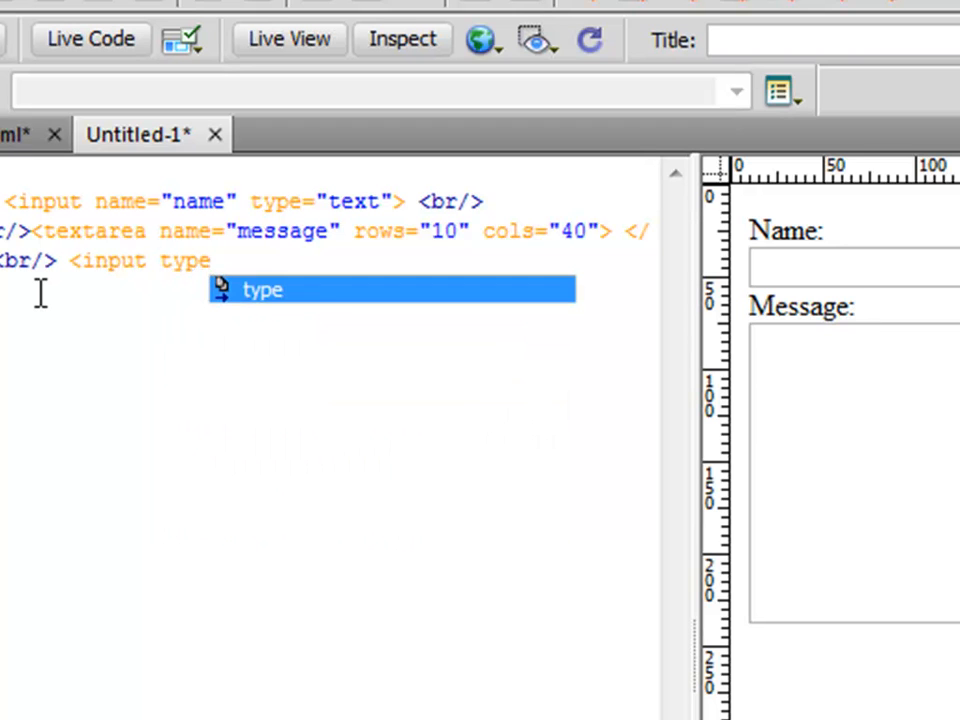
text(="submit)
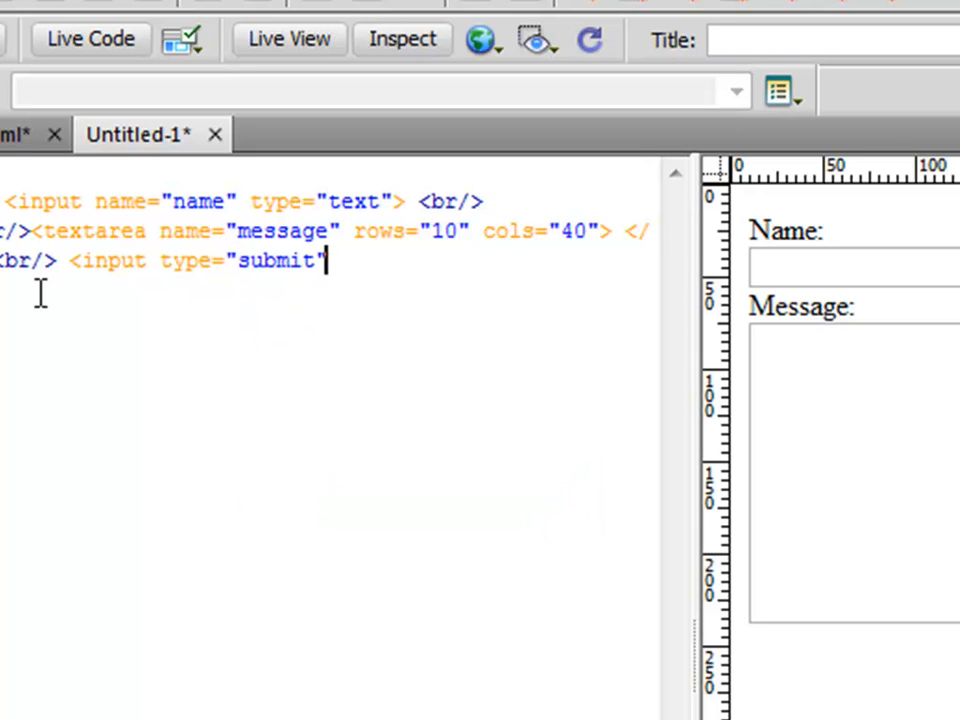
text(>)
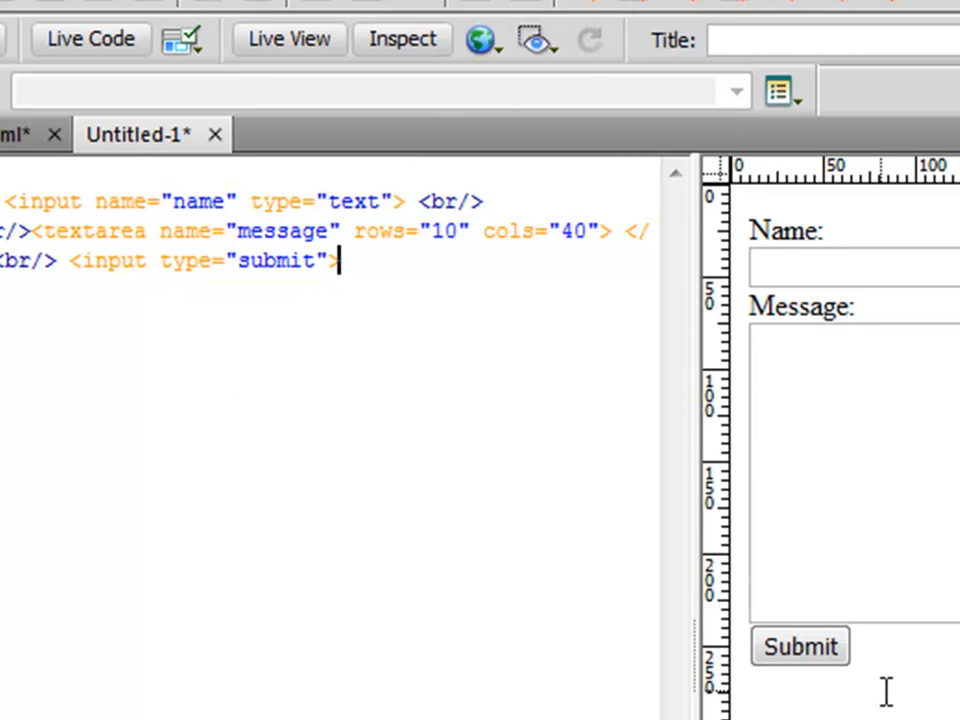
mouse_move(688, 568)
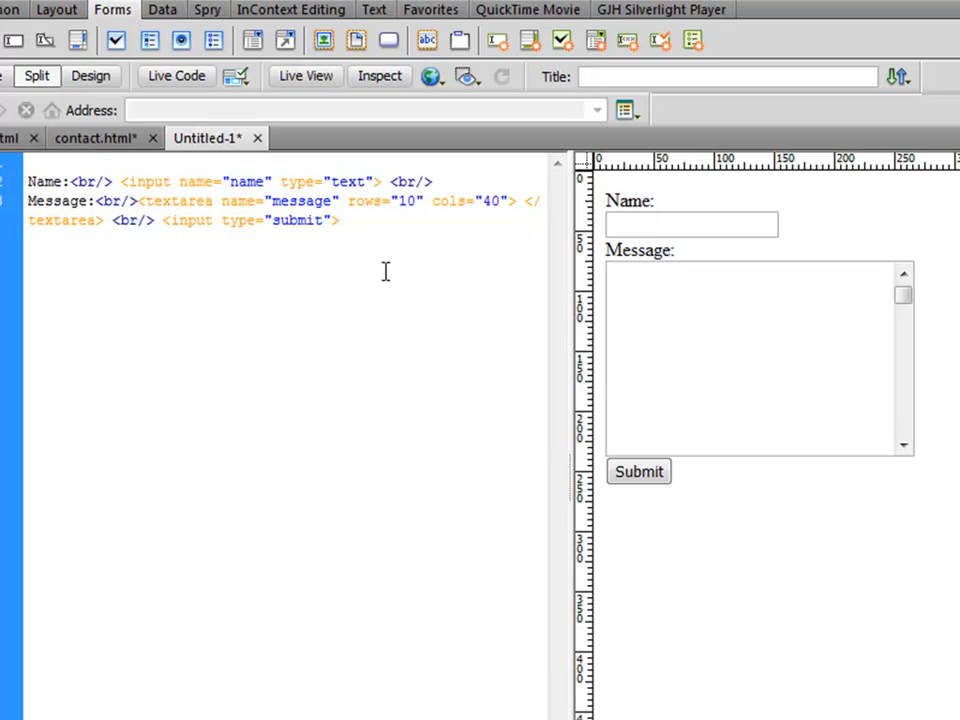
click(338, 221)
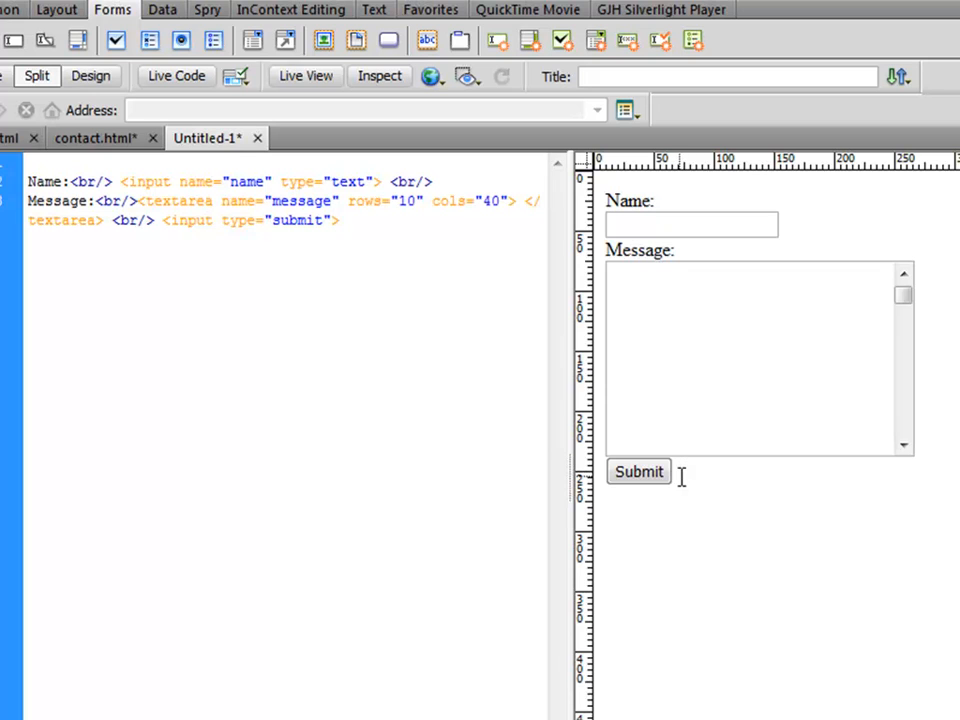
click(338, 221)
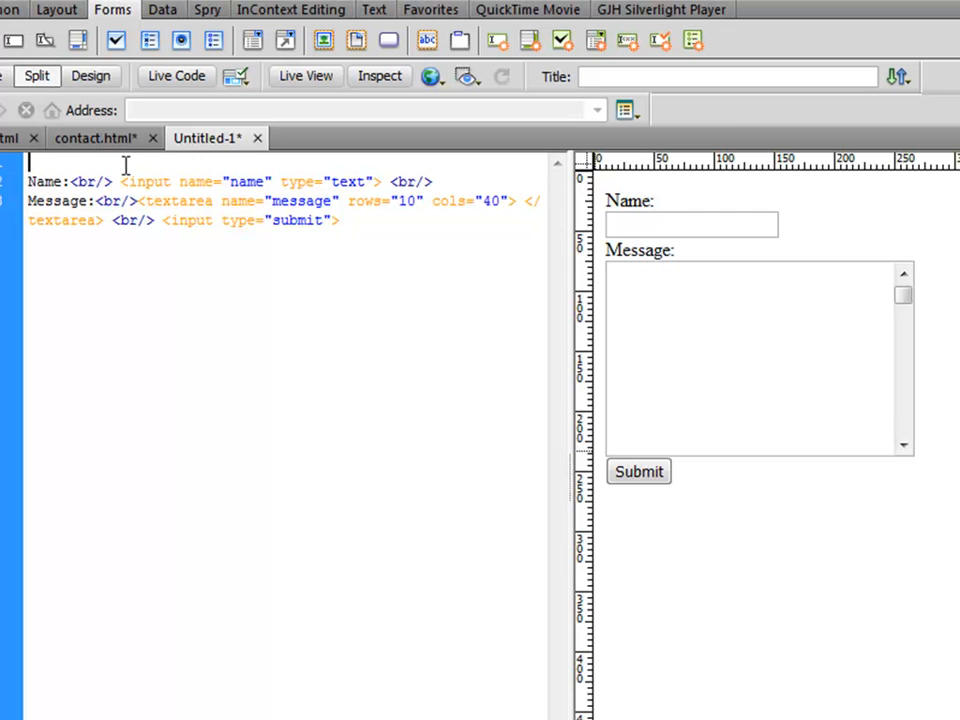
- Wrap the form code in <form> and </form> tags, correcting the opening tag's typo
text(<from>)
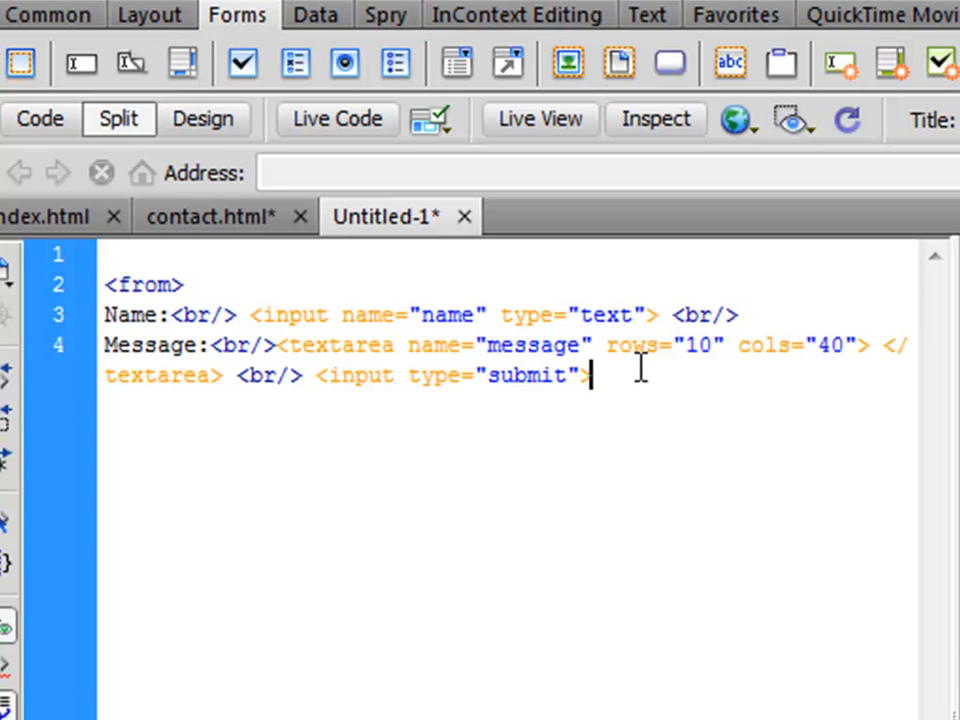
text(<)
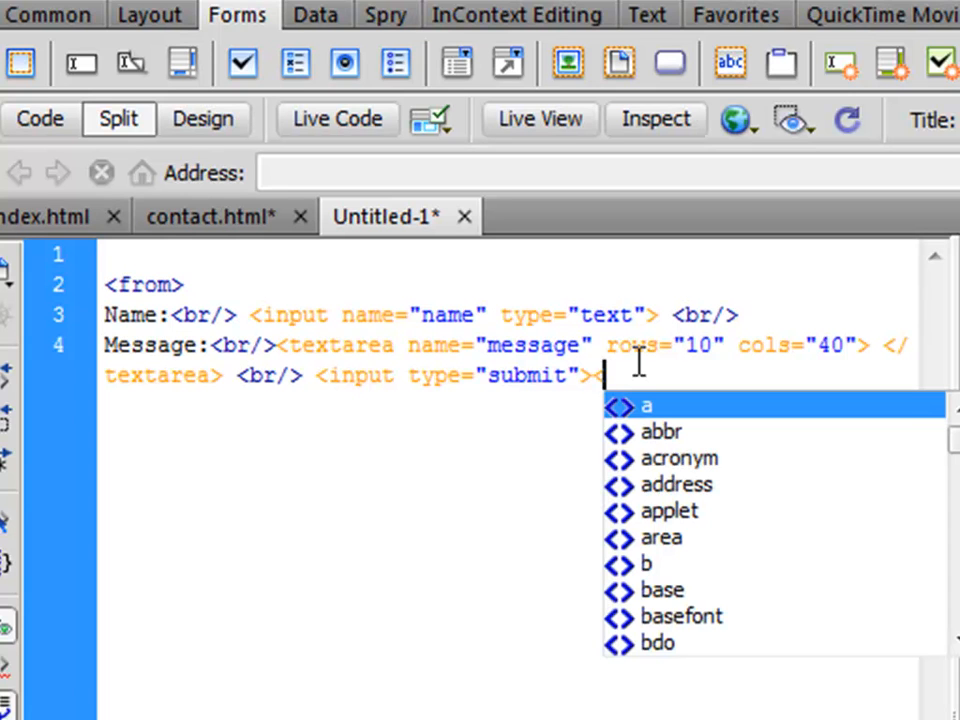
text(/)
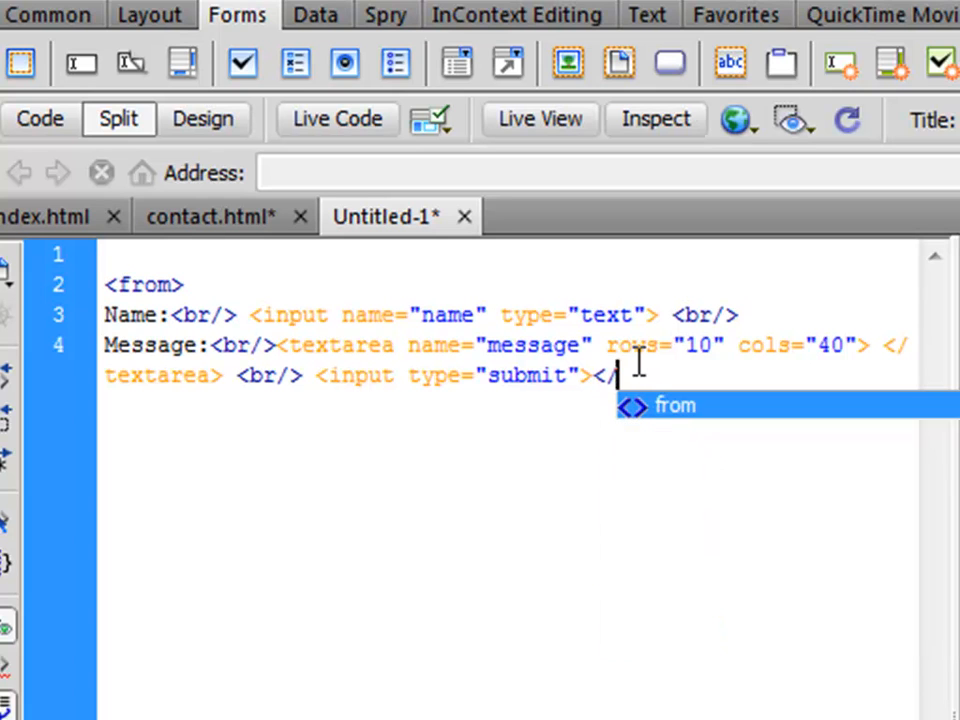
text(for)
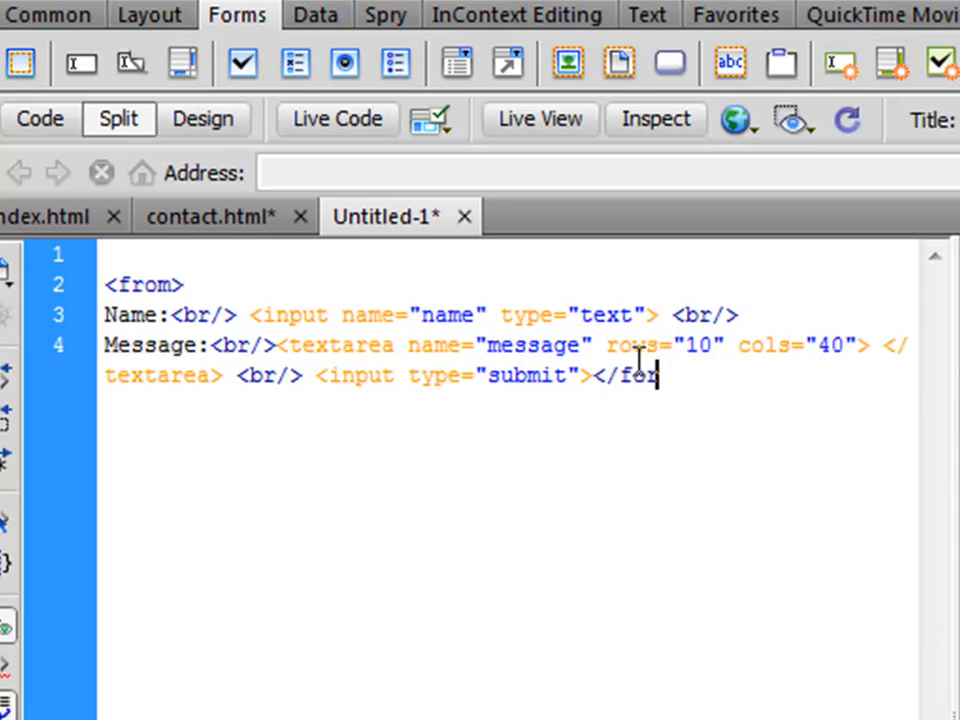
text(rm>)
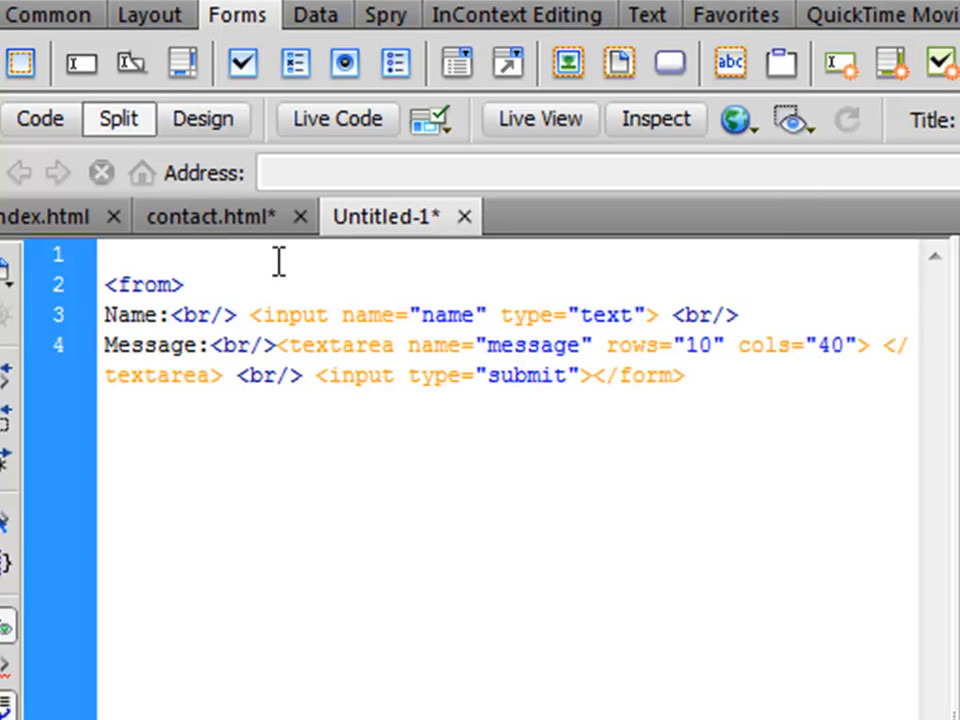
key(Backspace)
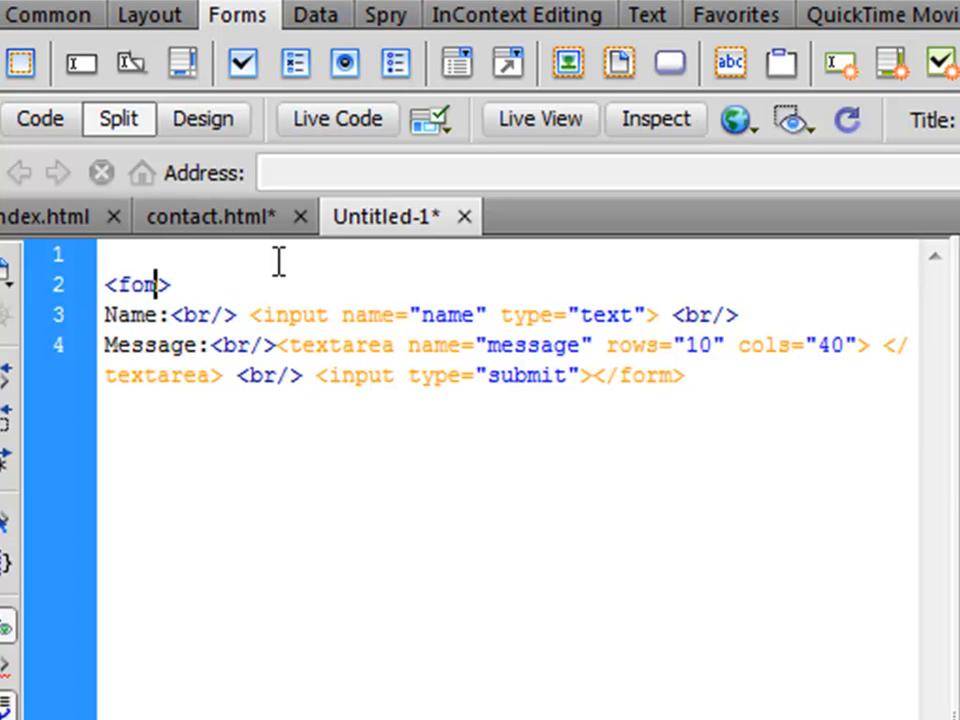
click(119, 118)
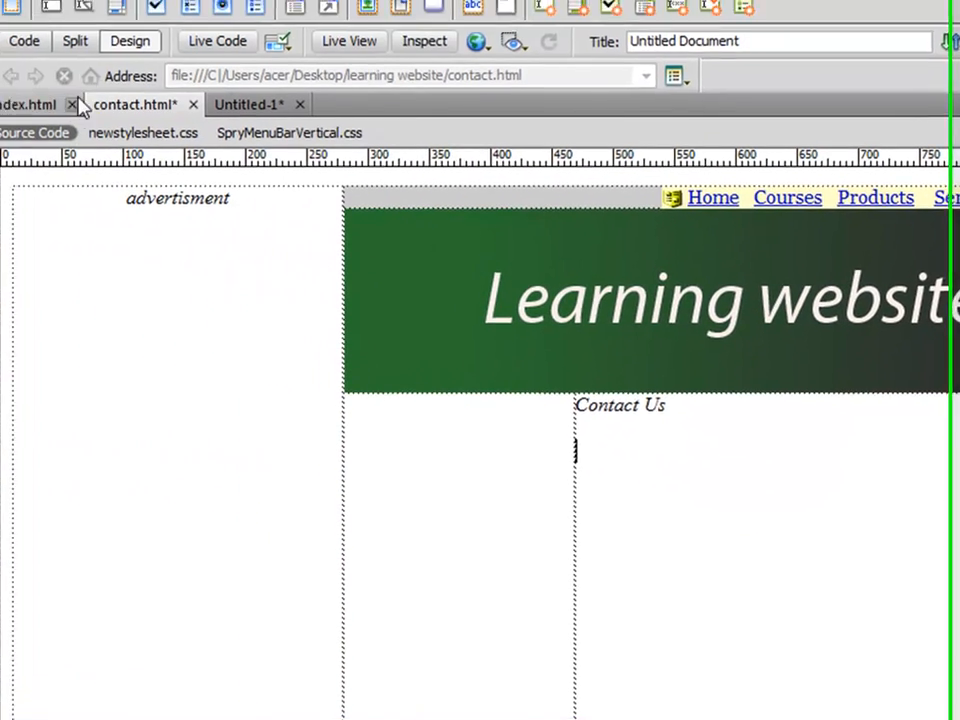
- In contact.html, replace the empty paragraph under Contact Us with the form code
click(25, 41)
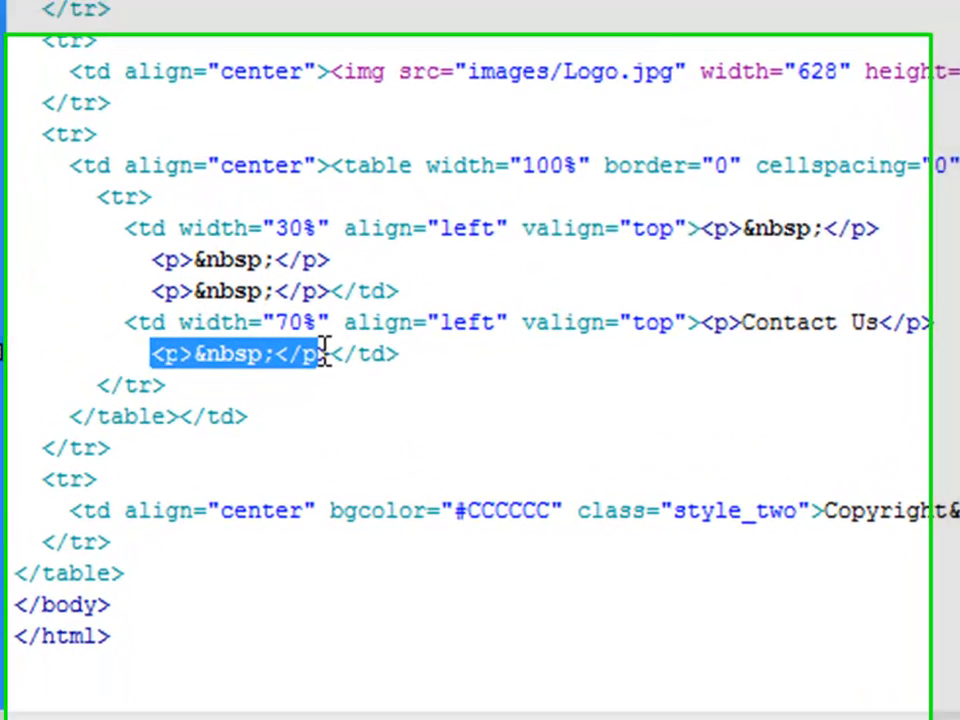
key(Delete)
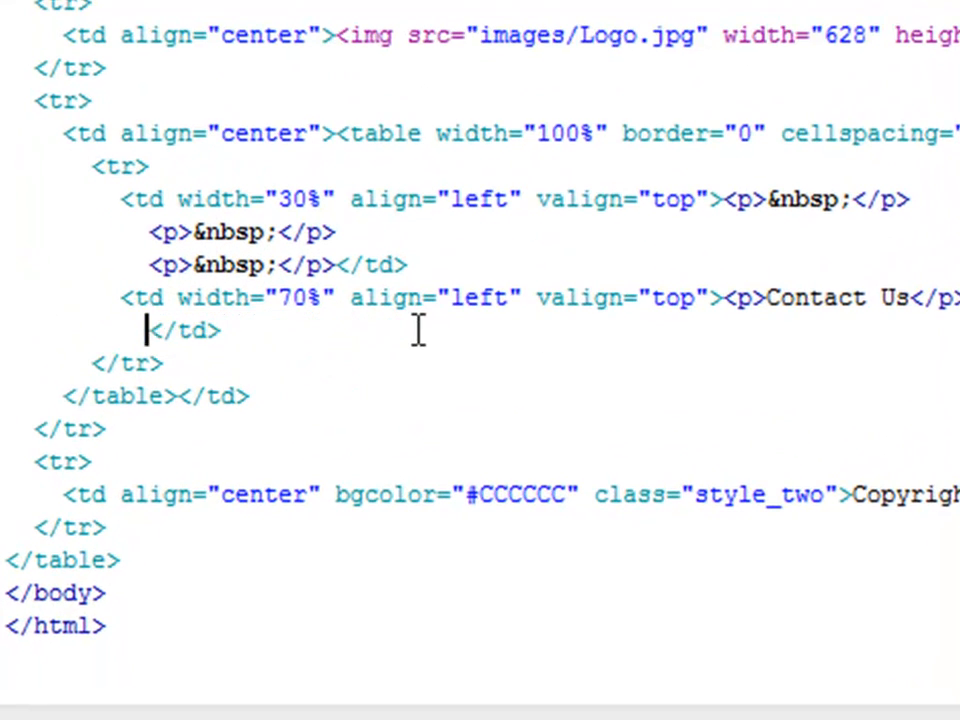
text(<form>)
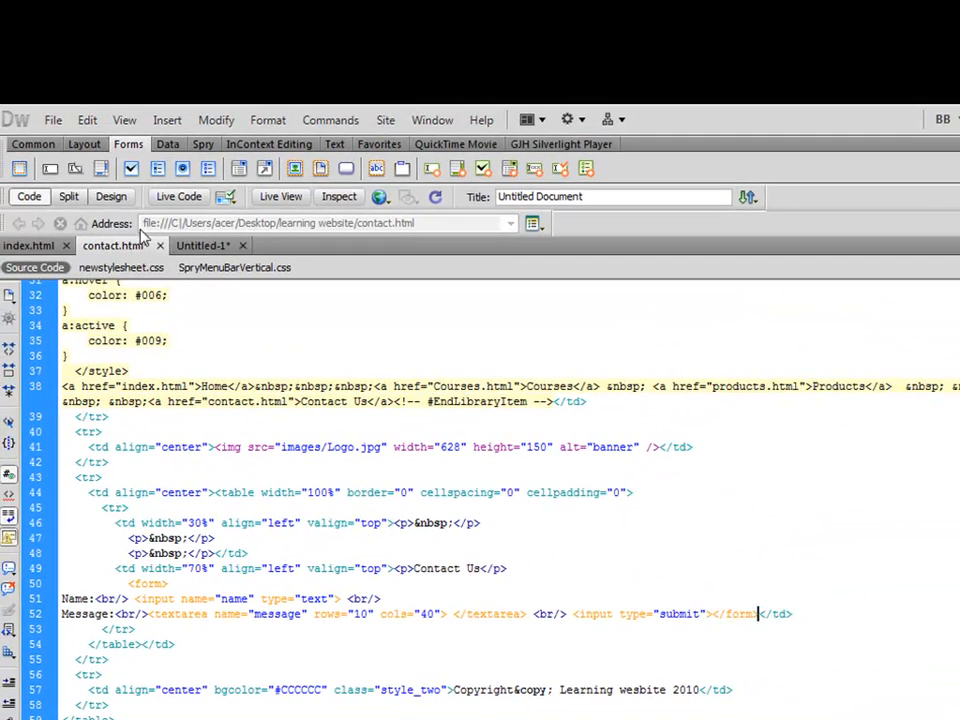
mouse_move(111, 196)
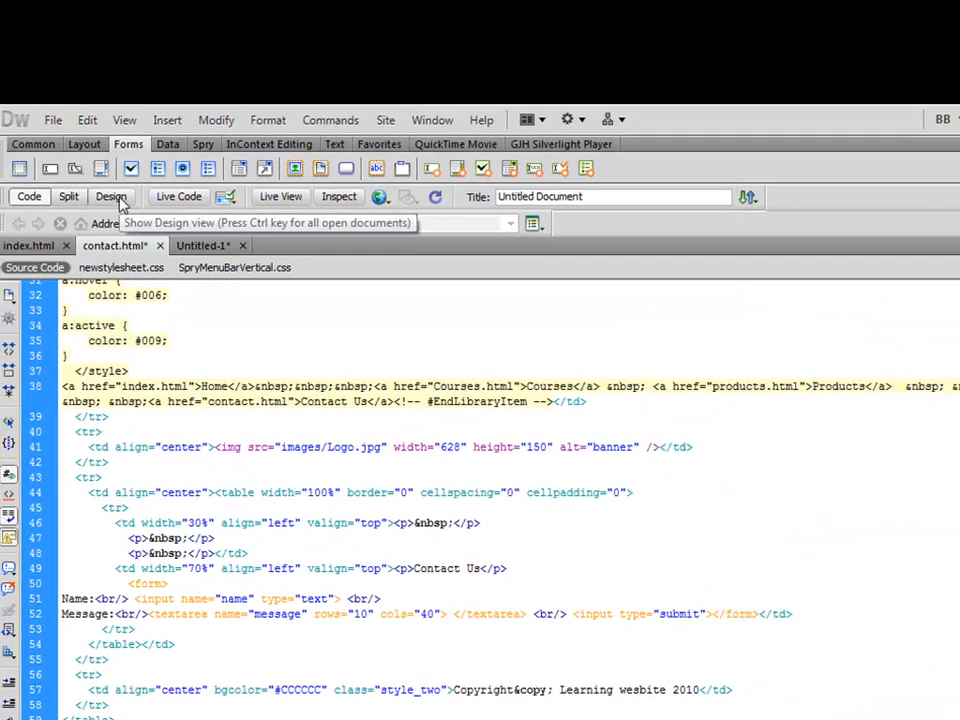
click(111, 196)
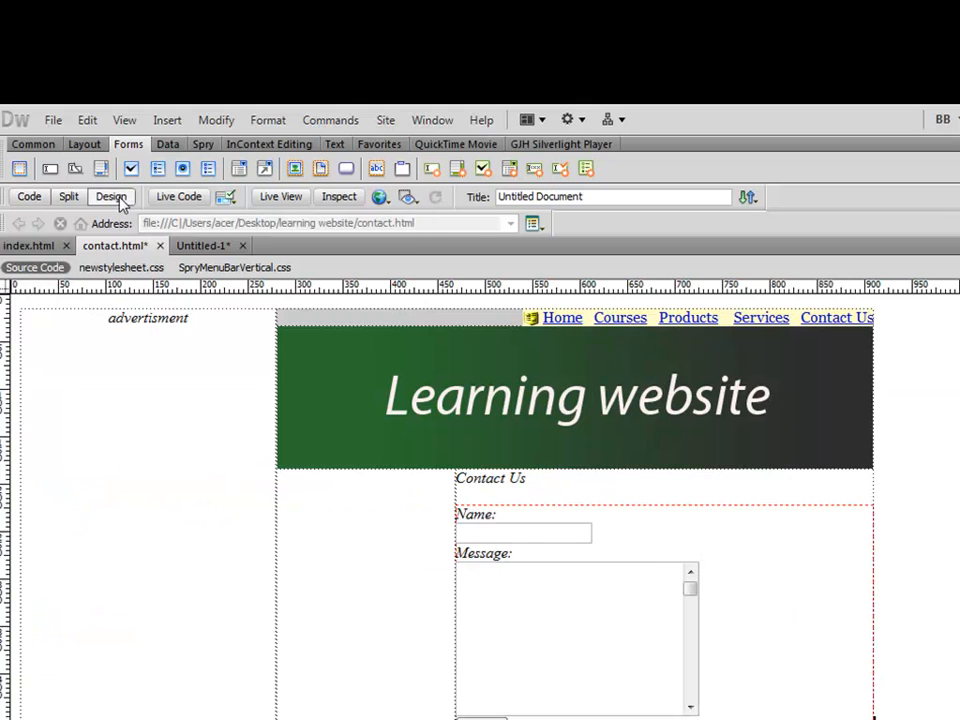